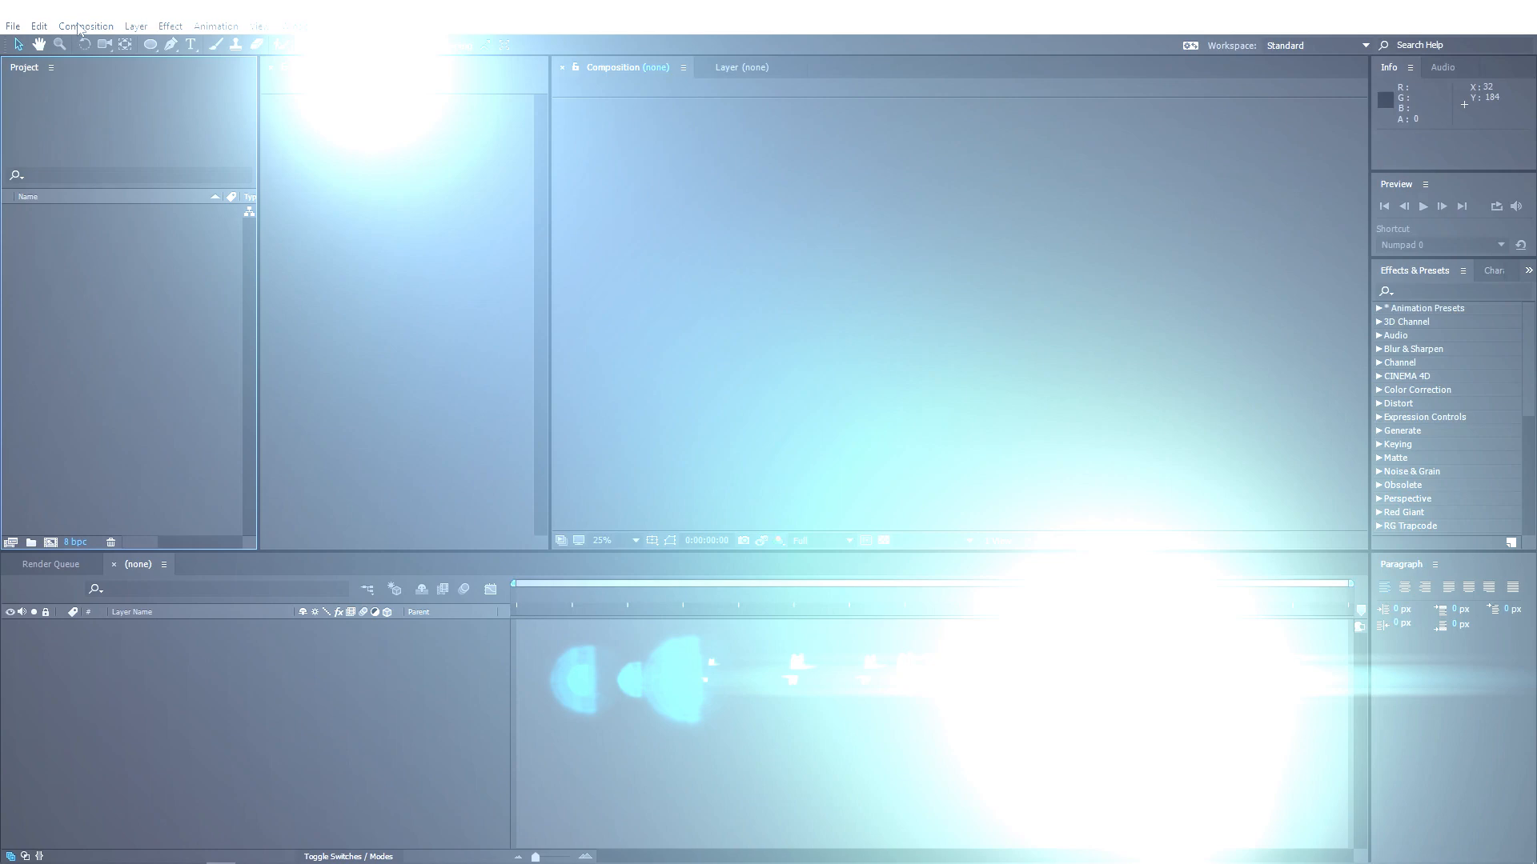
Create the 1920×1080, 30 fps composition Comp 1 holding a black solid layer.
left_click(86, 26)
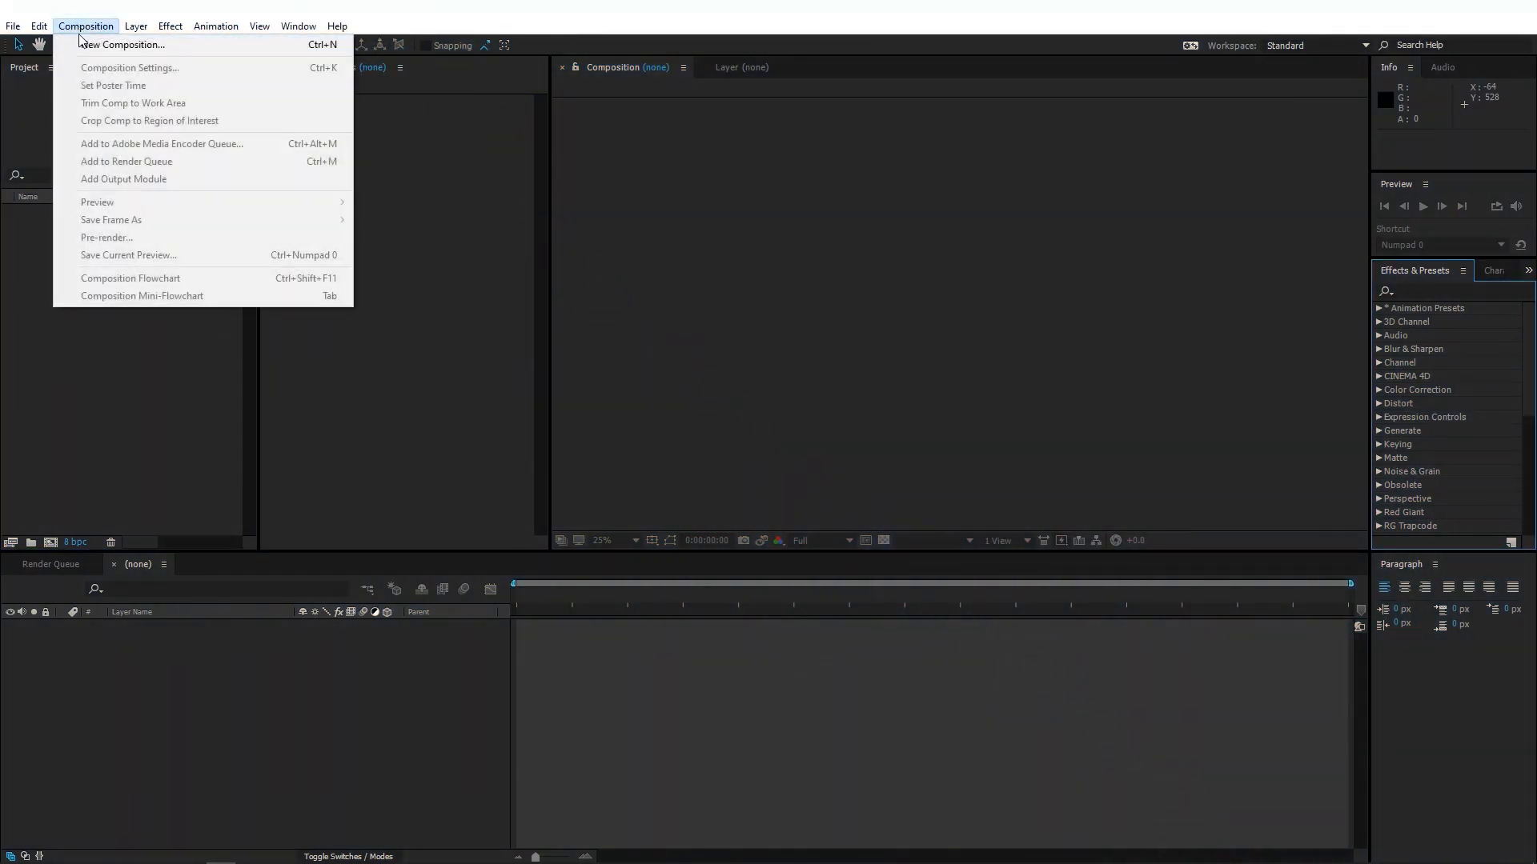
left_click(121, 44)
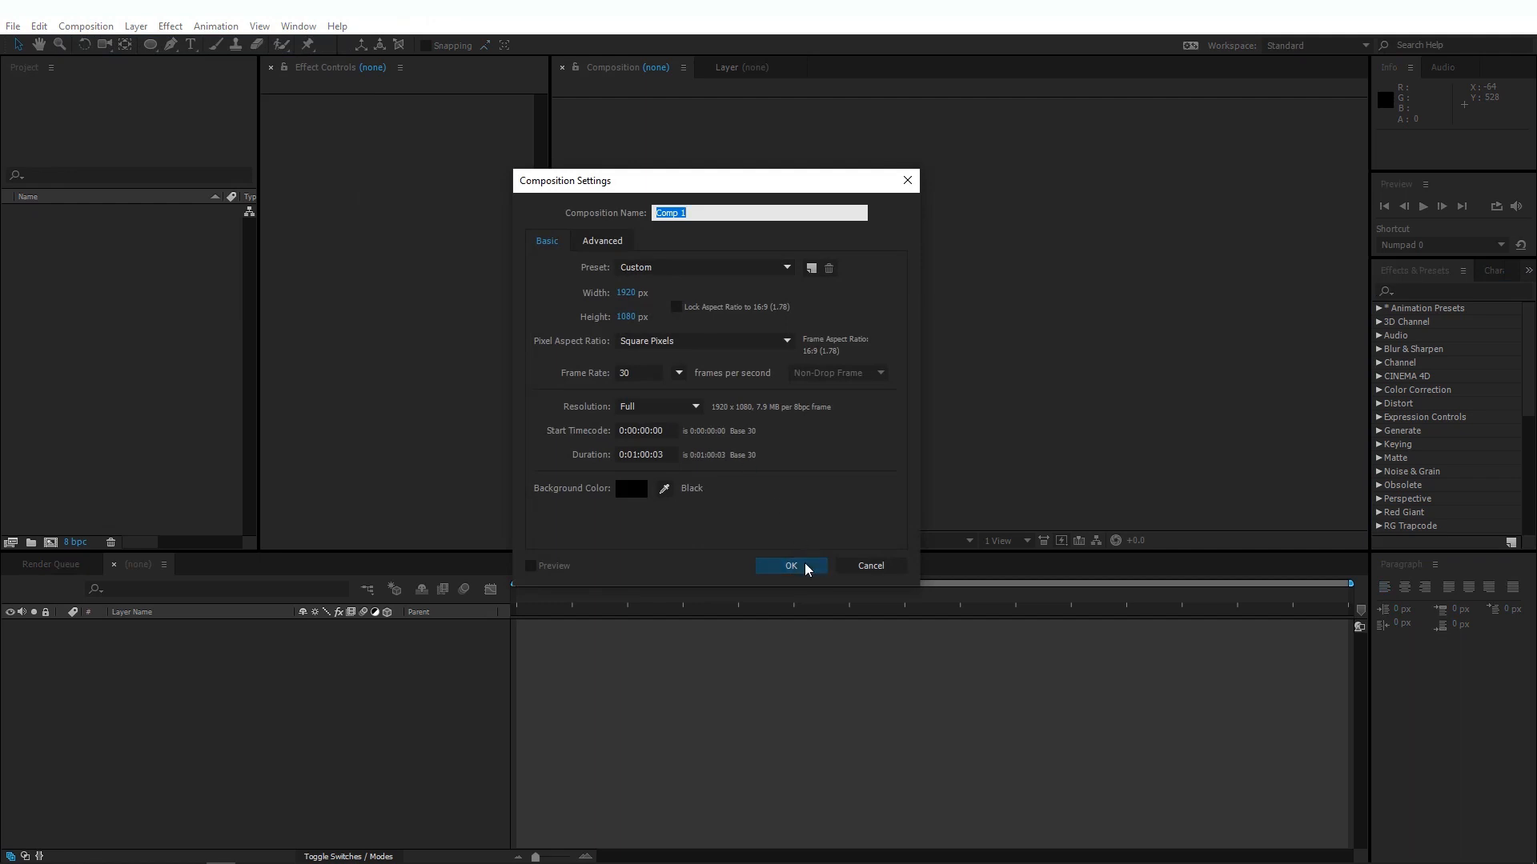
left_click(791, 566)
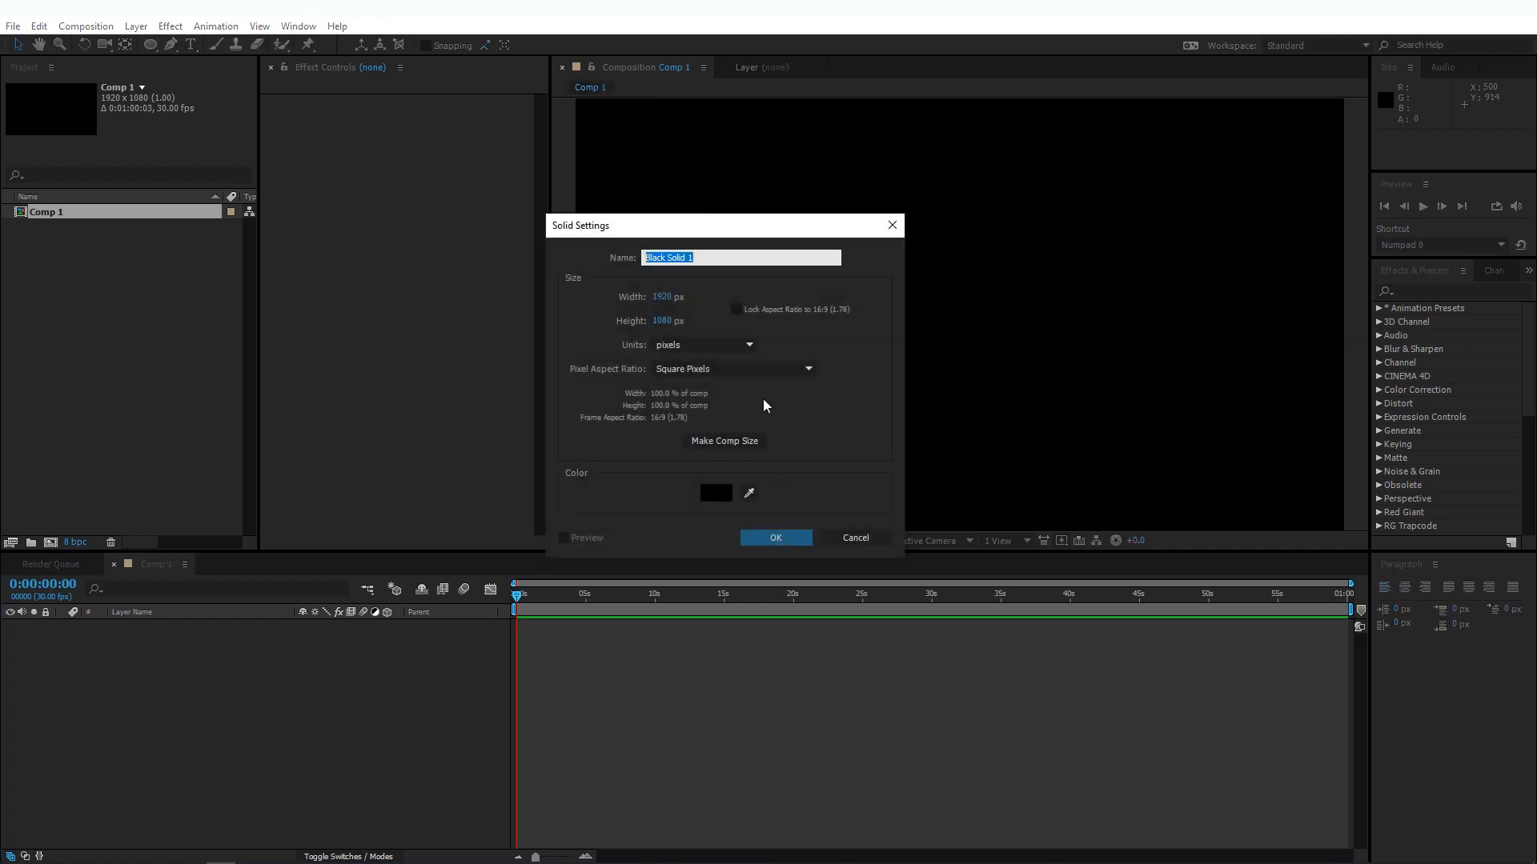
mouse_move(688, 294)
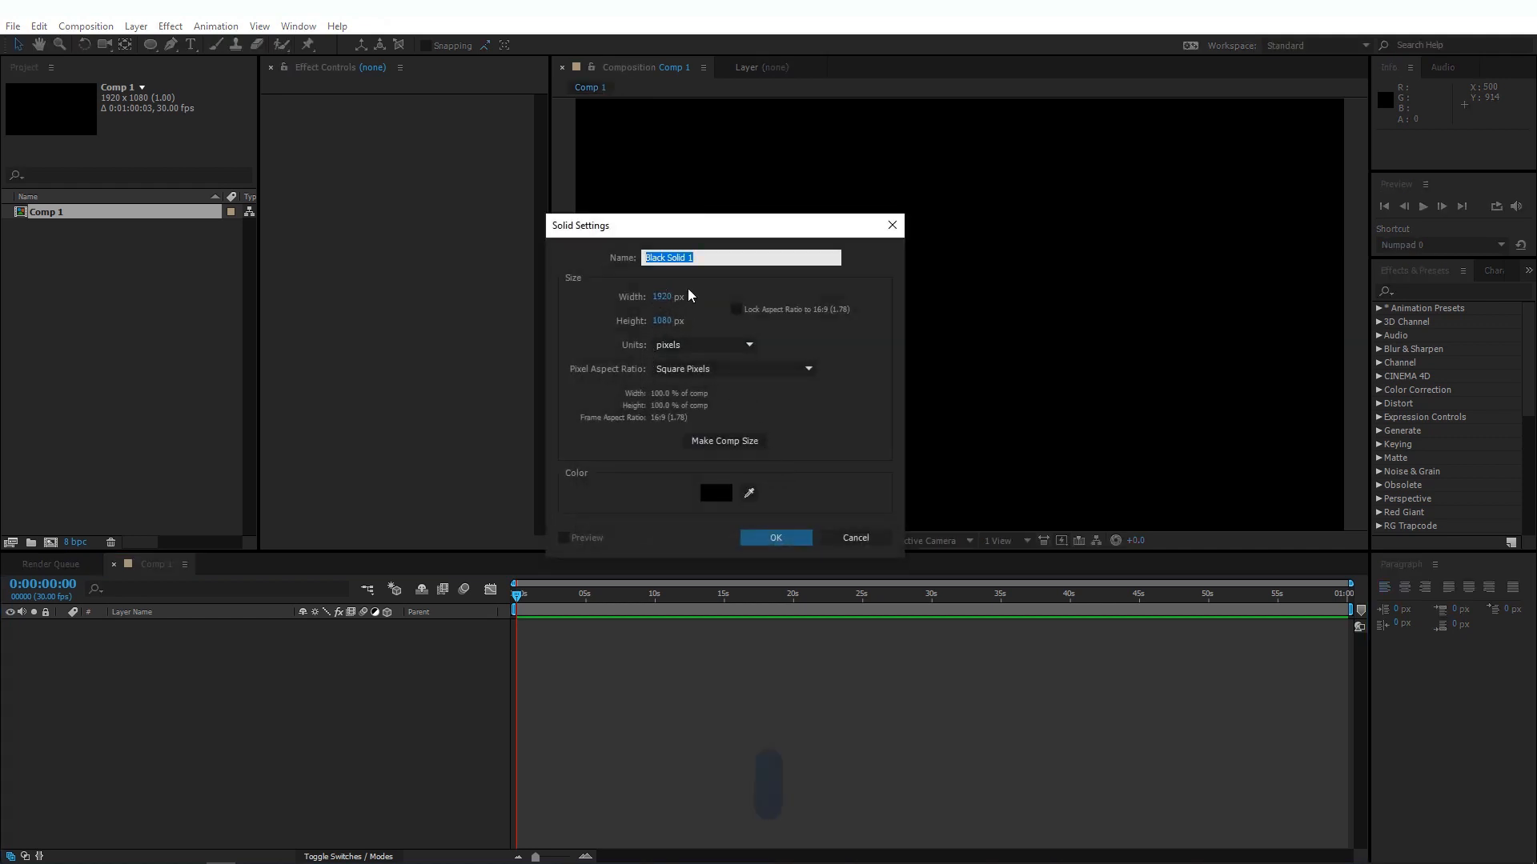
left_click(774, 538)
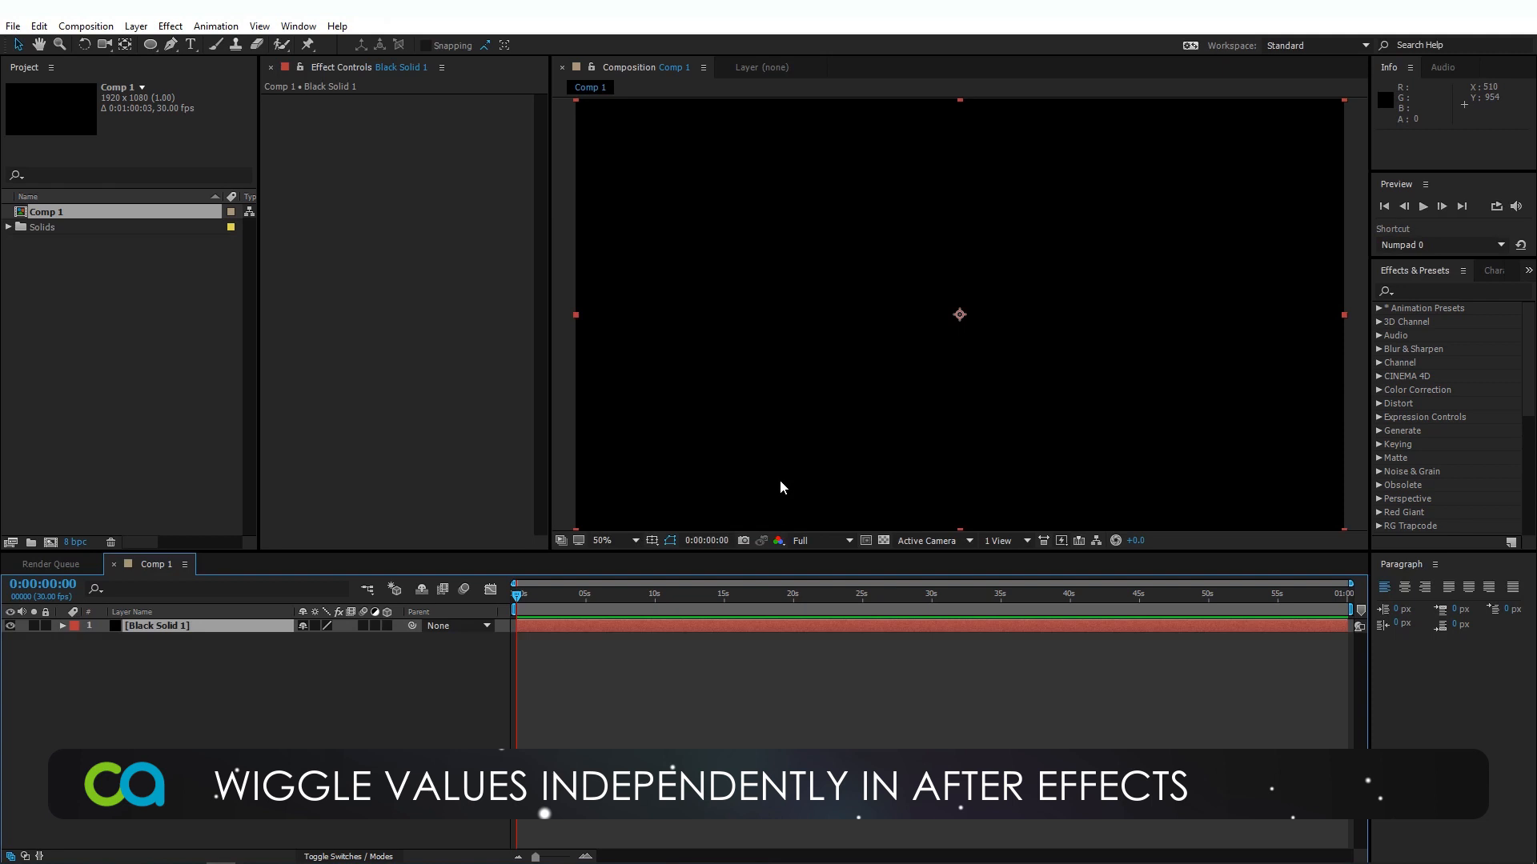
Apply a radial Gradient Ramp to the solid, spread it outward, with dark grey start colour.
type("grl")
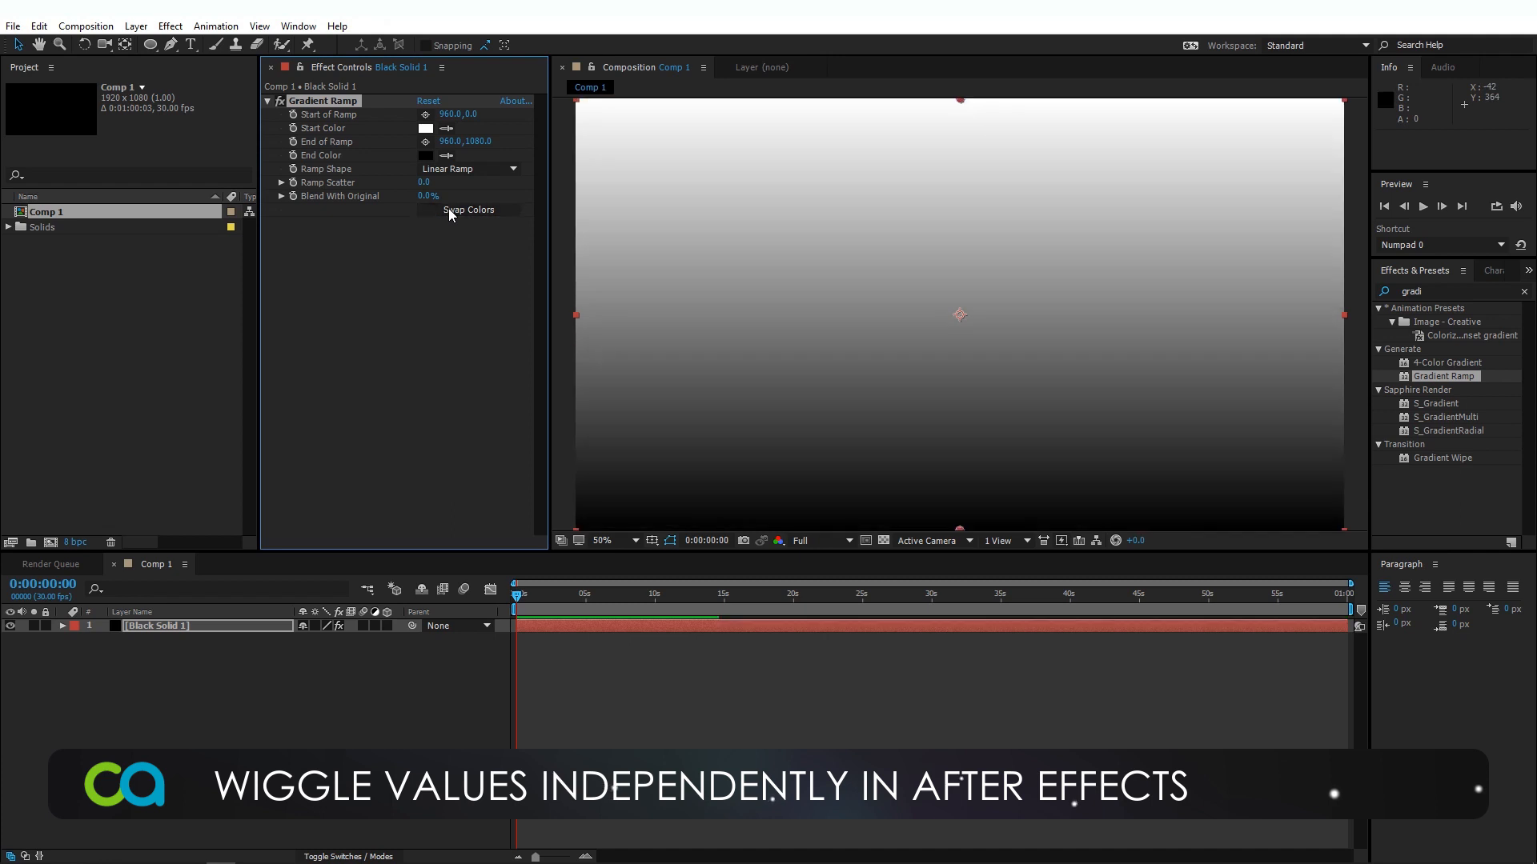
left_click(468, 169)
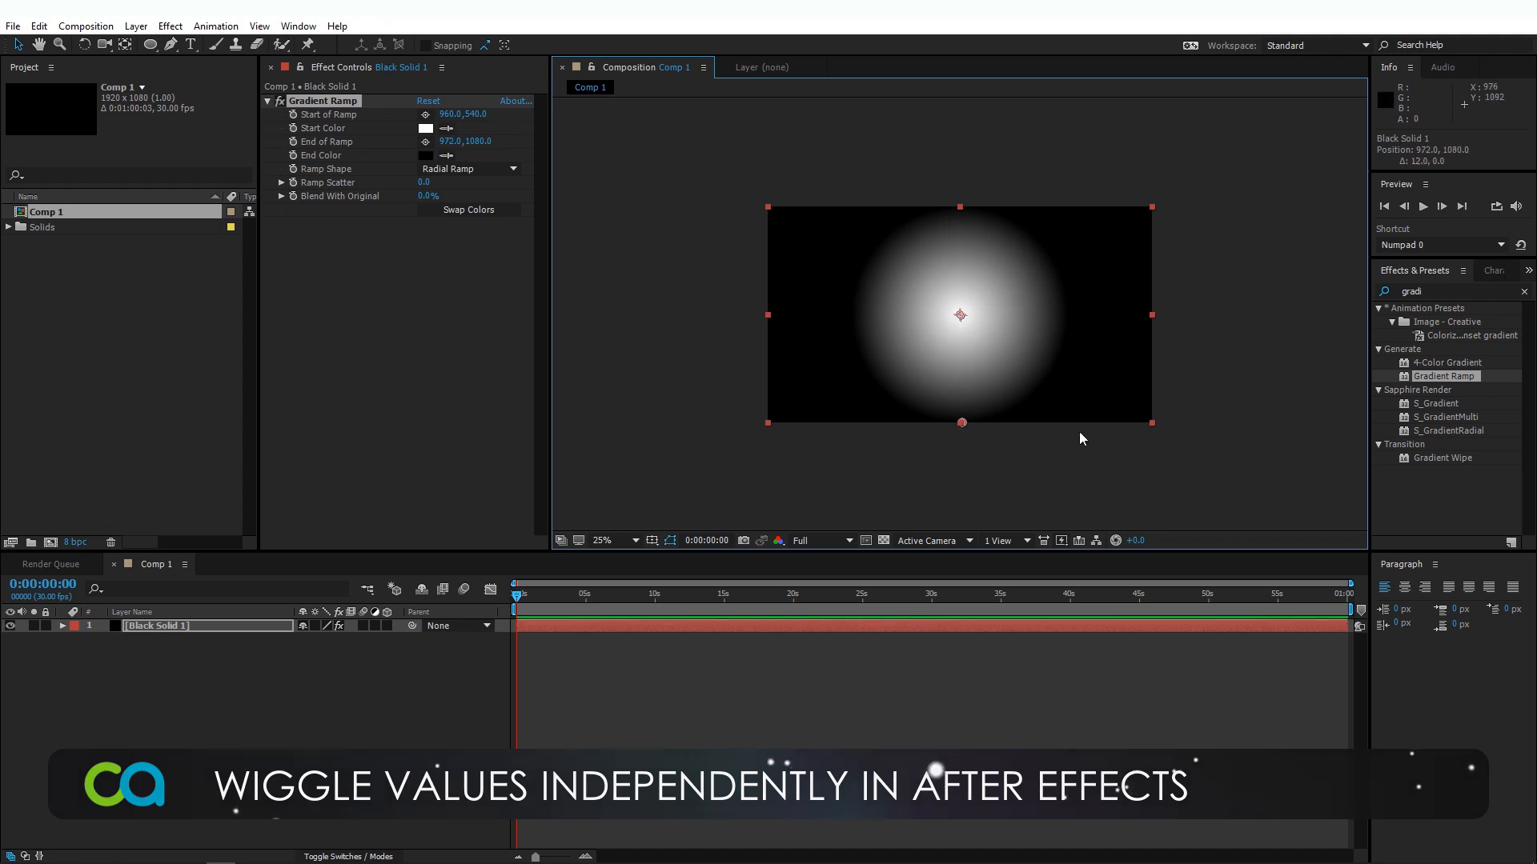
left_click_drag(961, 422, 1160, 429)
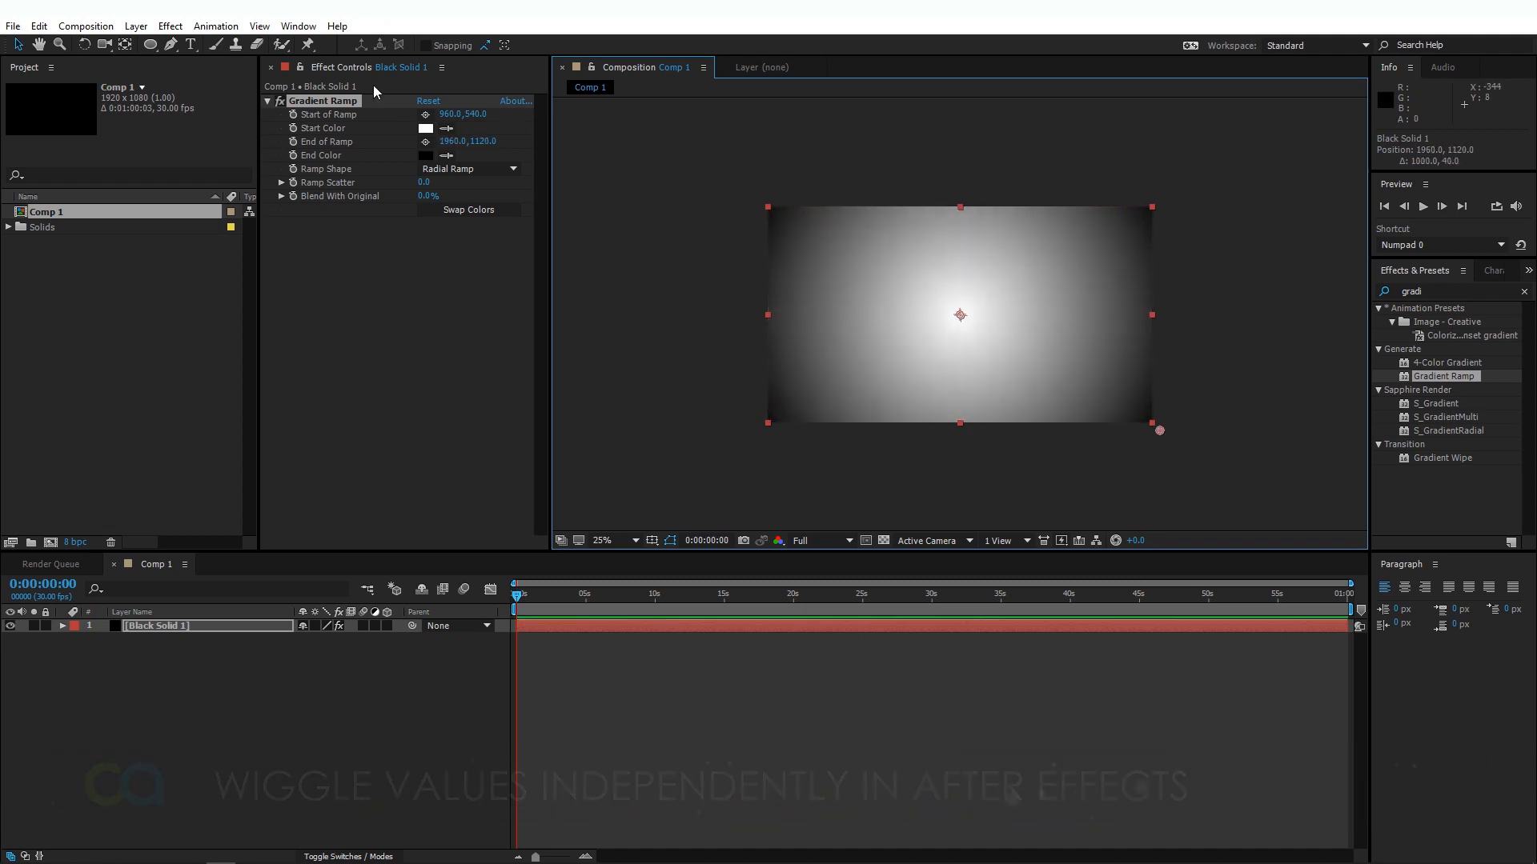
left_click(425, 128)
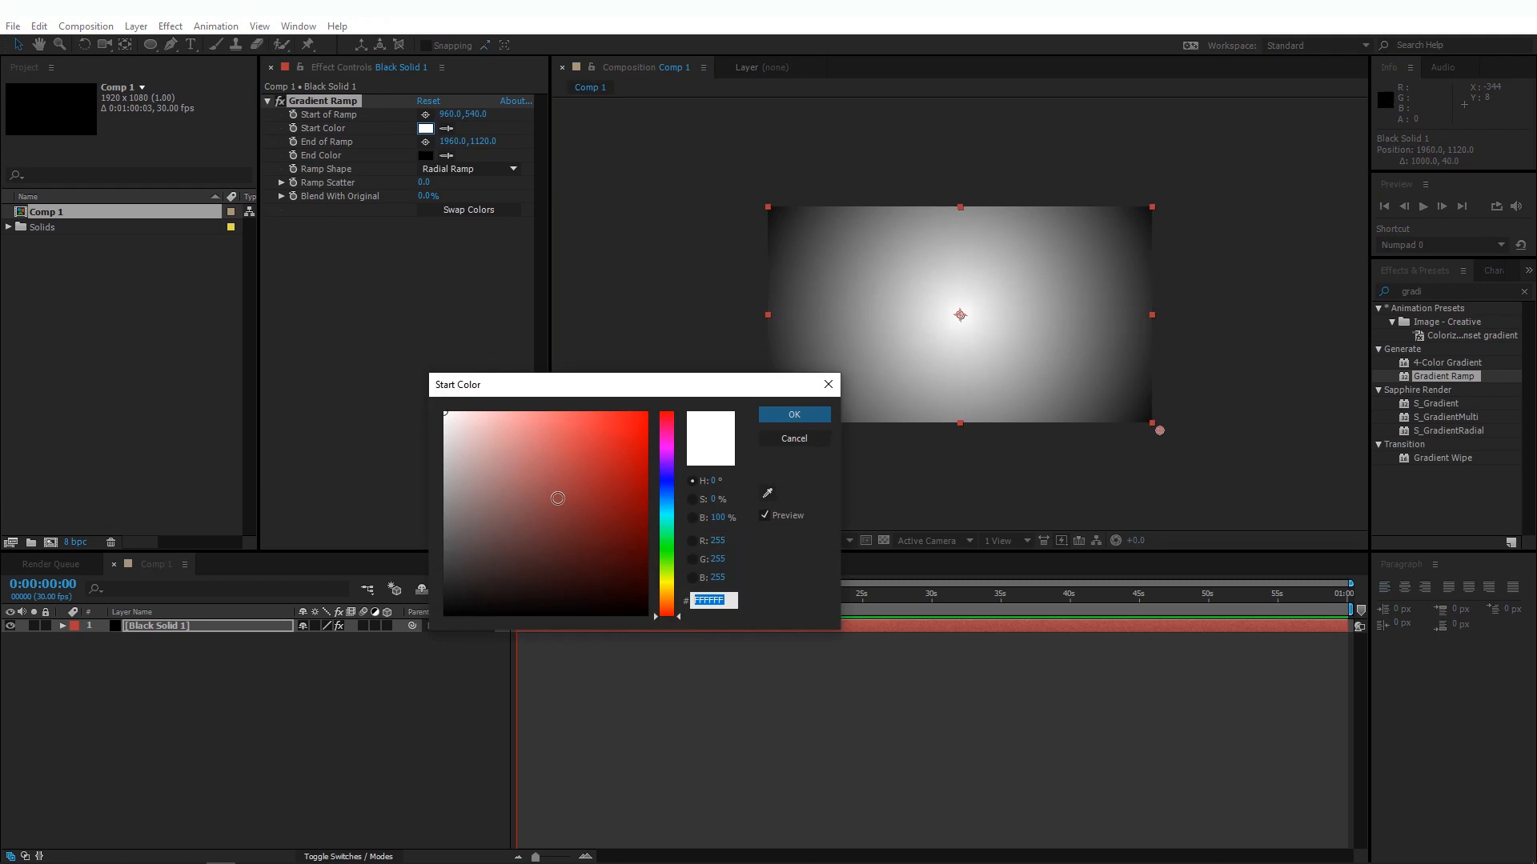
left_click(444, 587)
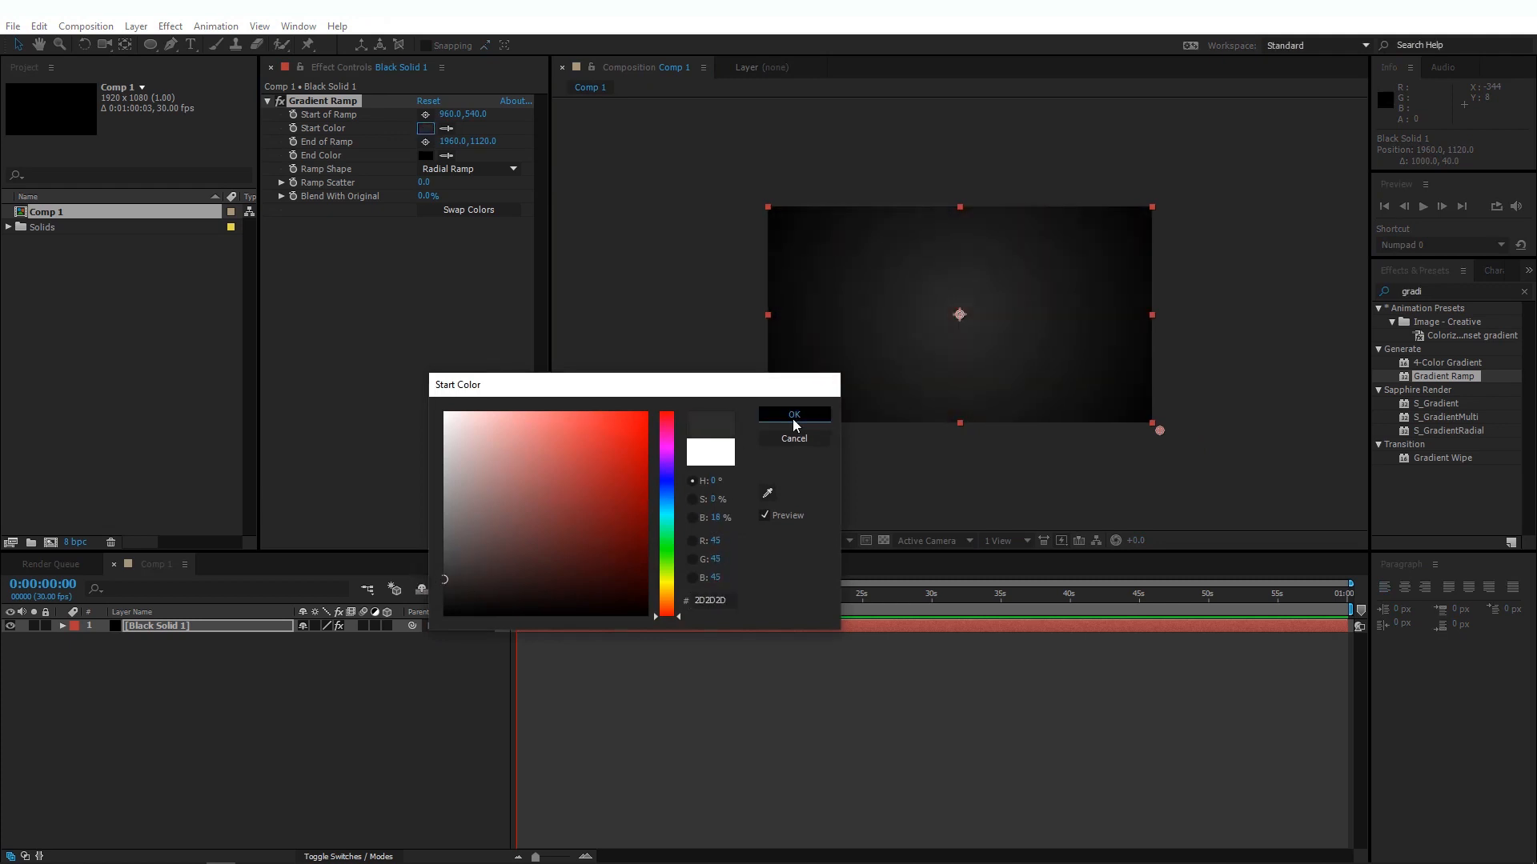
left_click(794, 415)
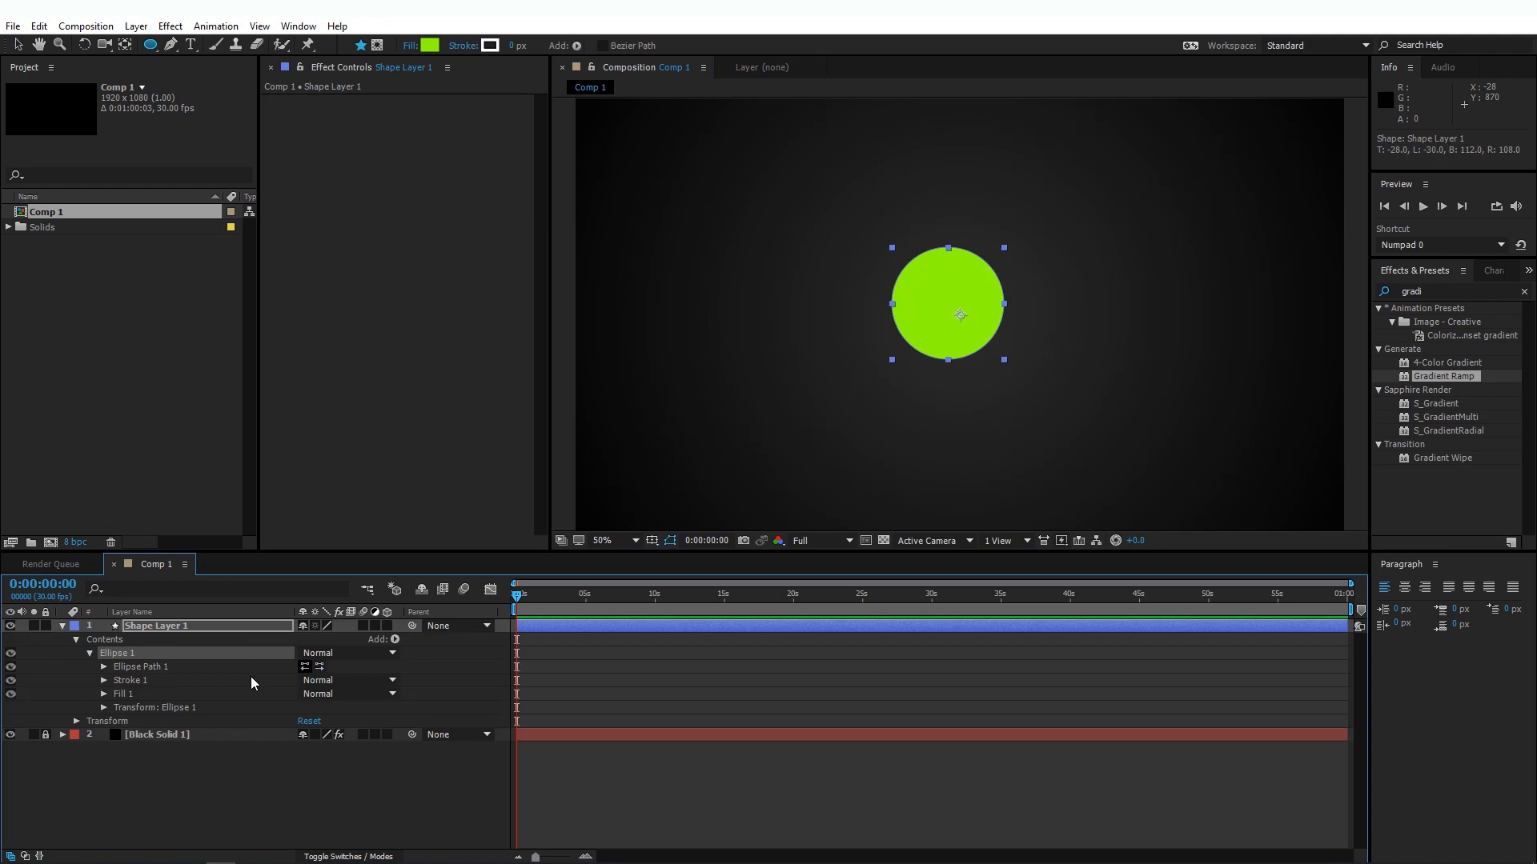
mouse_move(103, 676)
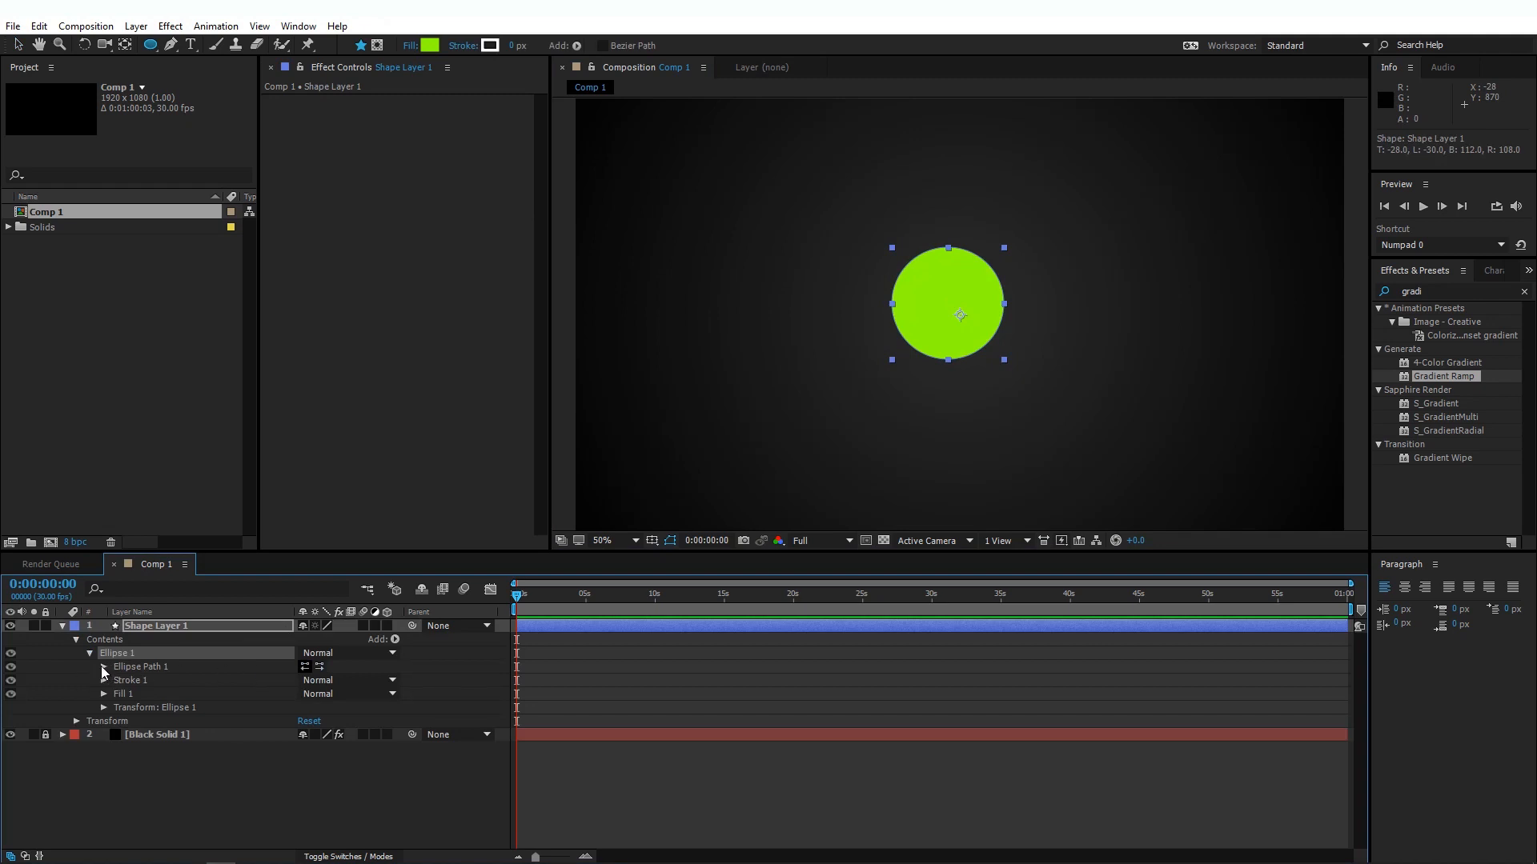
Give the ellipse a 200×200 size and reset its offset position to 0,0.
left_click(103, 666)
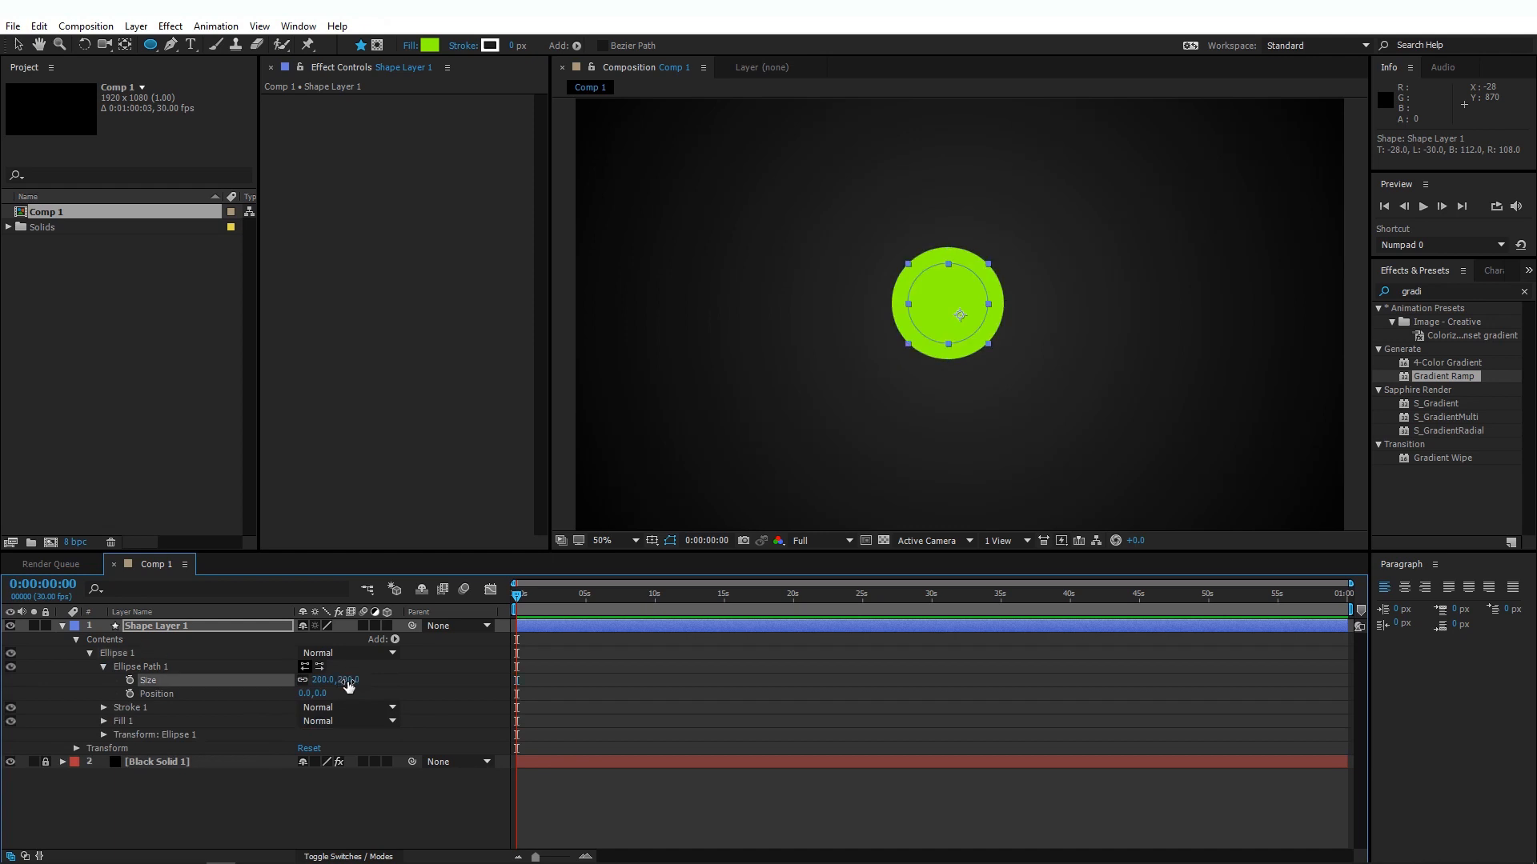
left_click(104, 734)
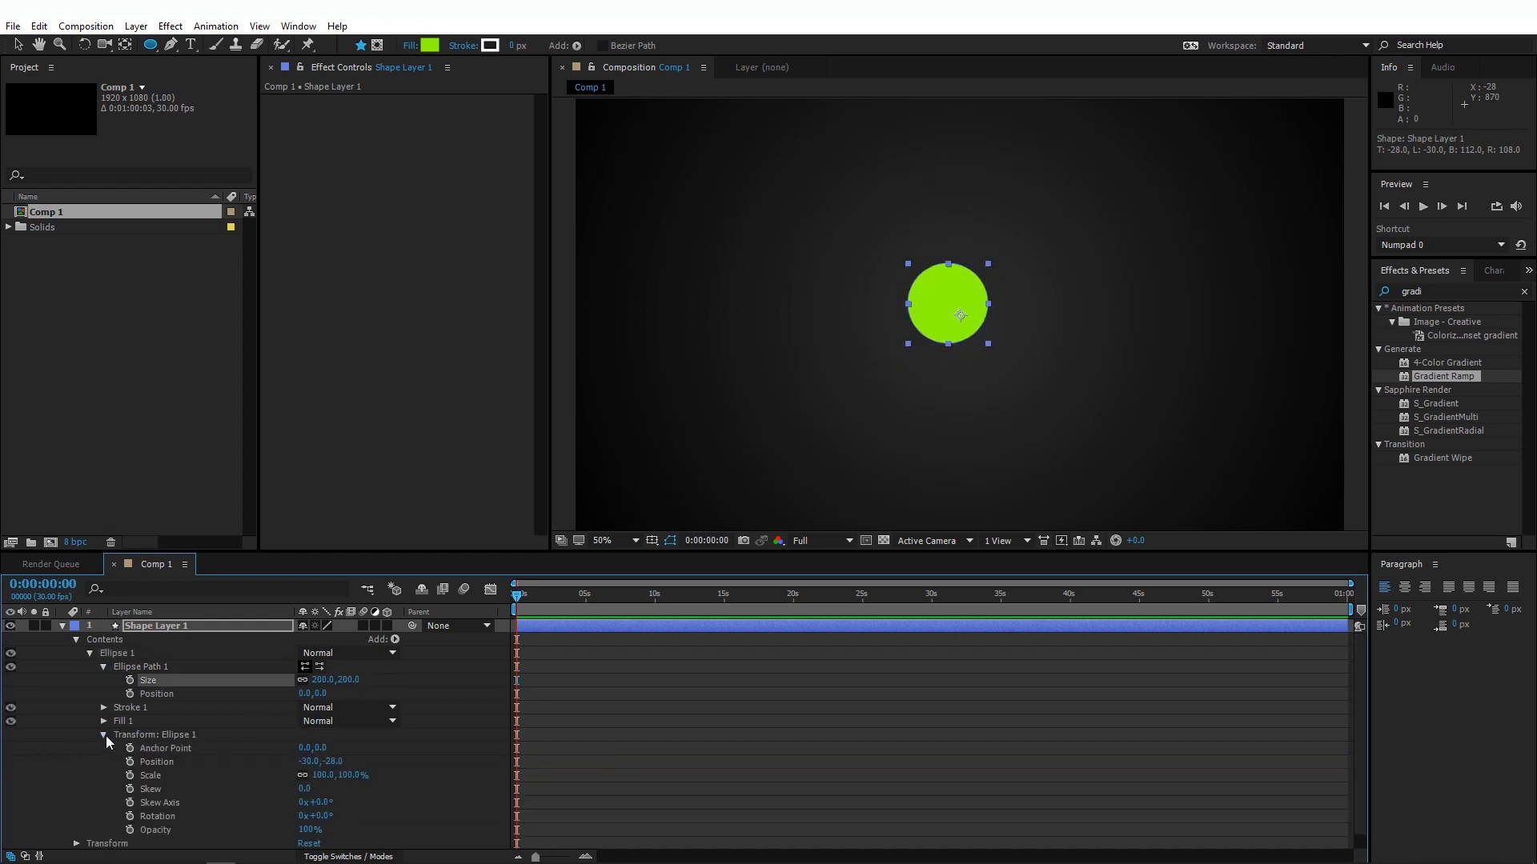
double_click(342, 762)
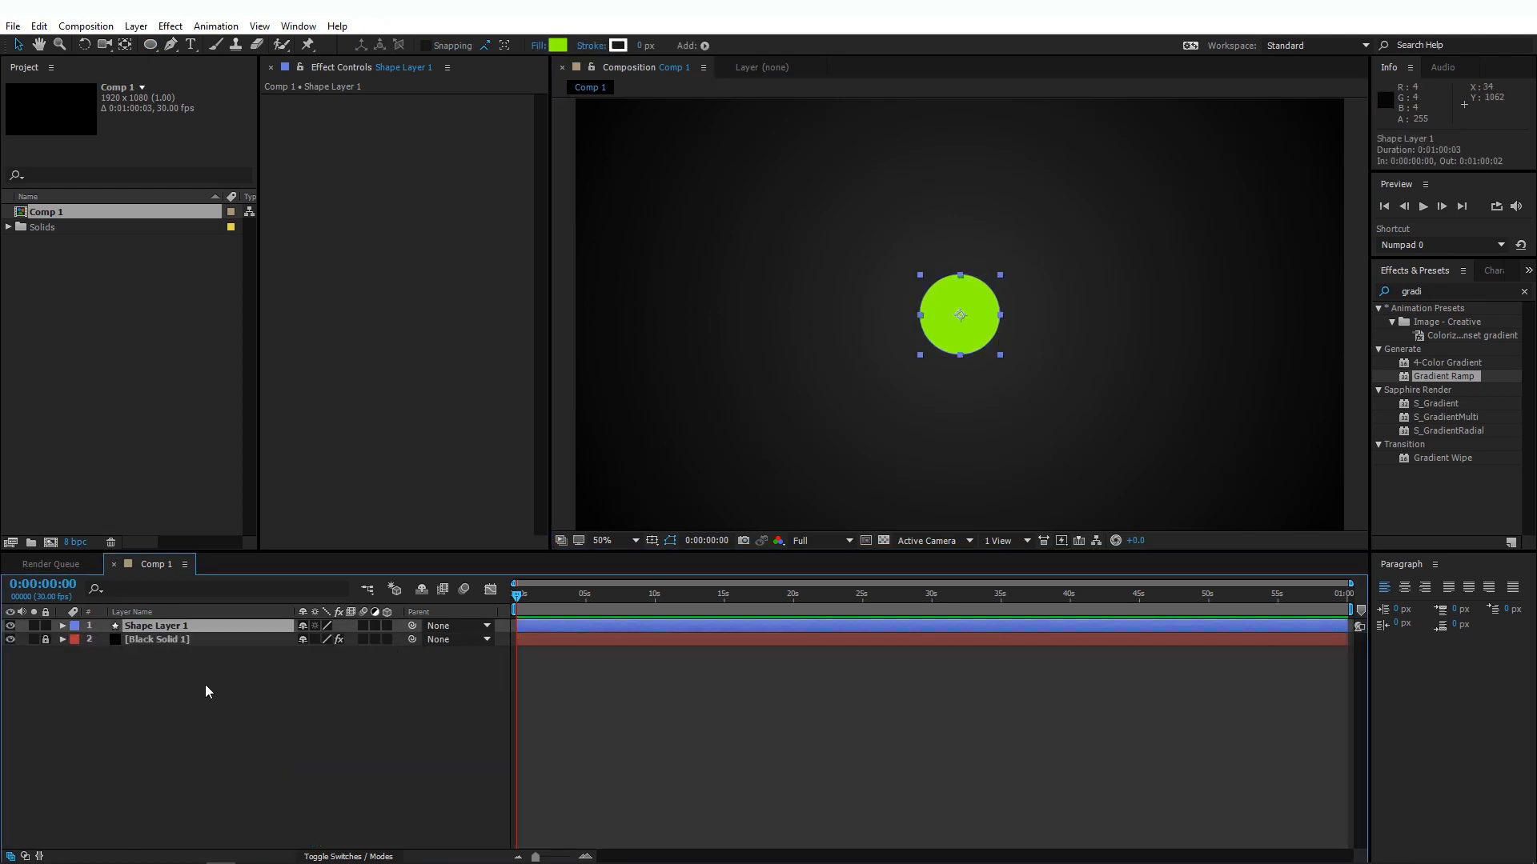
Add the expression wiggle(5,10); to Shape Layer 1's Position property.
left_click(61, 625)
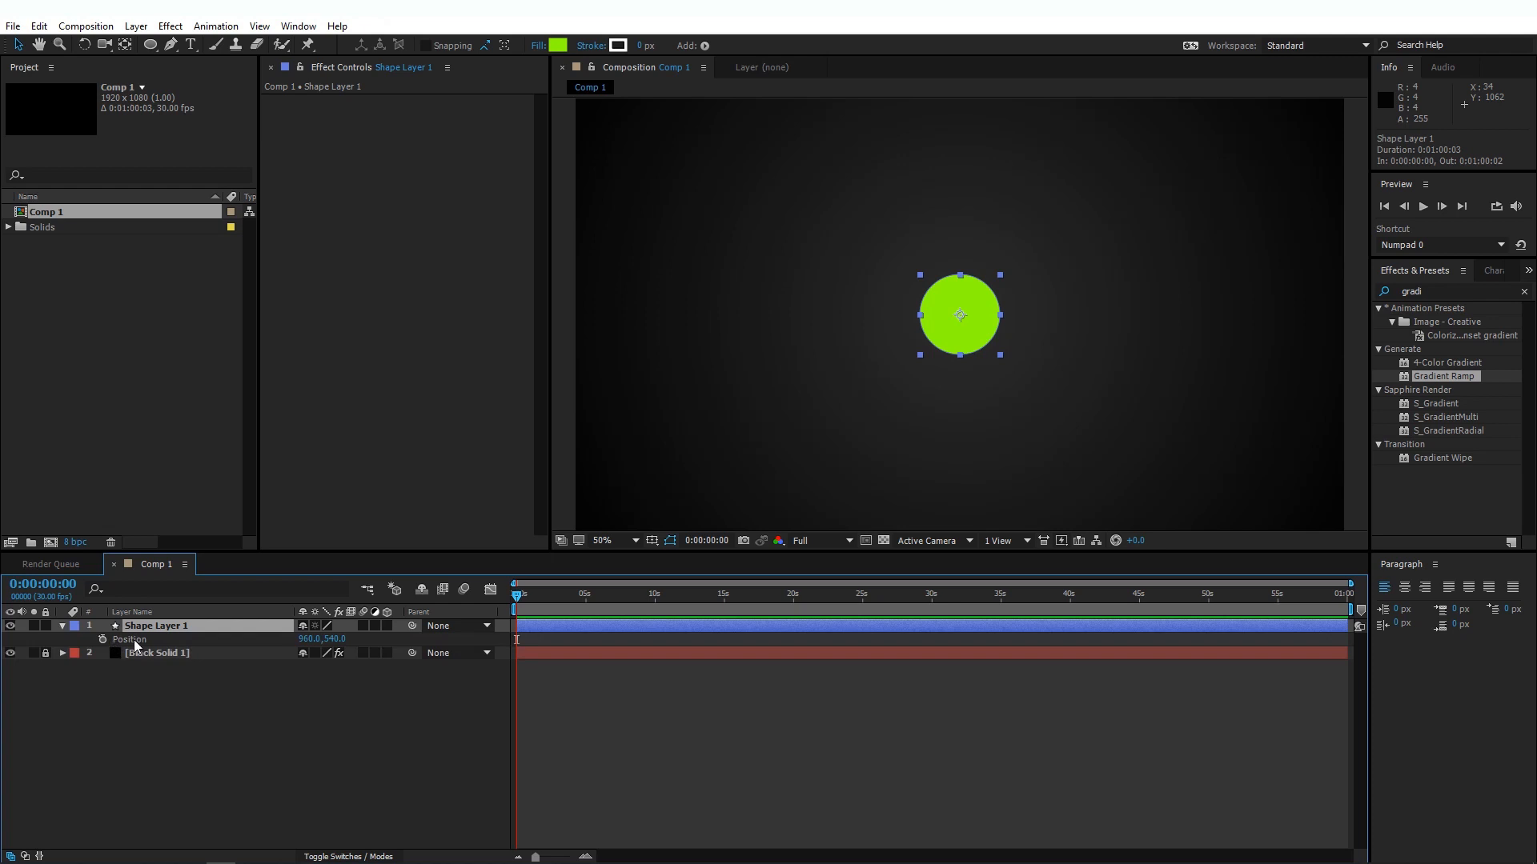
mouse_move(97, 669)
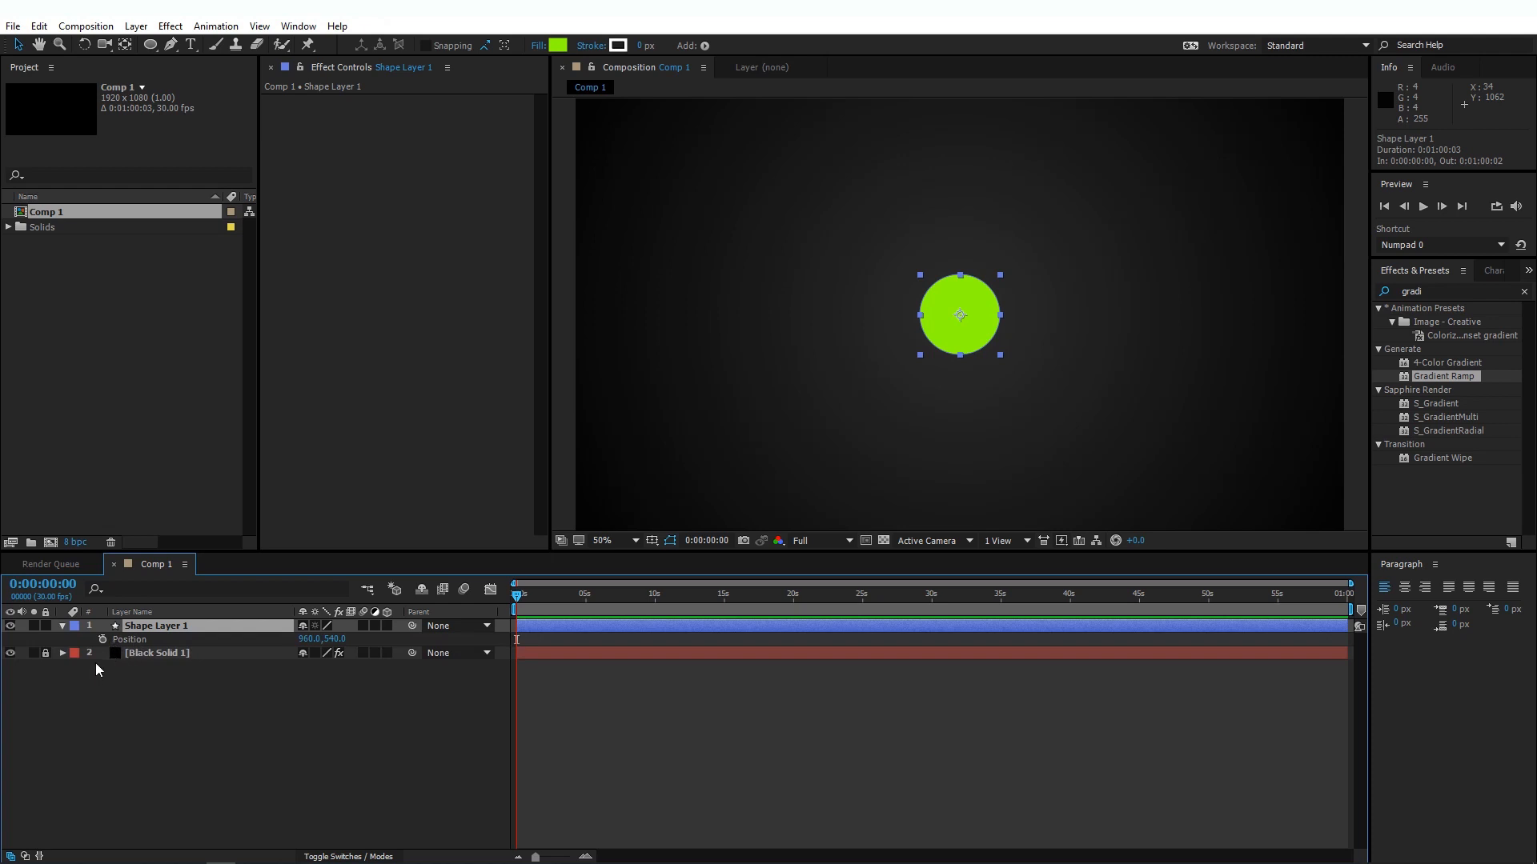
left_click(102, 638)
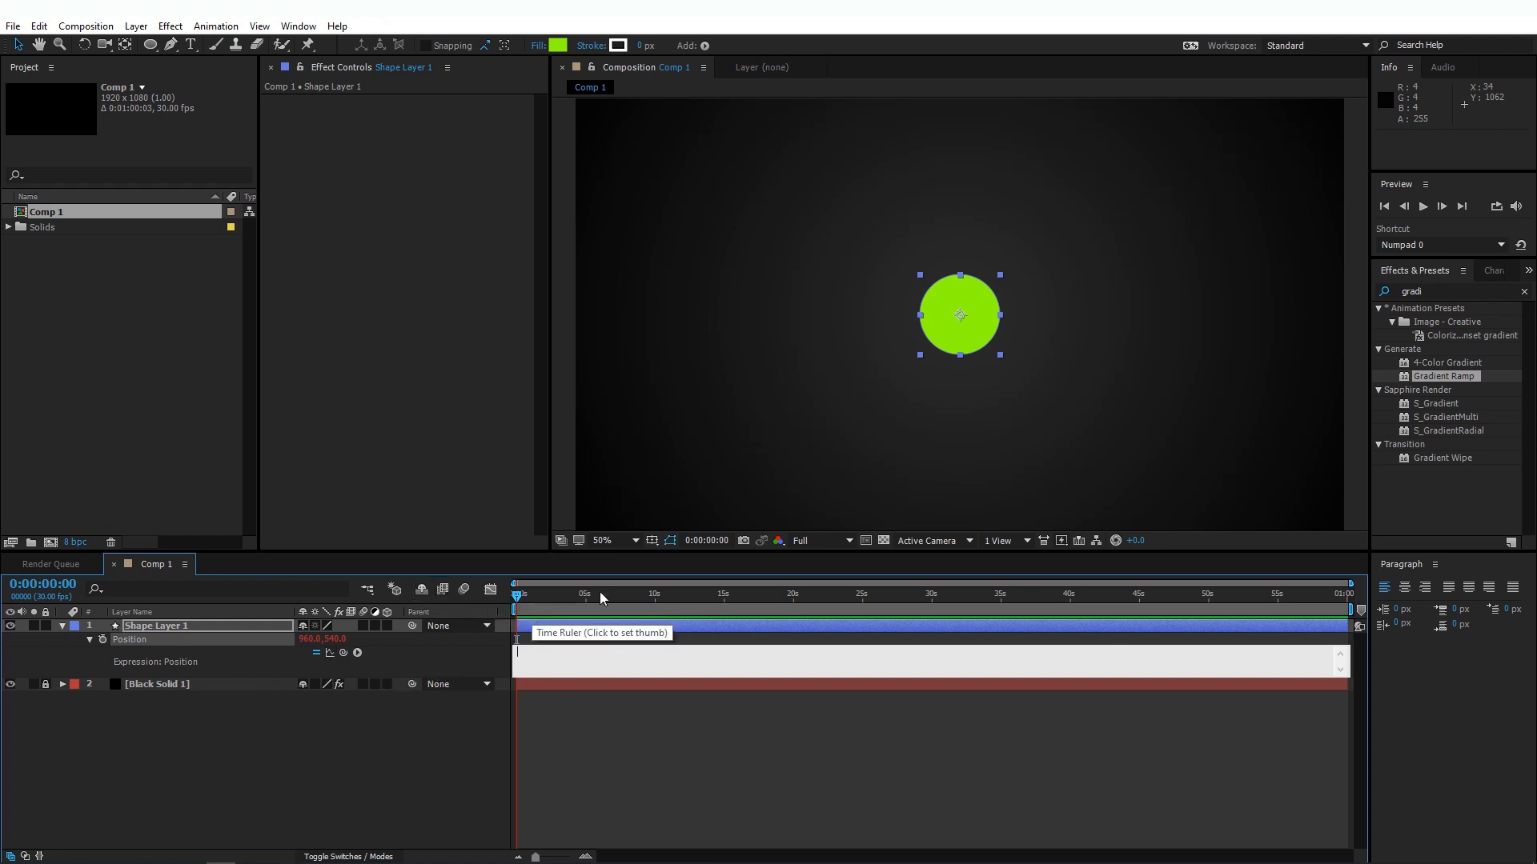
type("wiggle()")
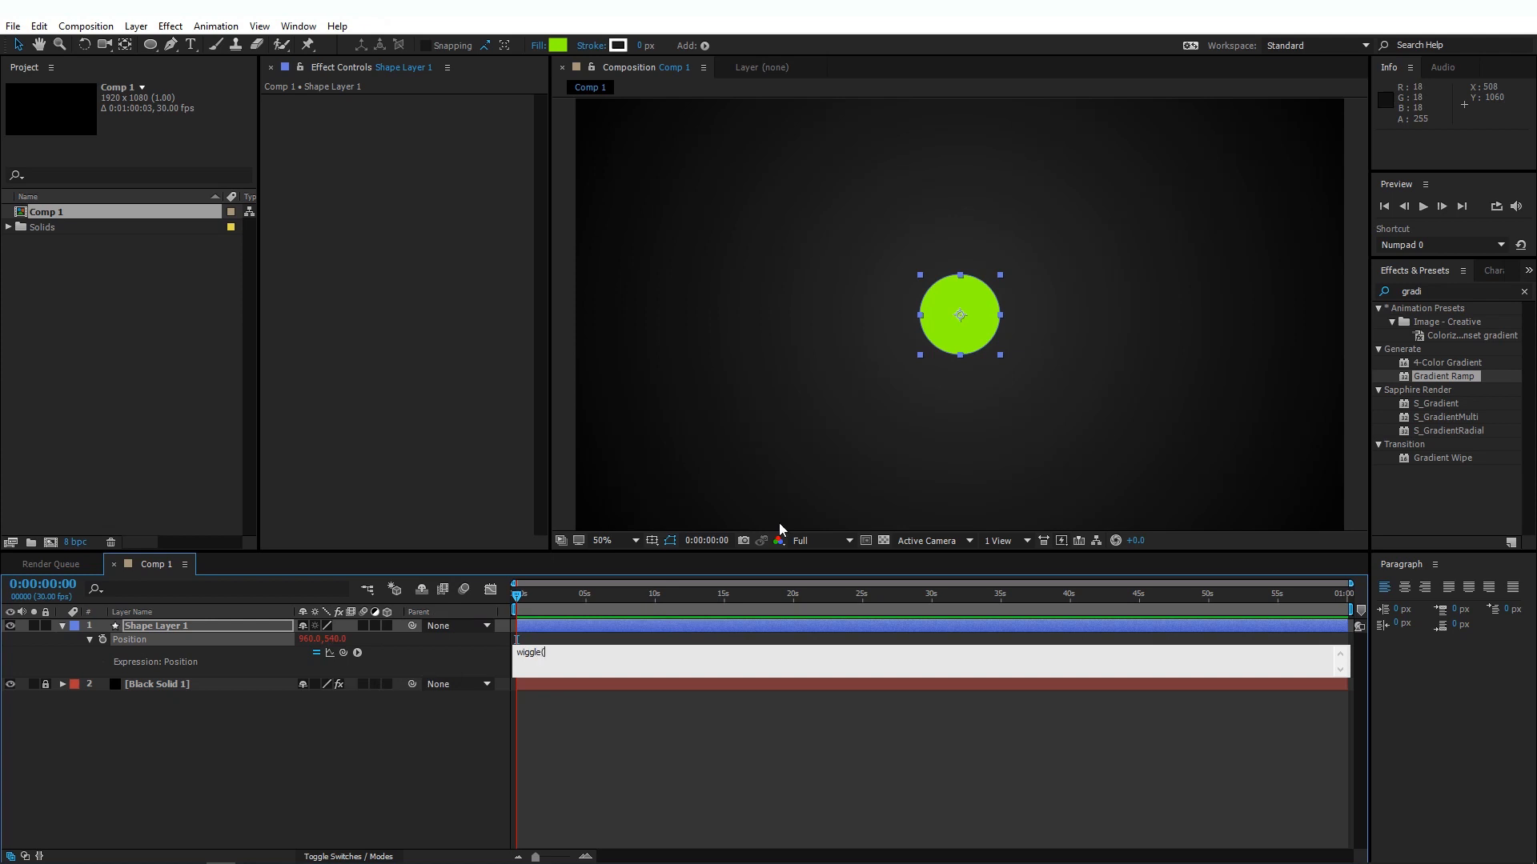
type("5,10")
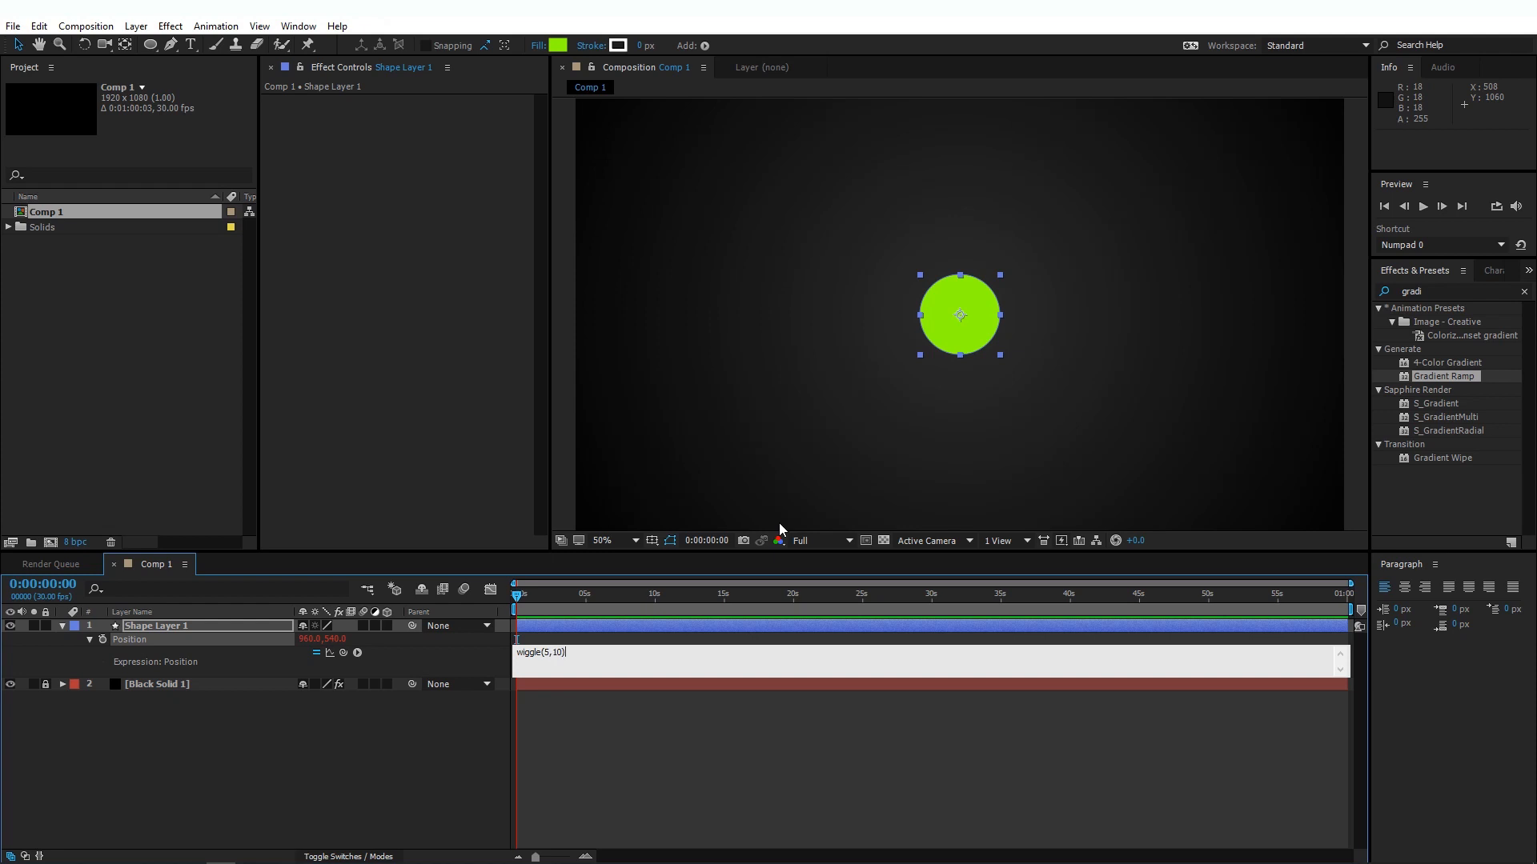
type(";")
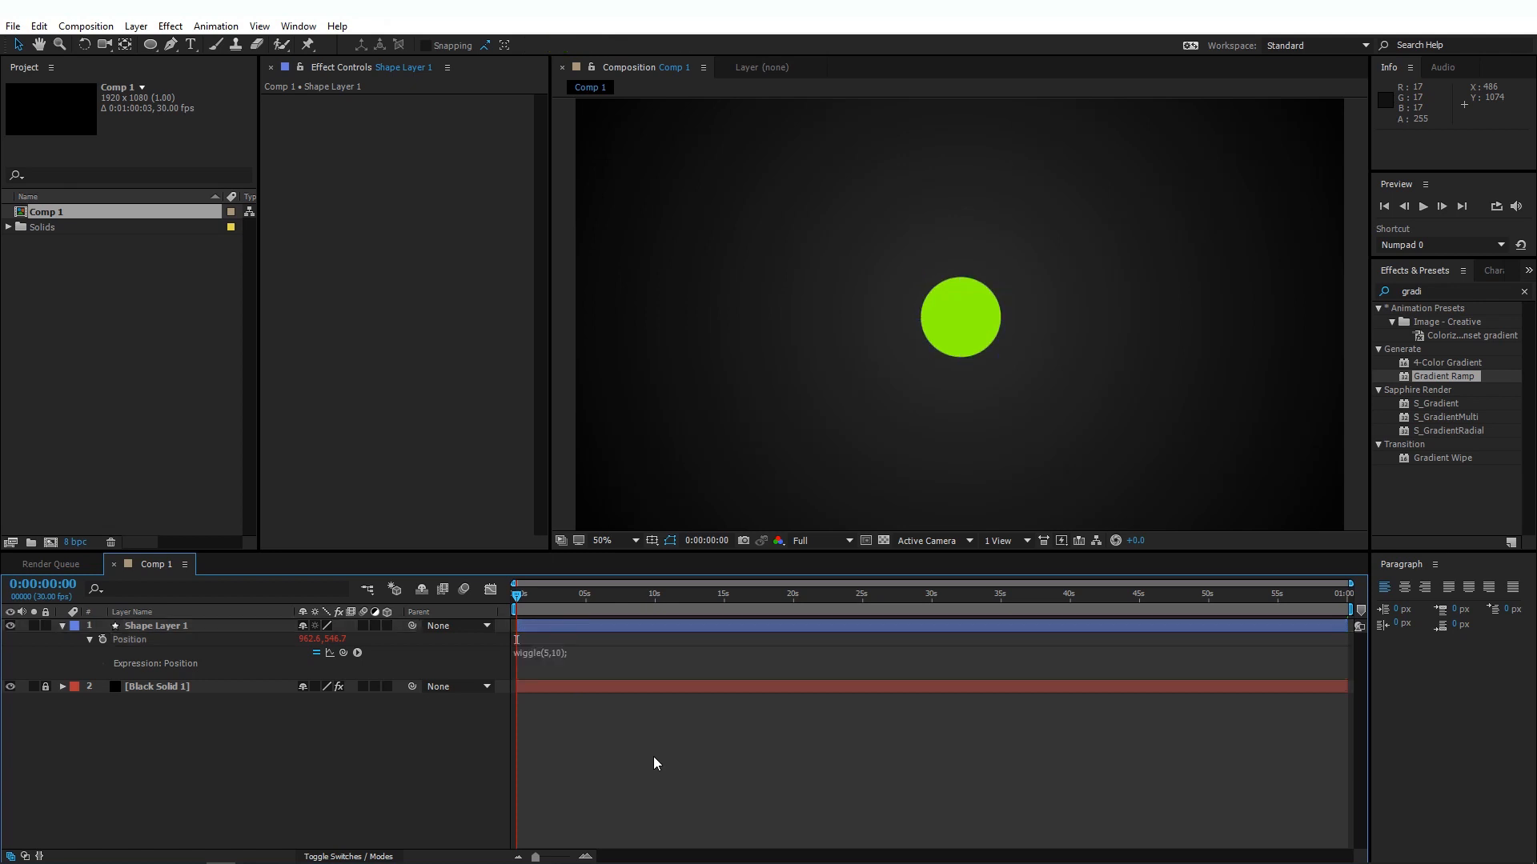
mouse_move(668, 758)
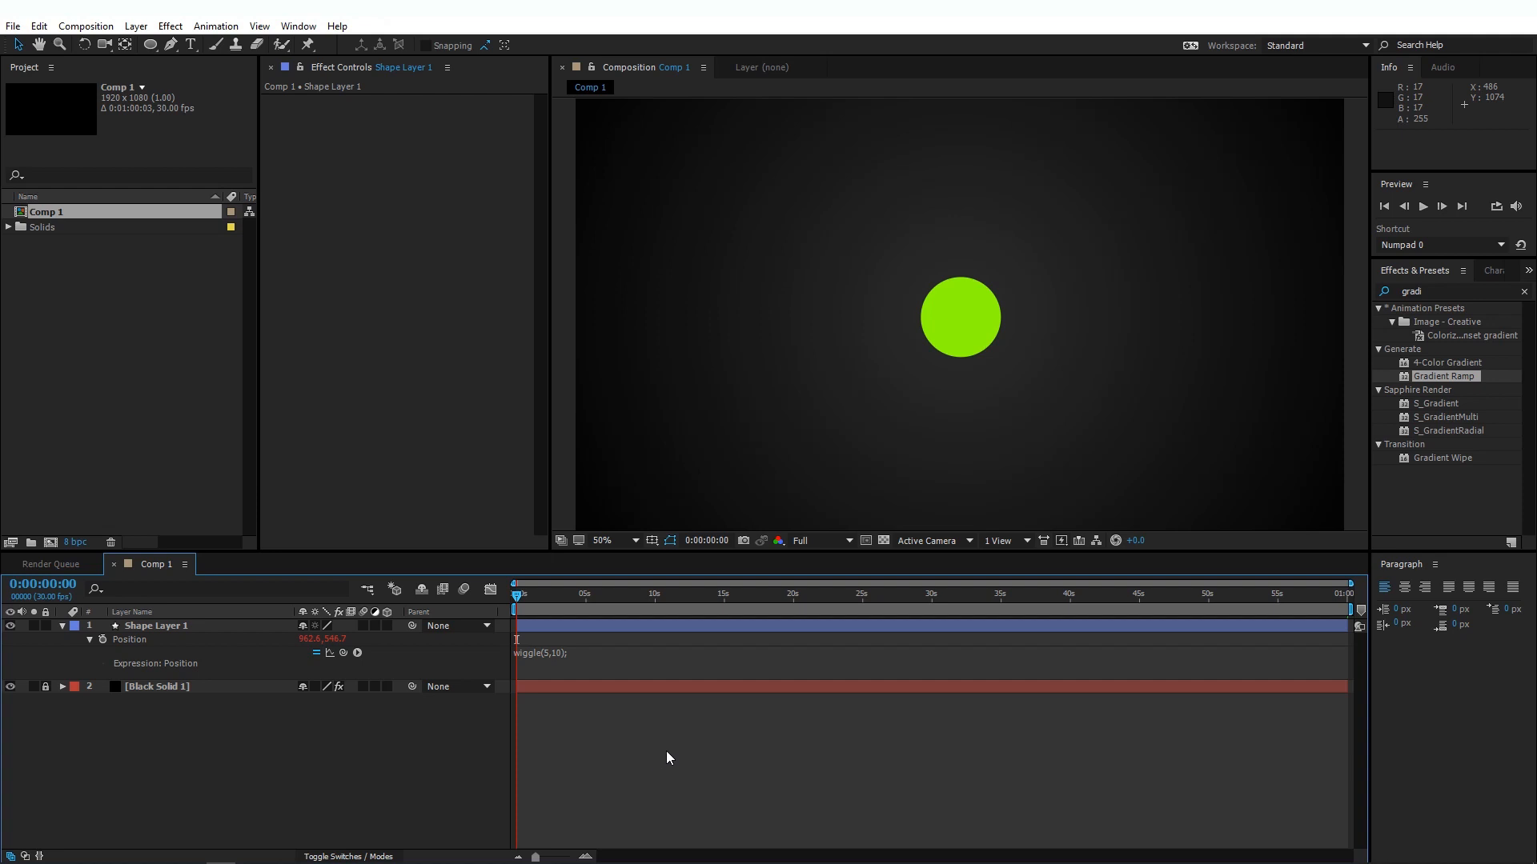
Set Comp 1 to about 10 seconds, preview the wiggle, and reopen the expression.
left_click(655, 596)
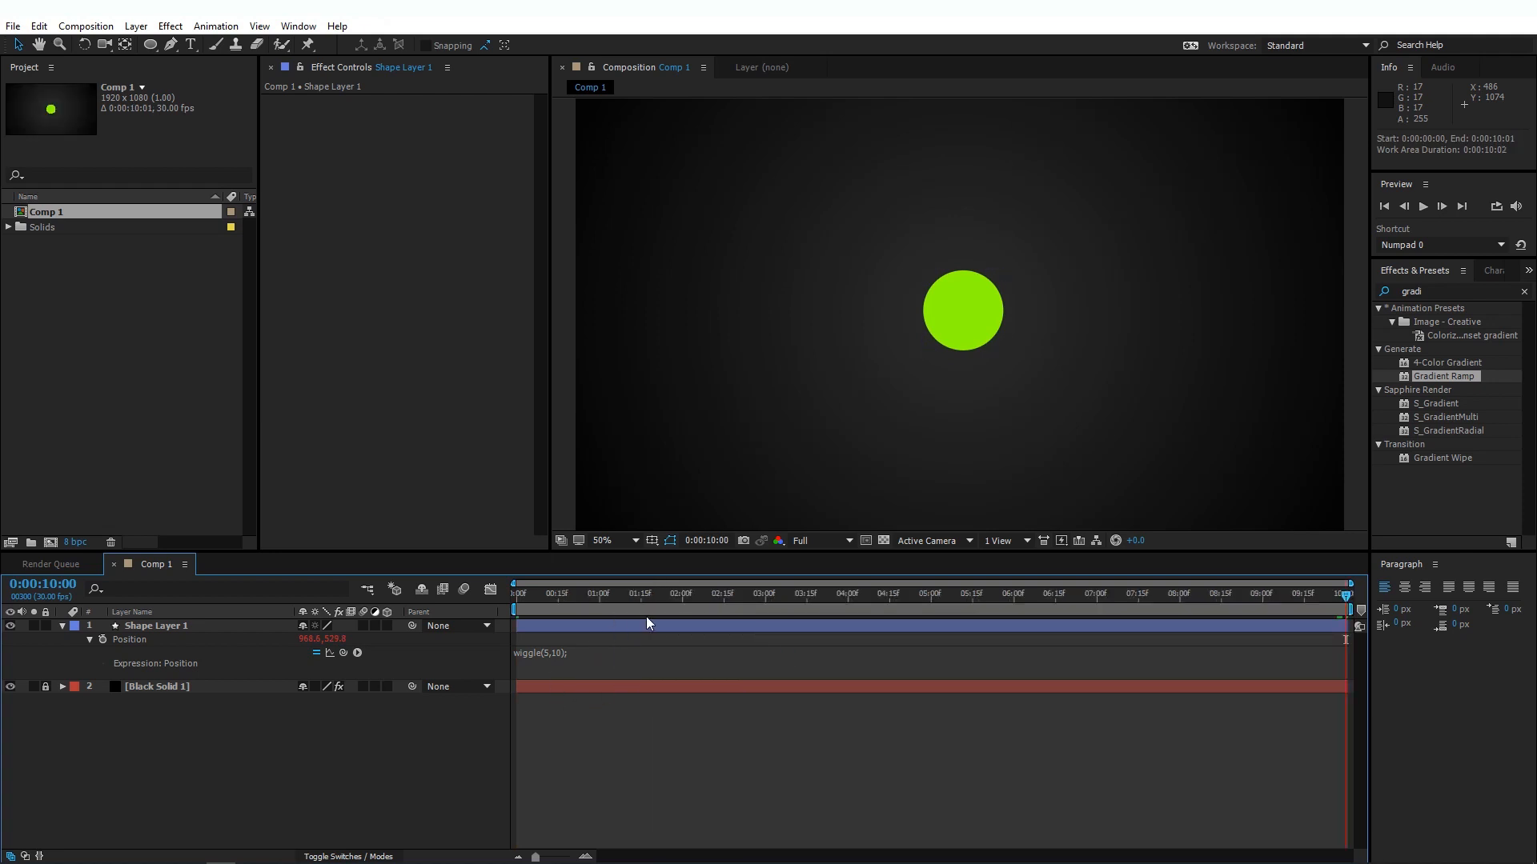
left_click(765, 594)
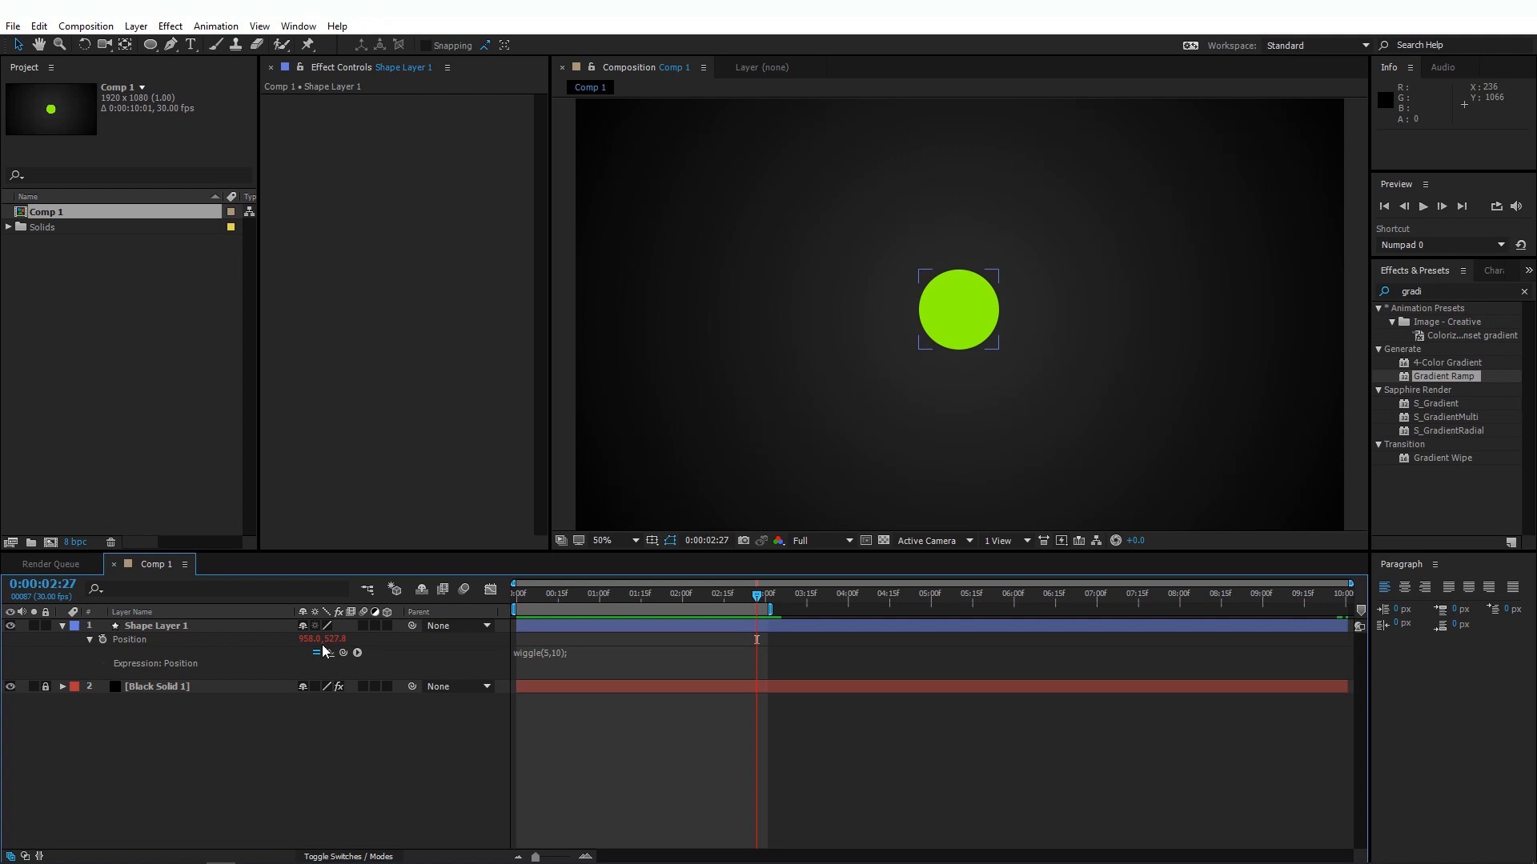
mouse_move(606, 654)
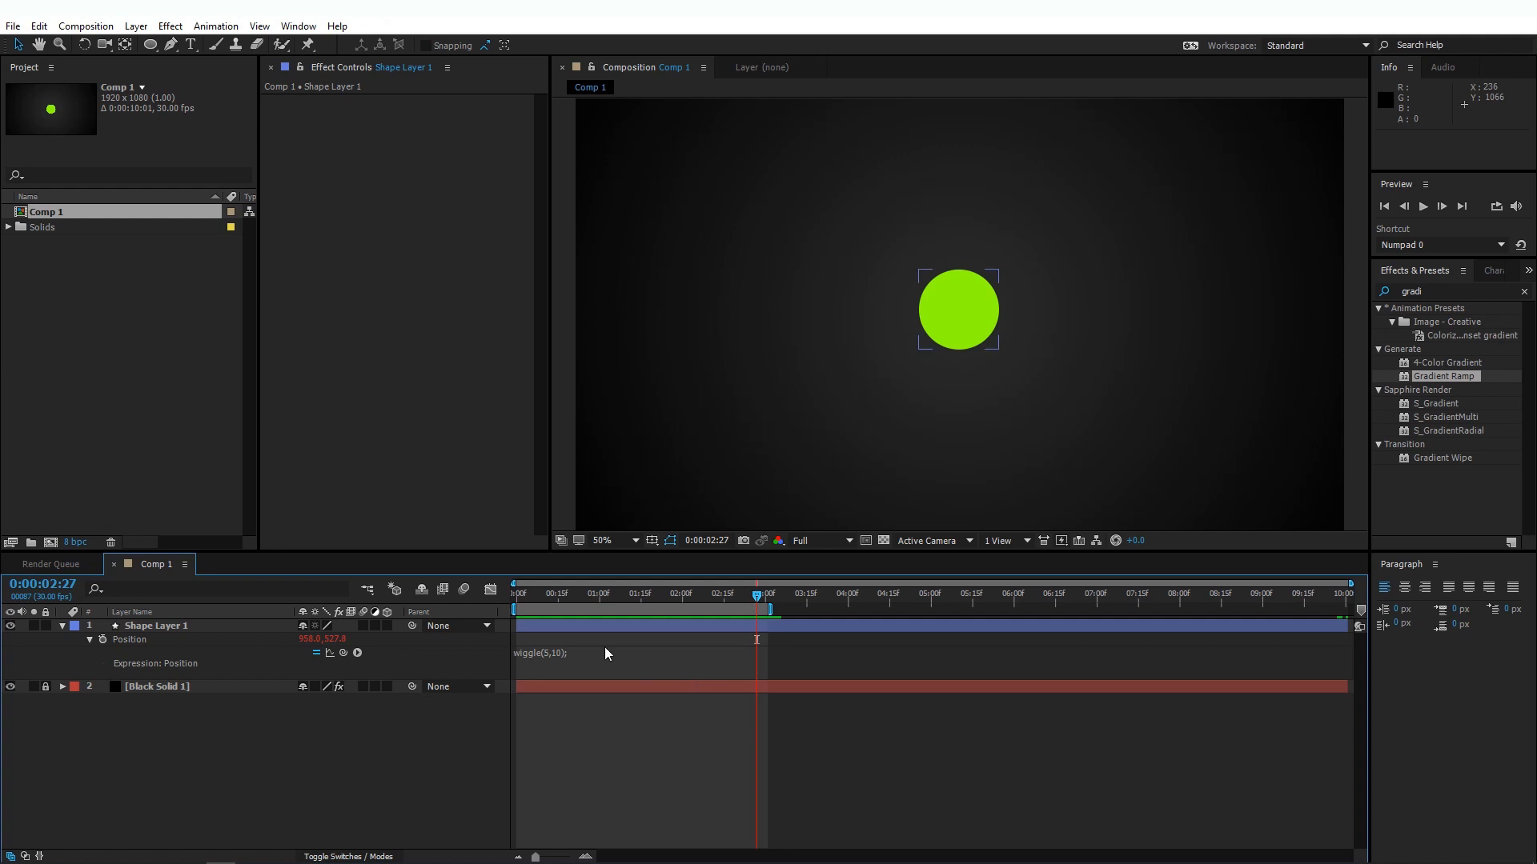
mouse_move(602, 665)
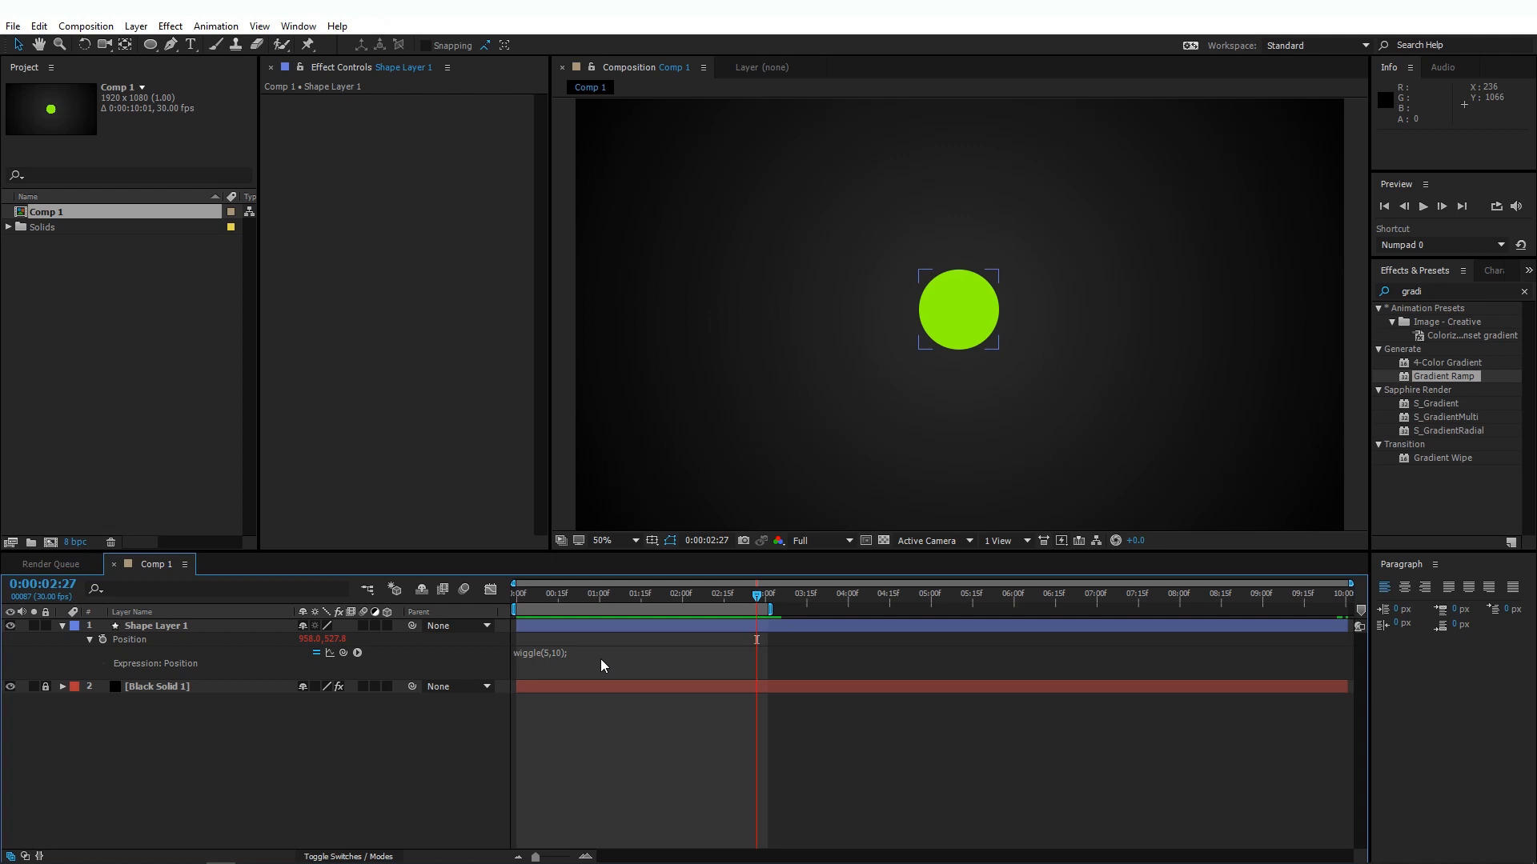
double_click(539, 654)
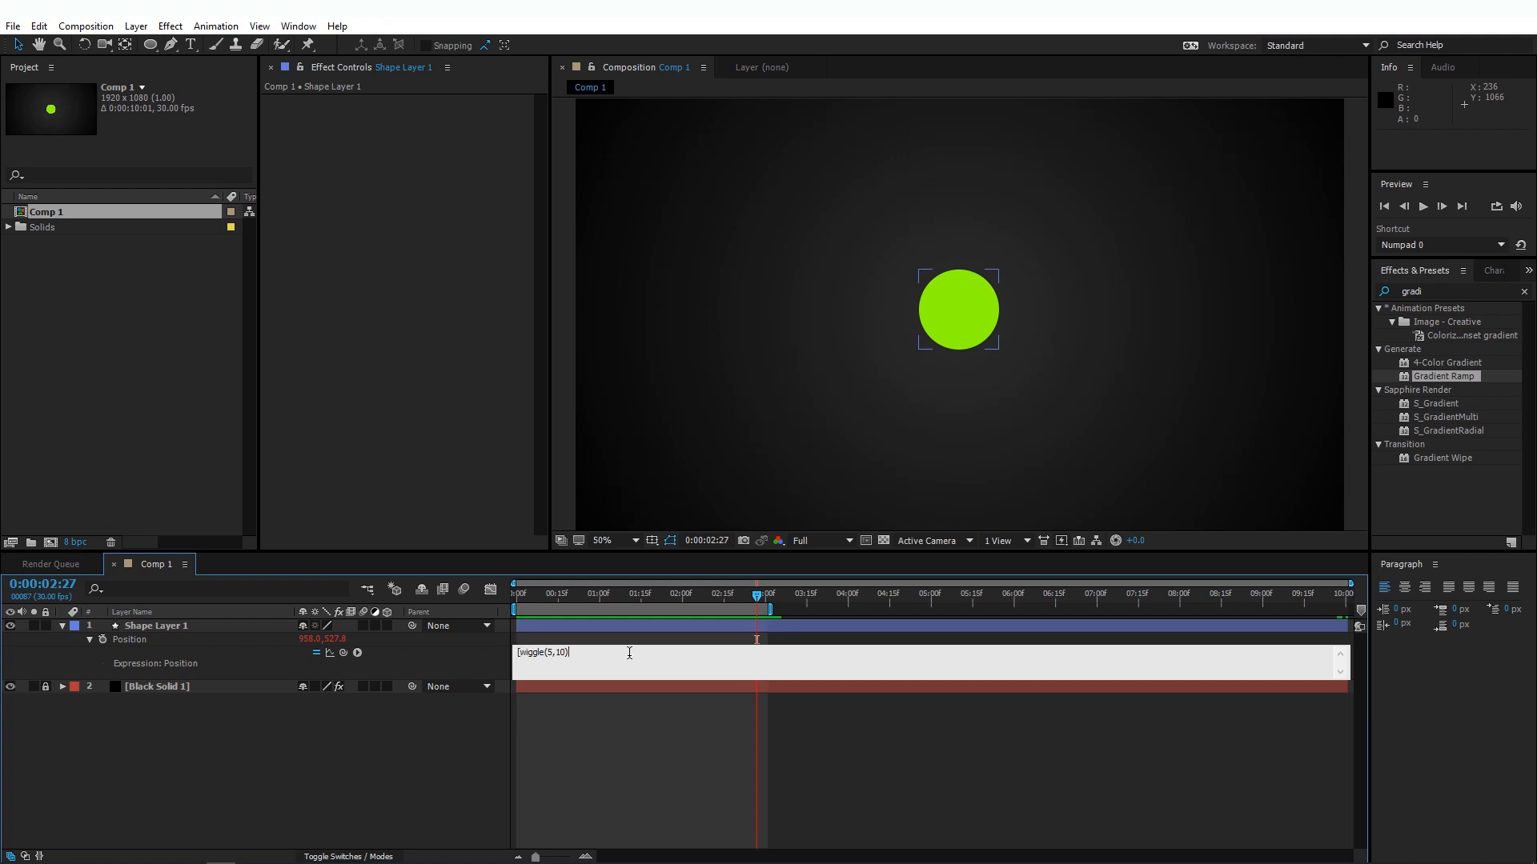
Rewrite the Position expression as [wiggle(5,10)[0], value[1]] for horizontal-only wiggle.
type("[0]")
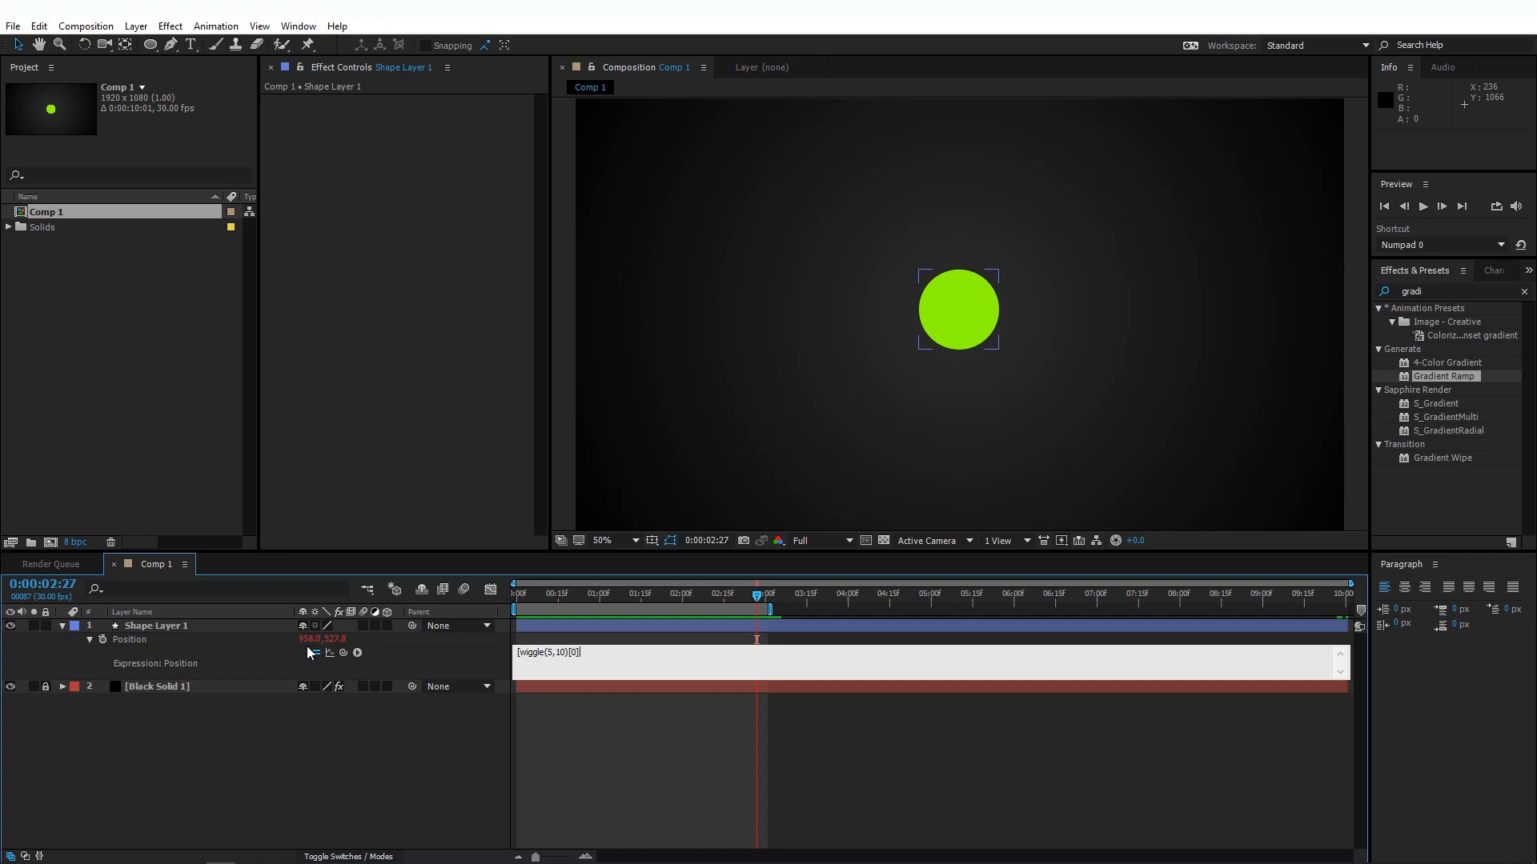
mouse_move(289, 645)
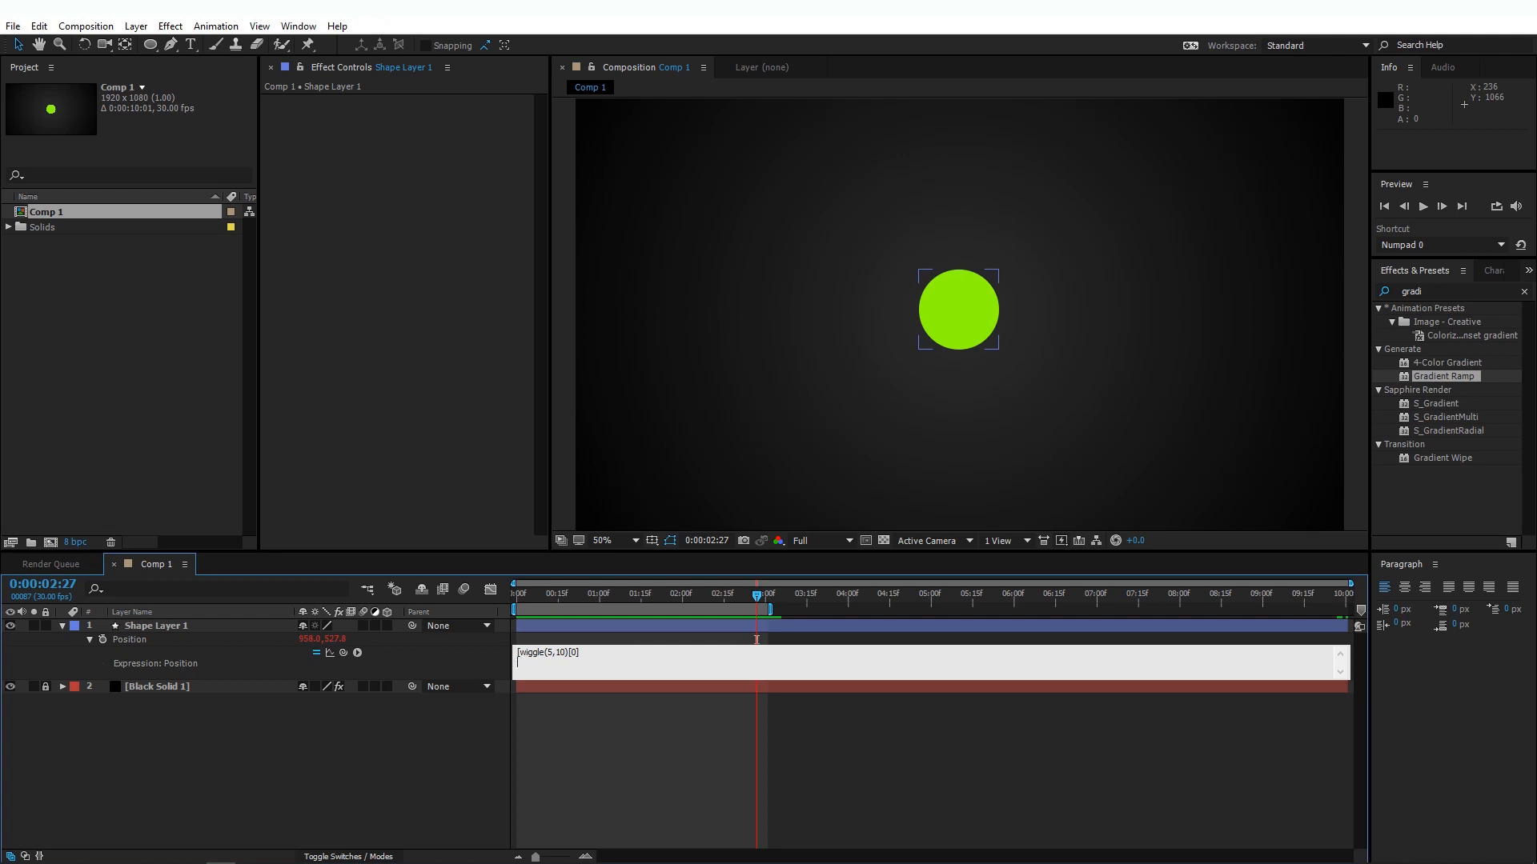
type(", value [1]];")
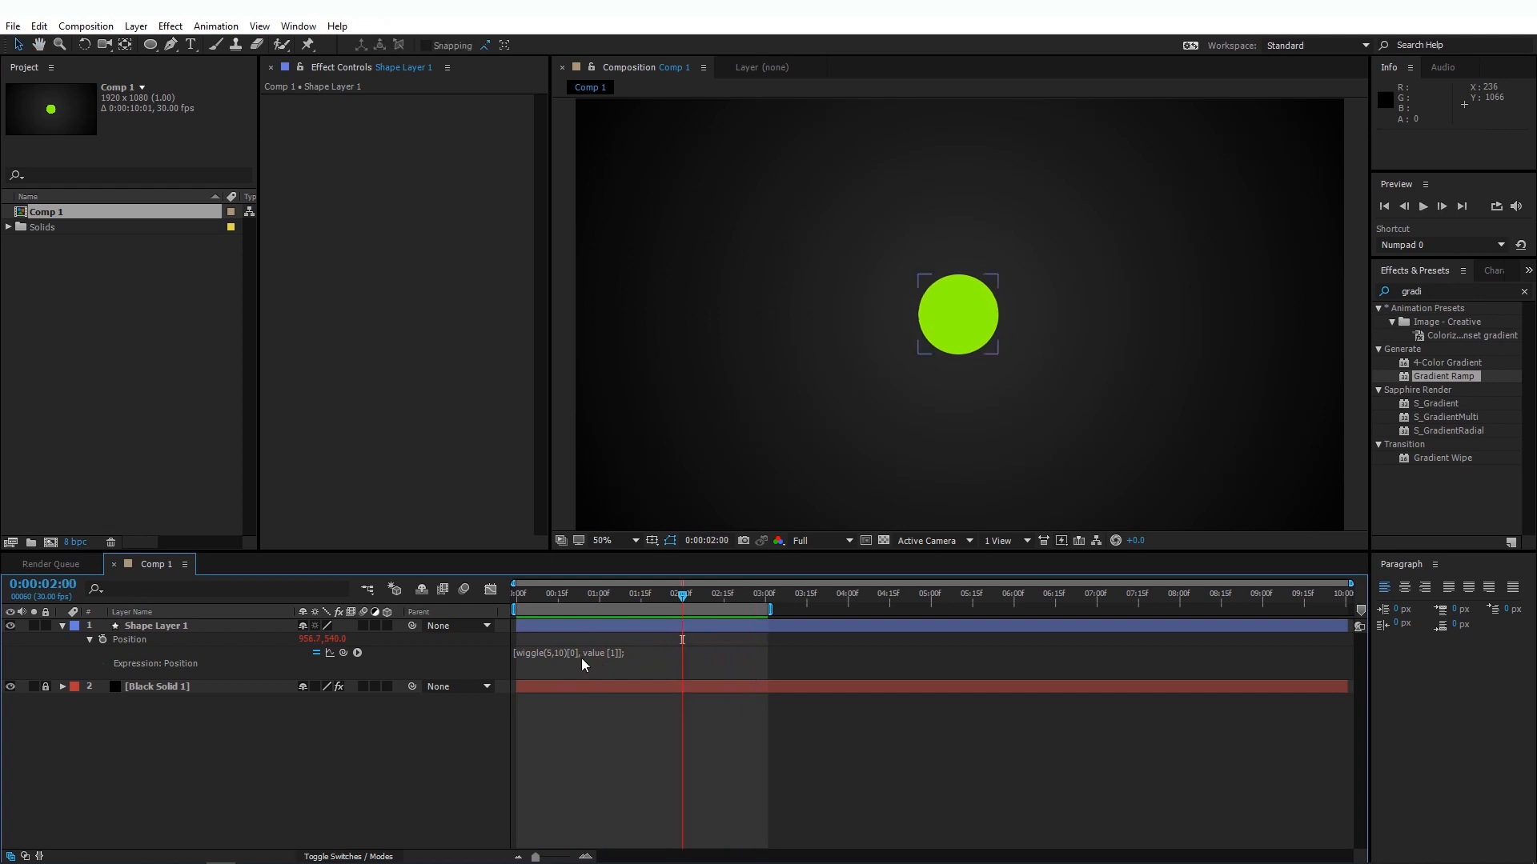
Change the expression to wiggle(10,200) and preview the faster, wider shaking.
left_click(569, 654)
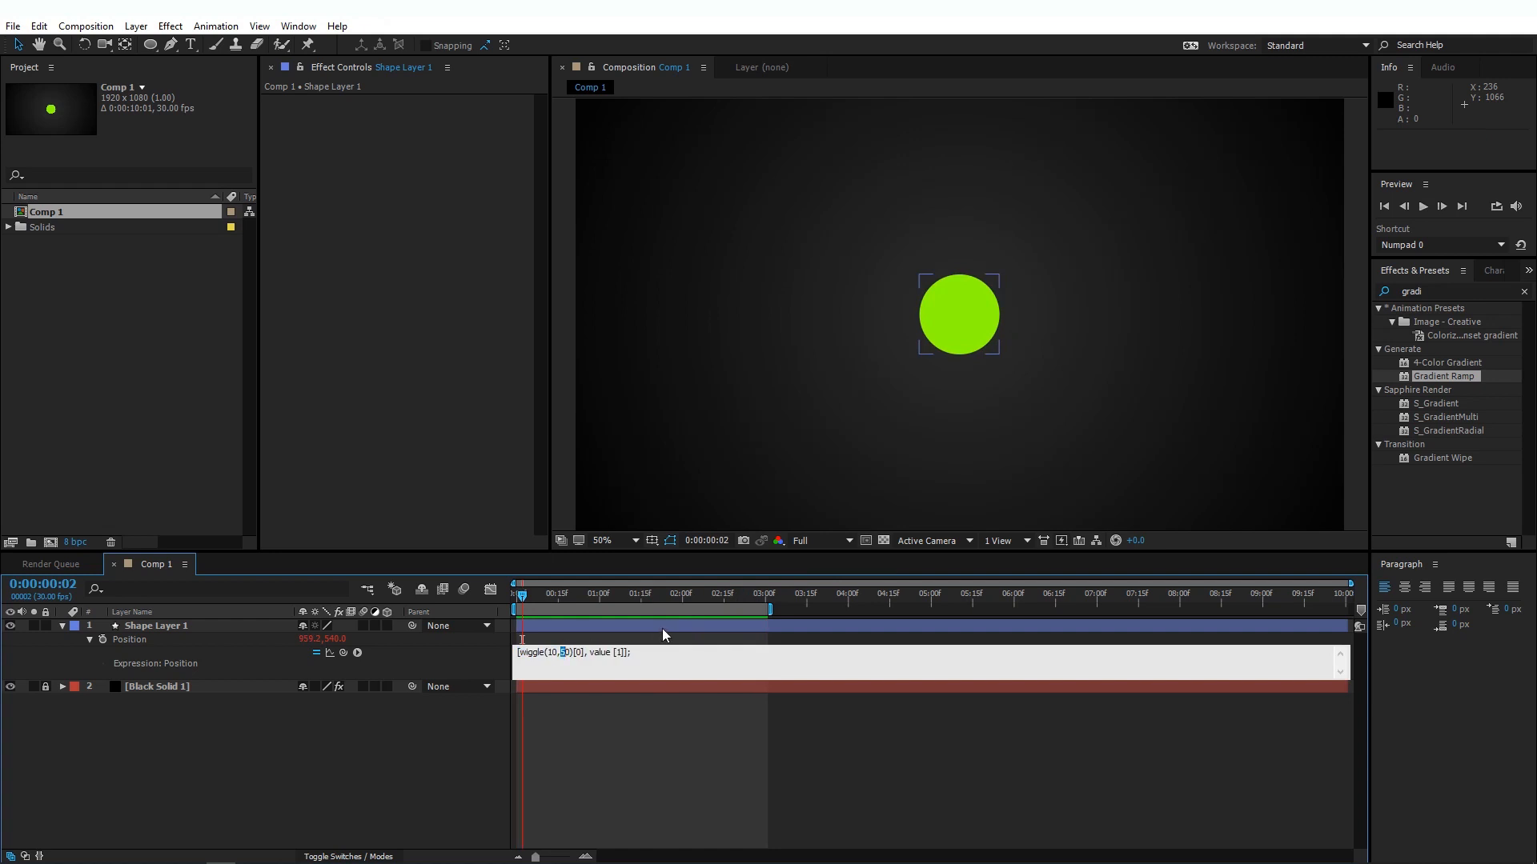
type("20")
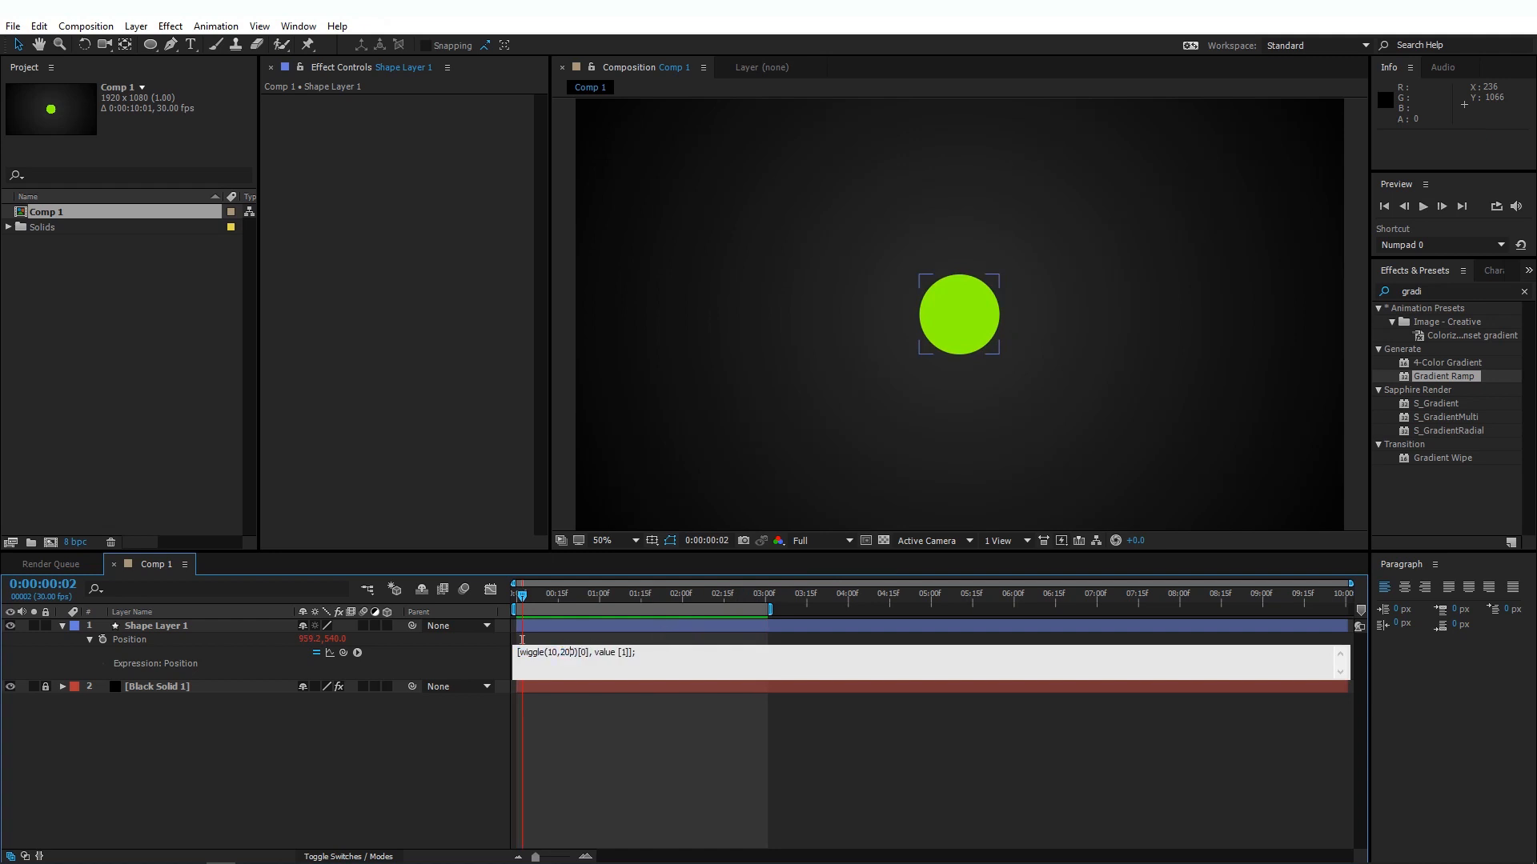
key("space")
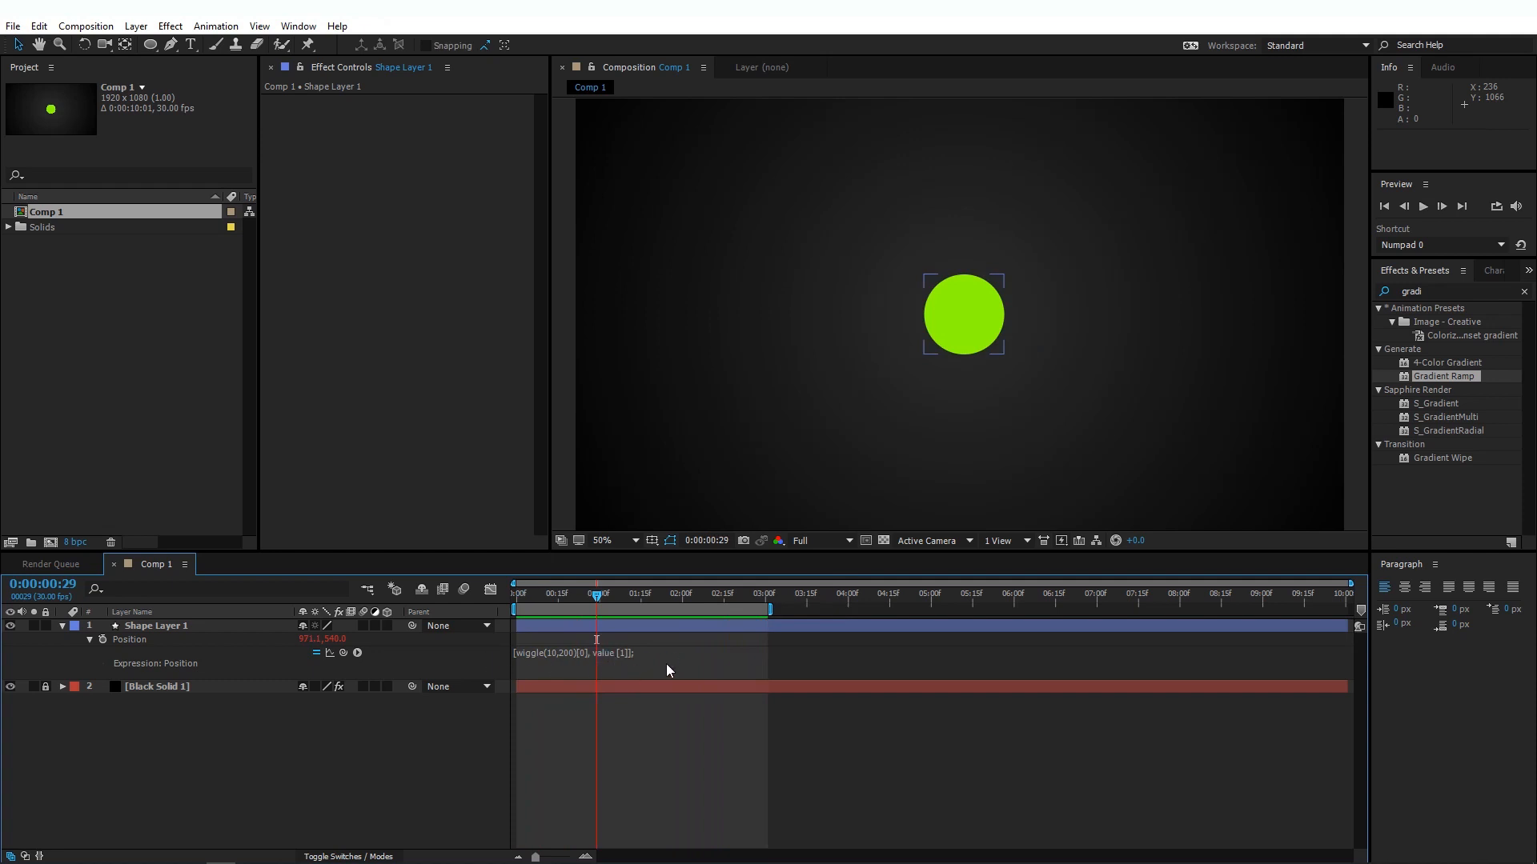
mouse_move(592, 667)
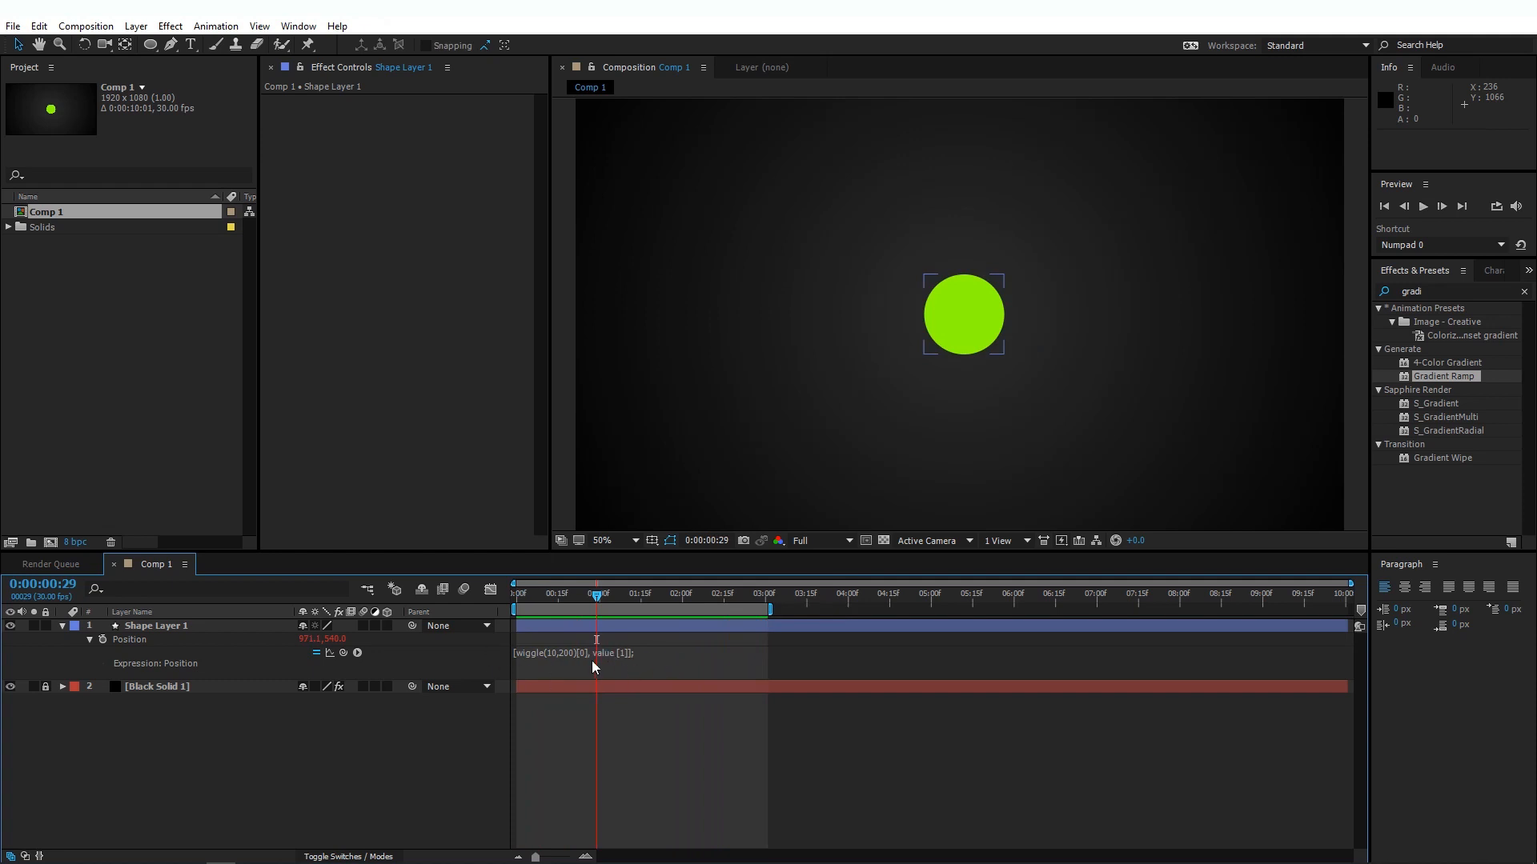
Rewrite the expression as a = wiggle(10,200); [a[0], value[1]] and make the layer 3D.
double_click(573, 654)
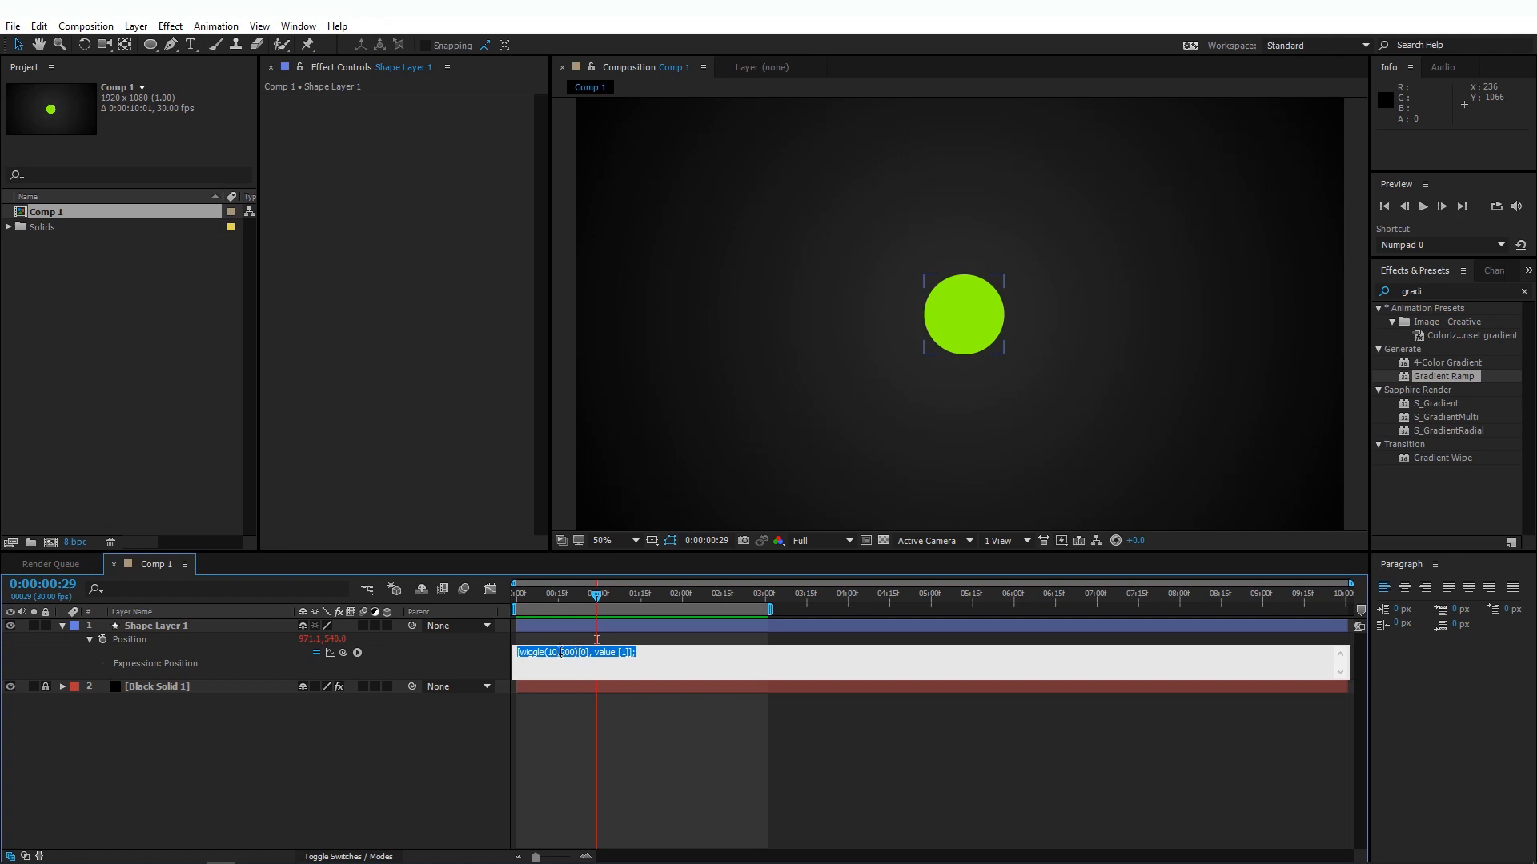
left_click(529, 653)
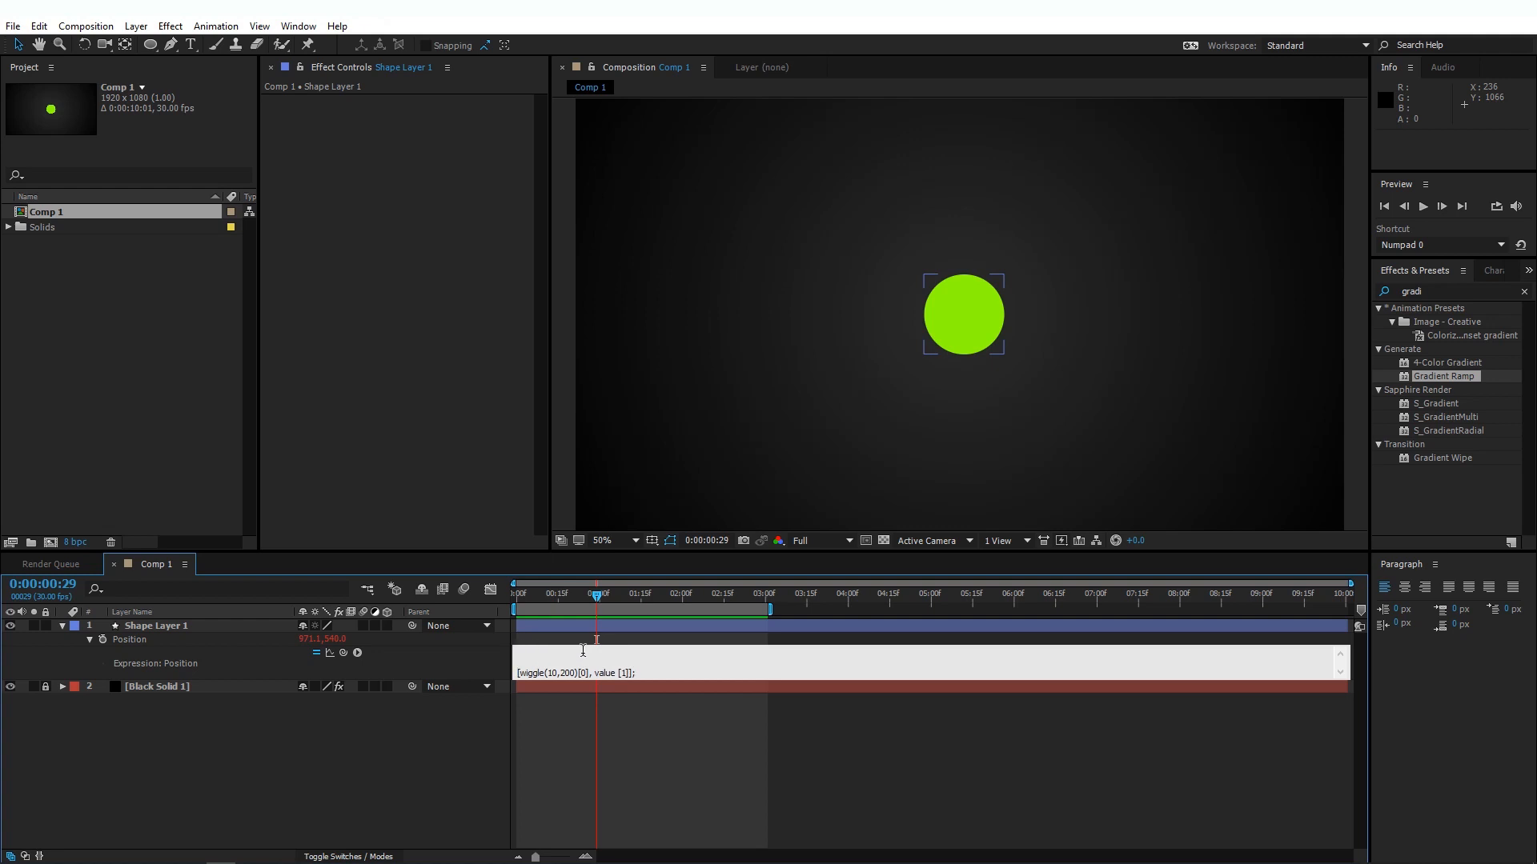
type("a")
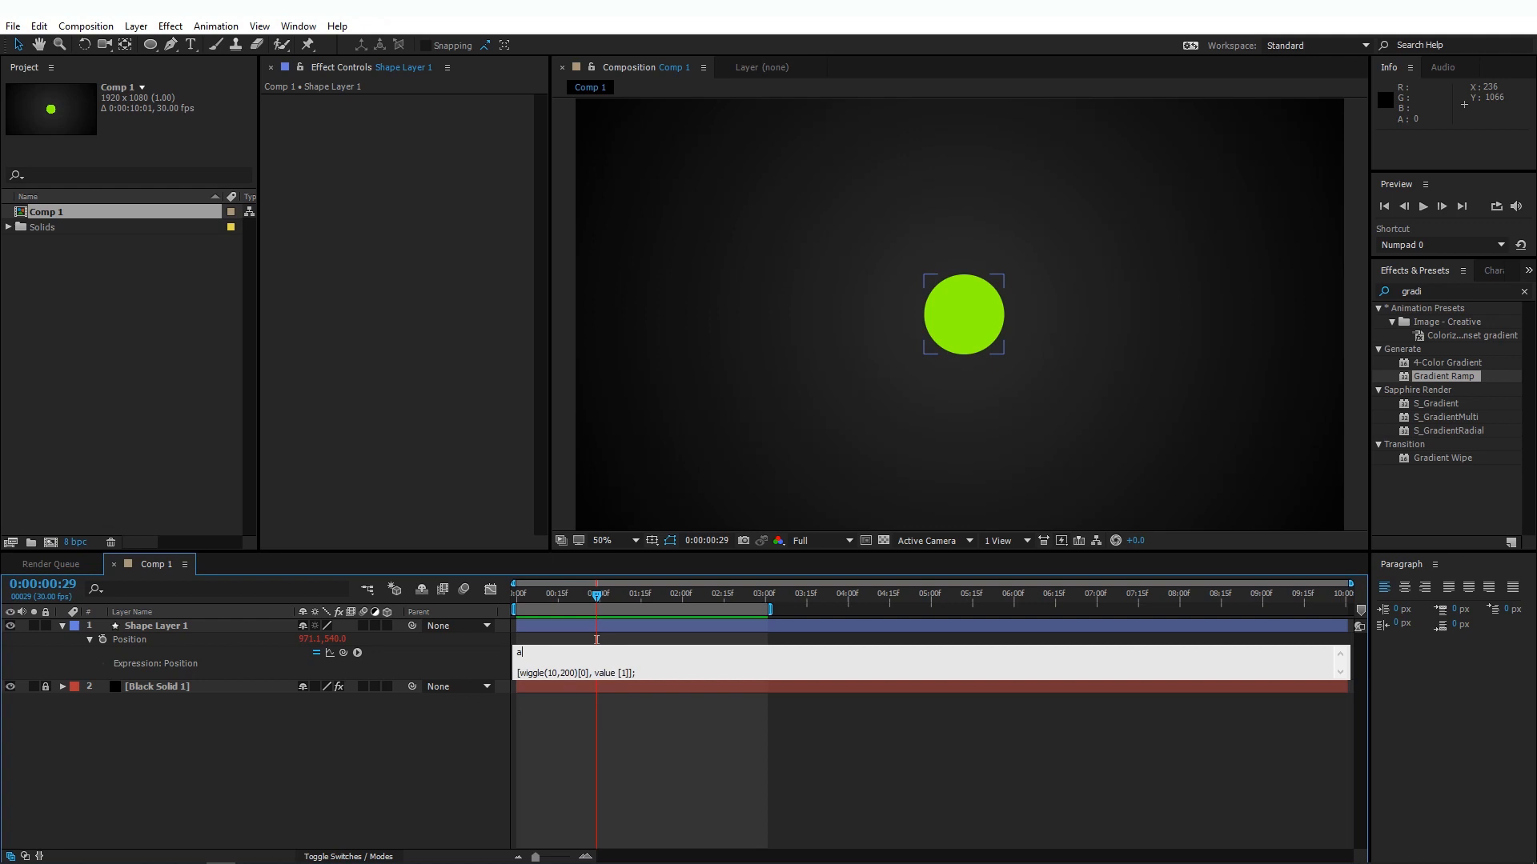
type("=")
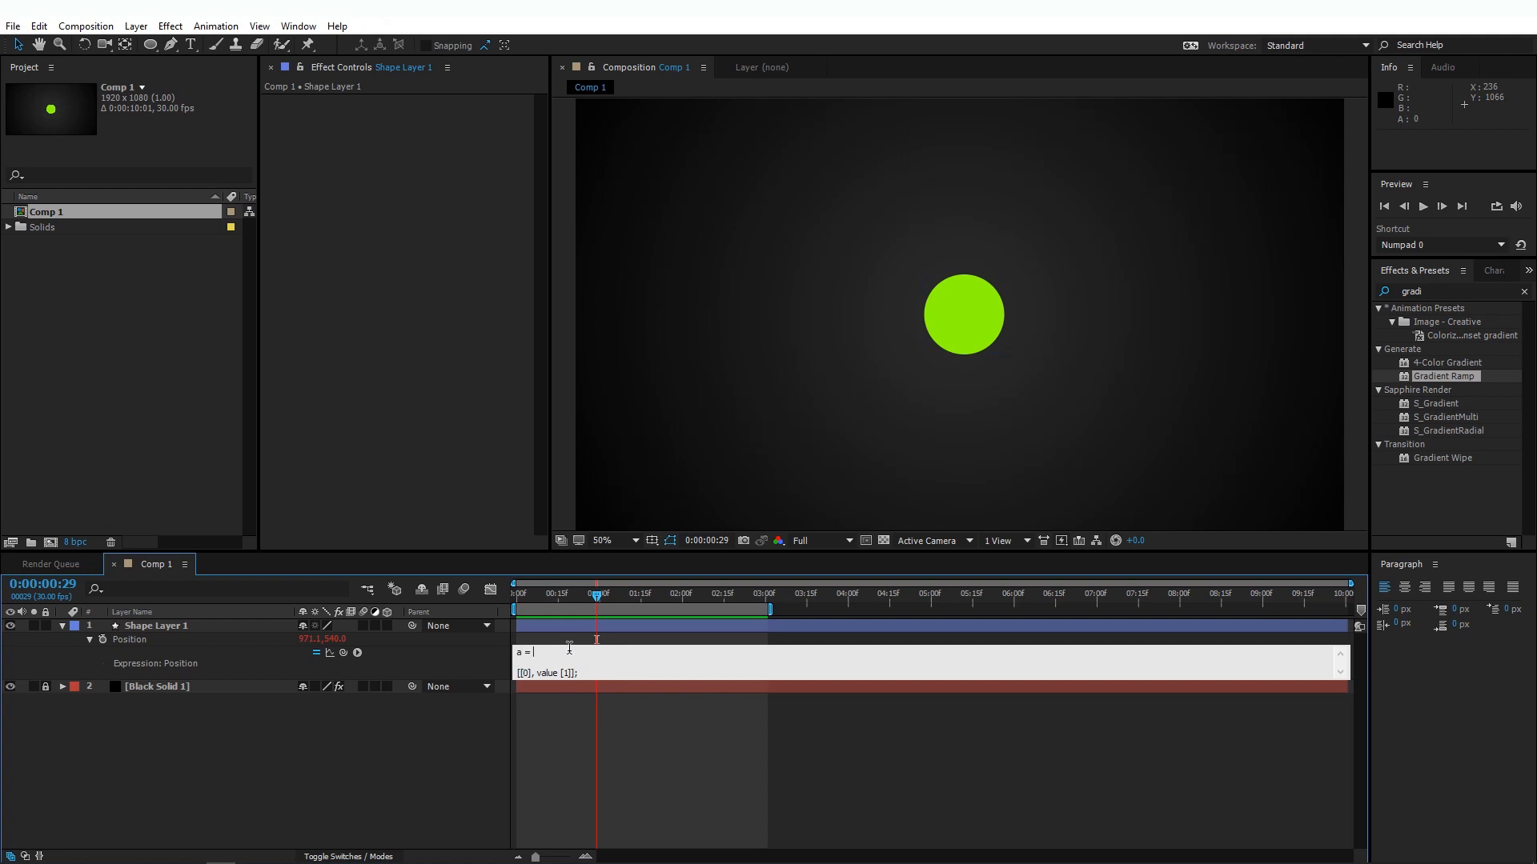
type("wiggle(10,200)")
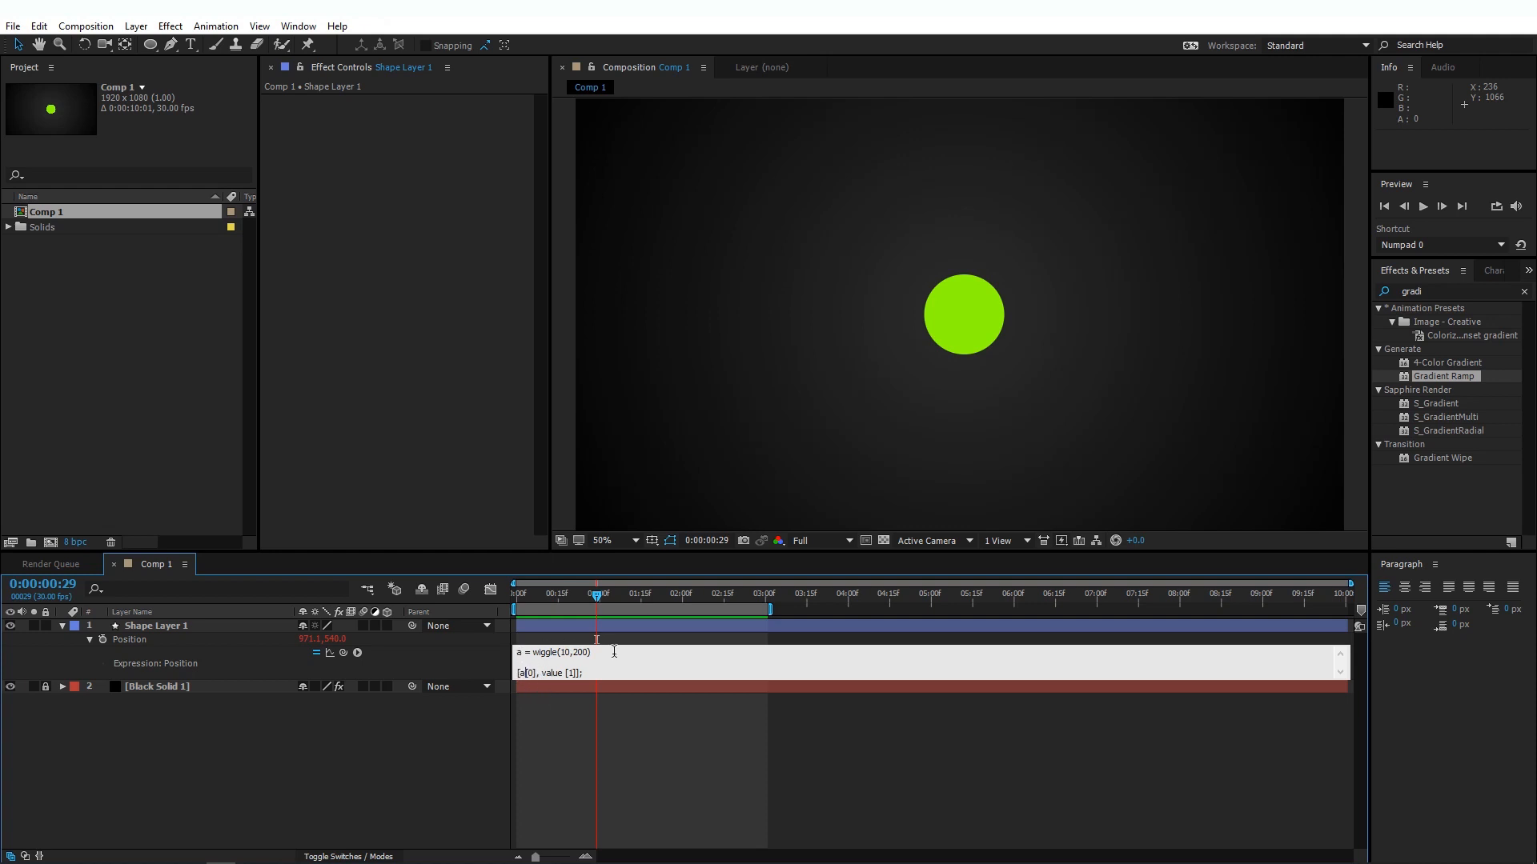
type(";")
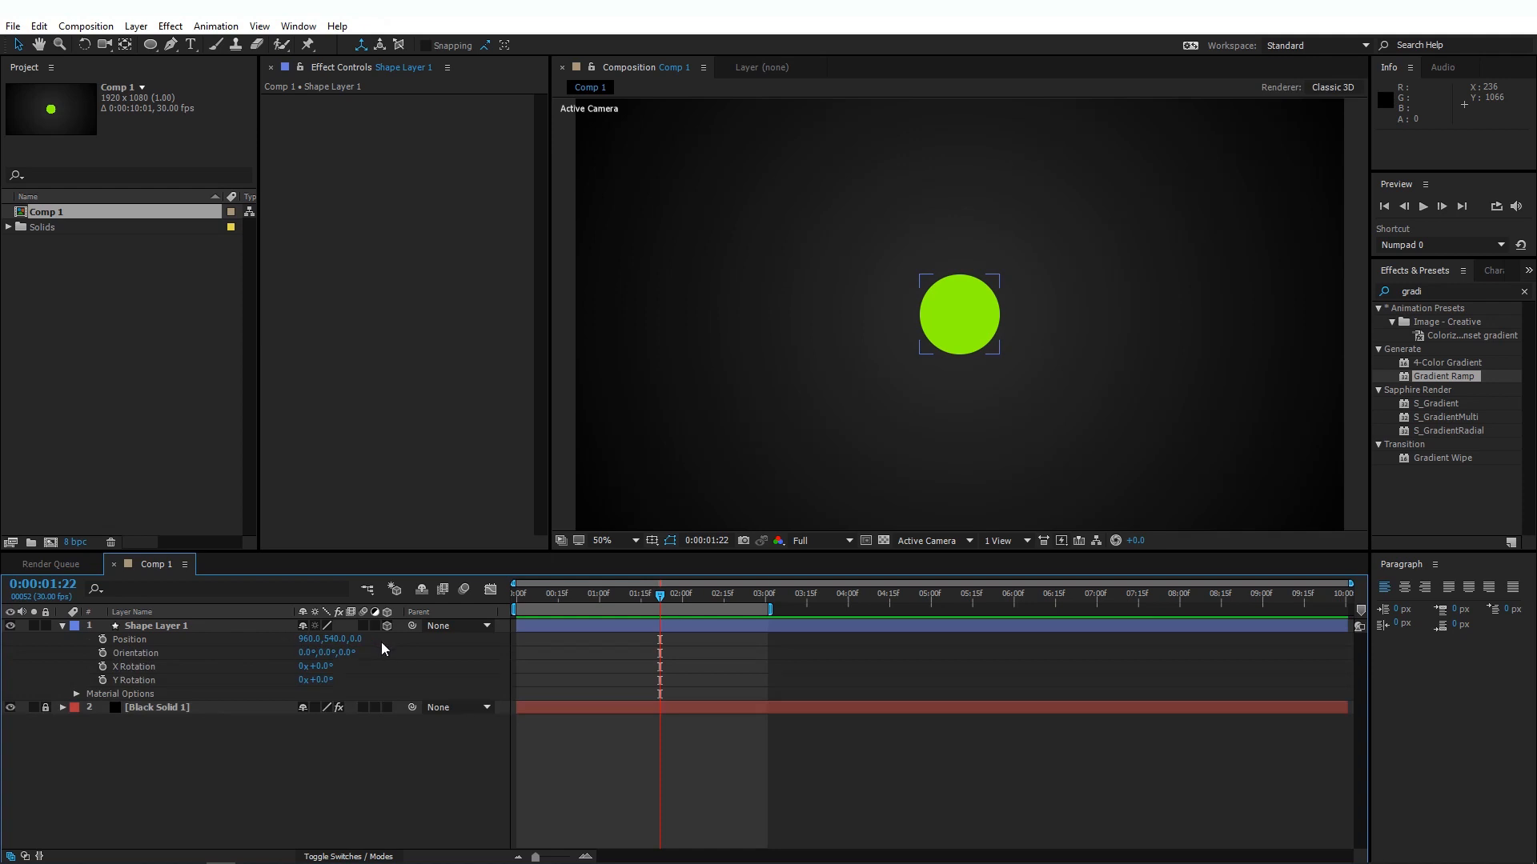
left_click(168, 26)
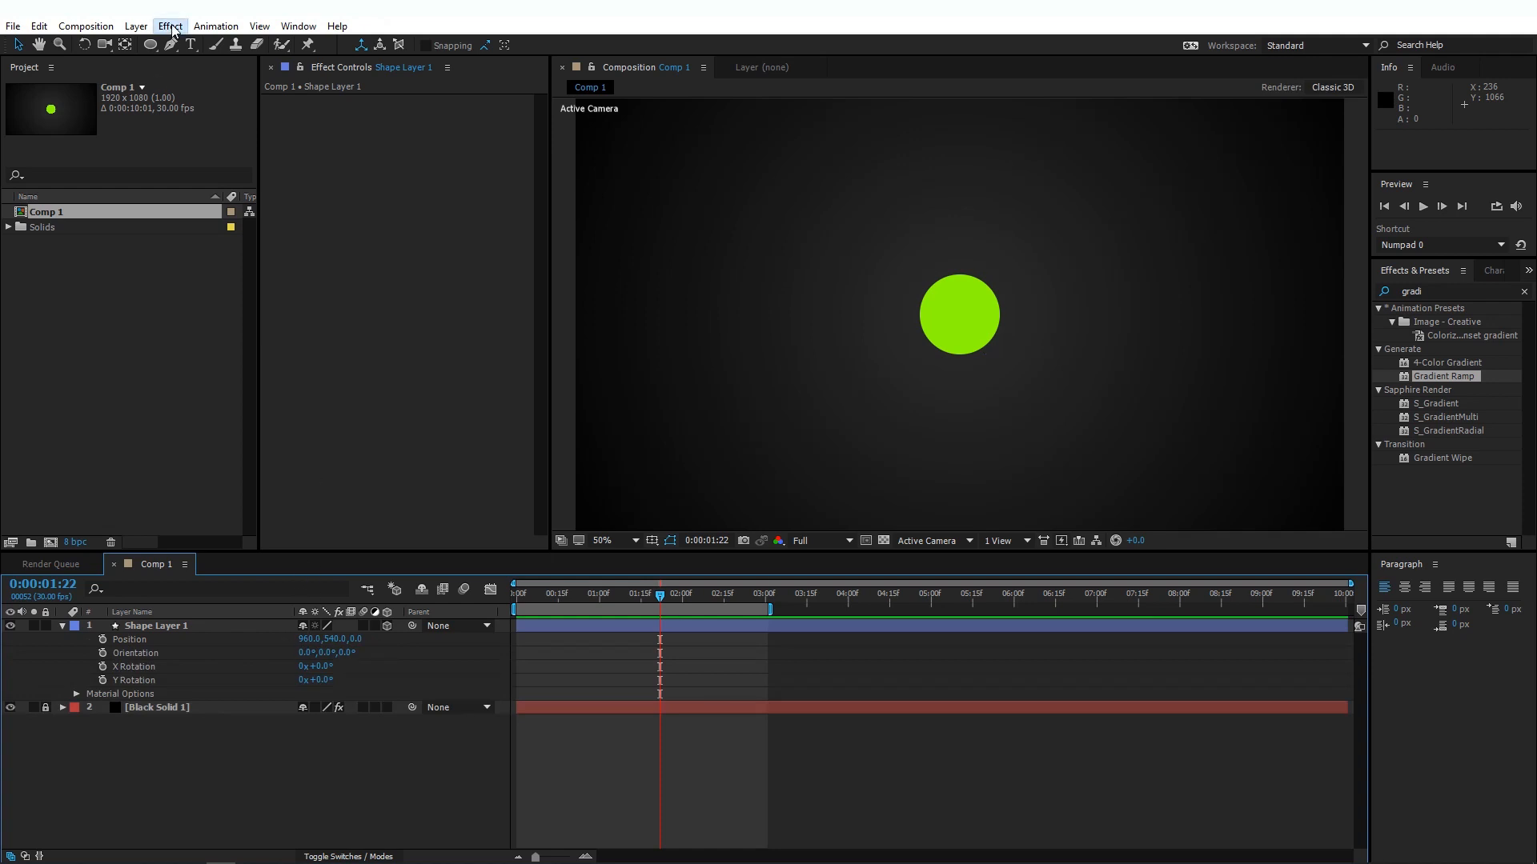
Add a null object layer and rename it Exp.
left_click(136, 26)
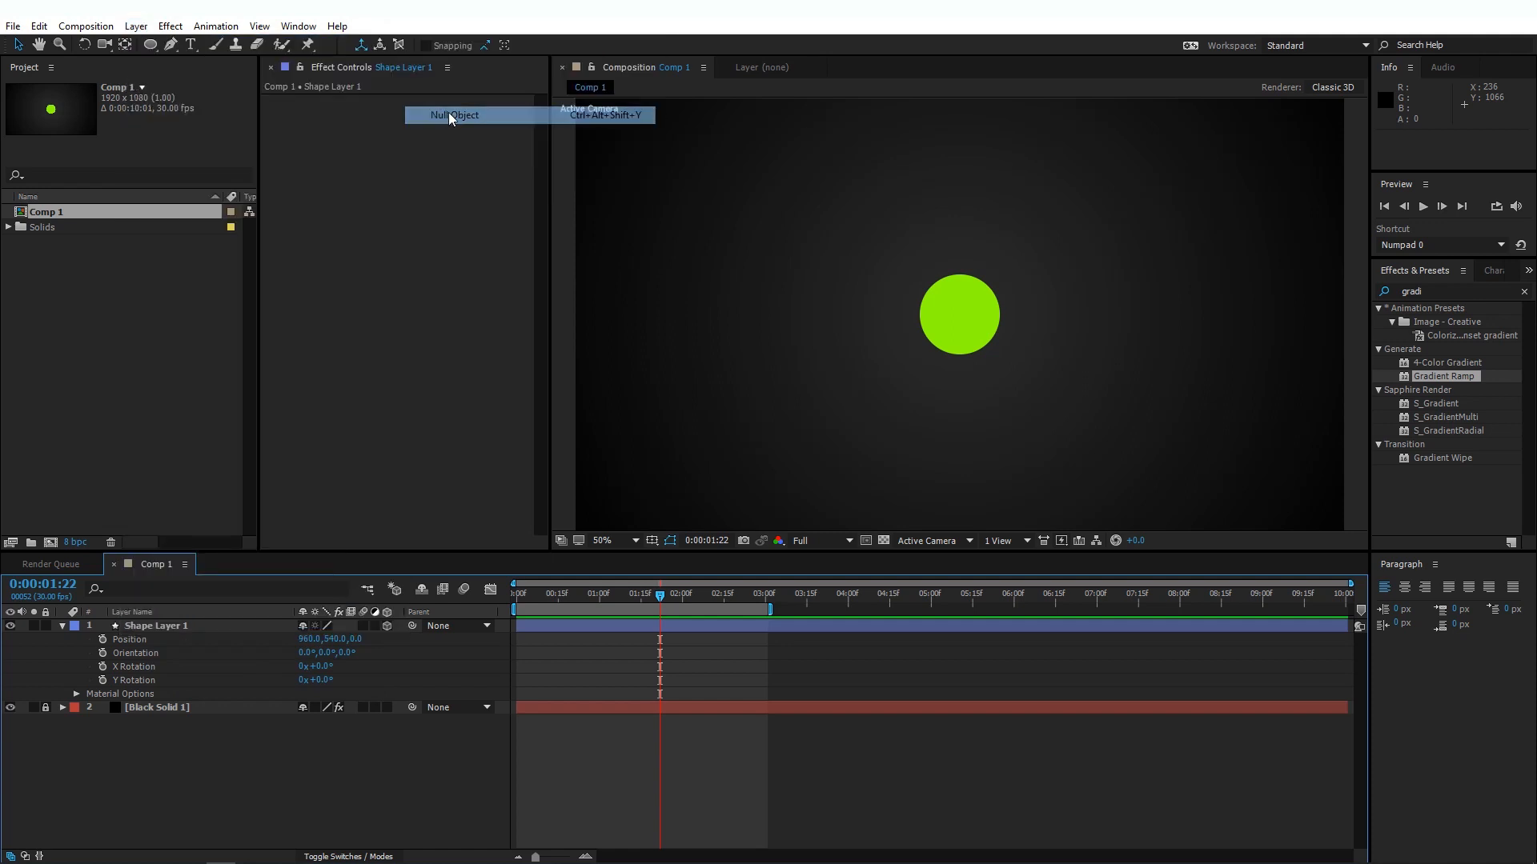
left_click(453, 115)
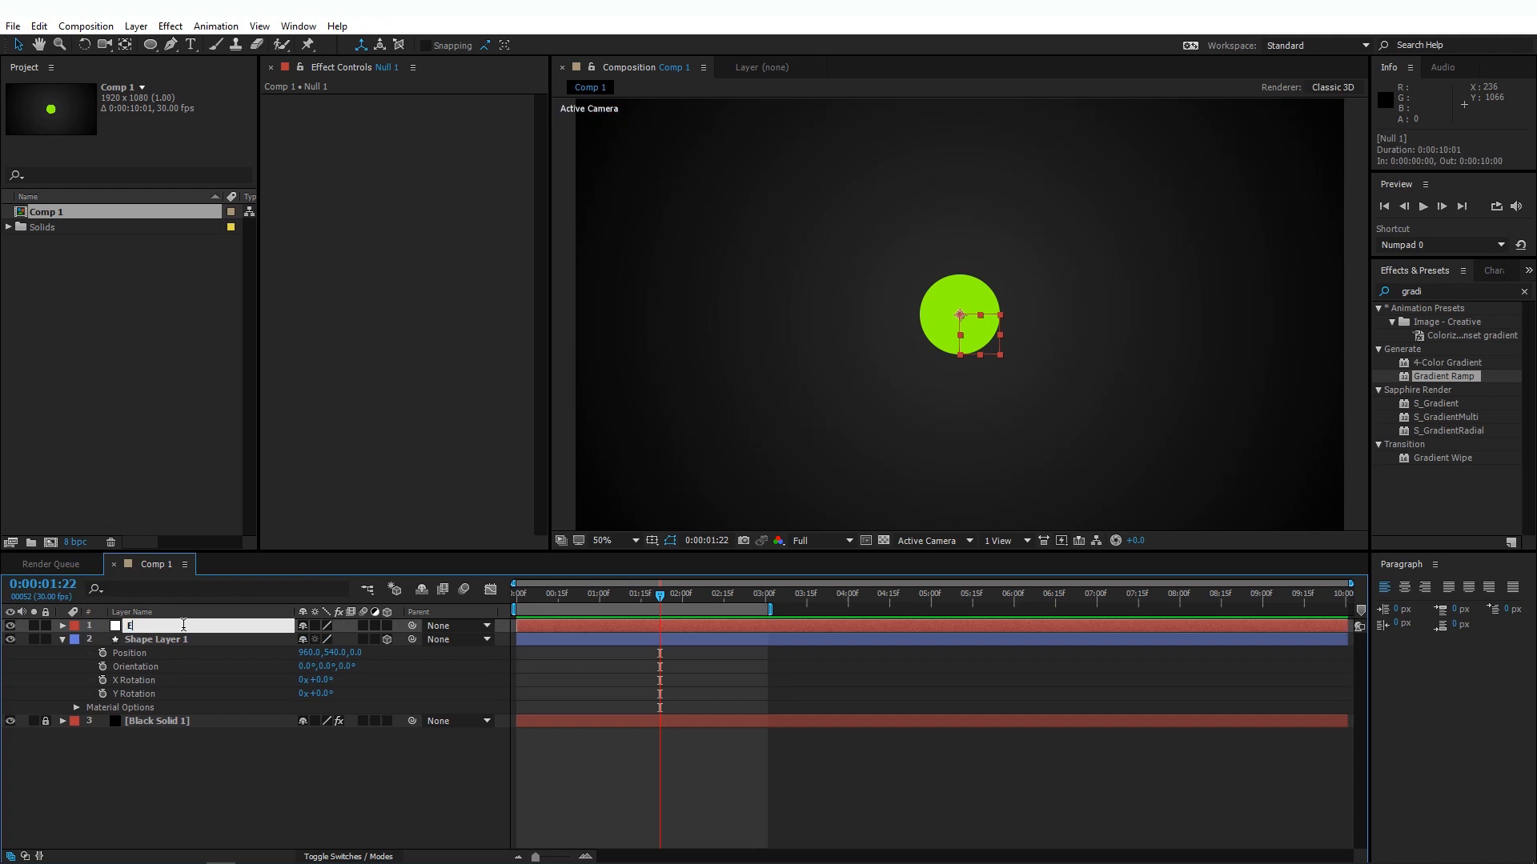
type("Exp")
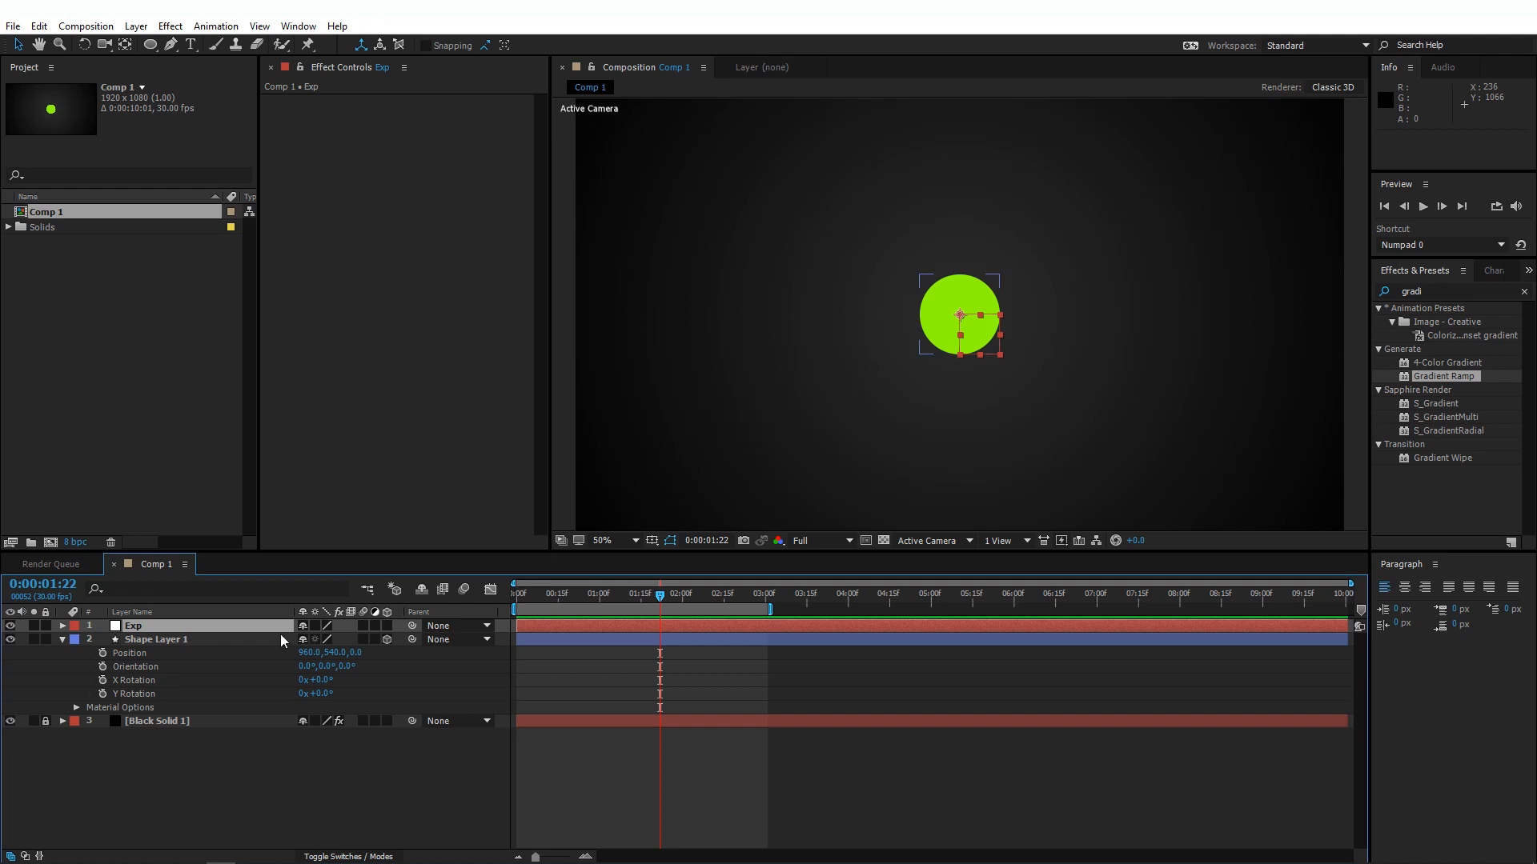
left_click(170, 26)
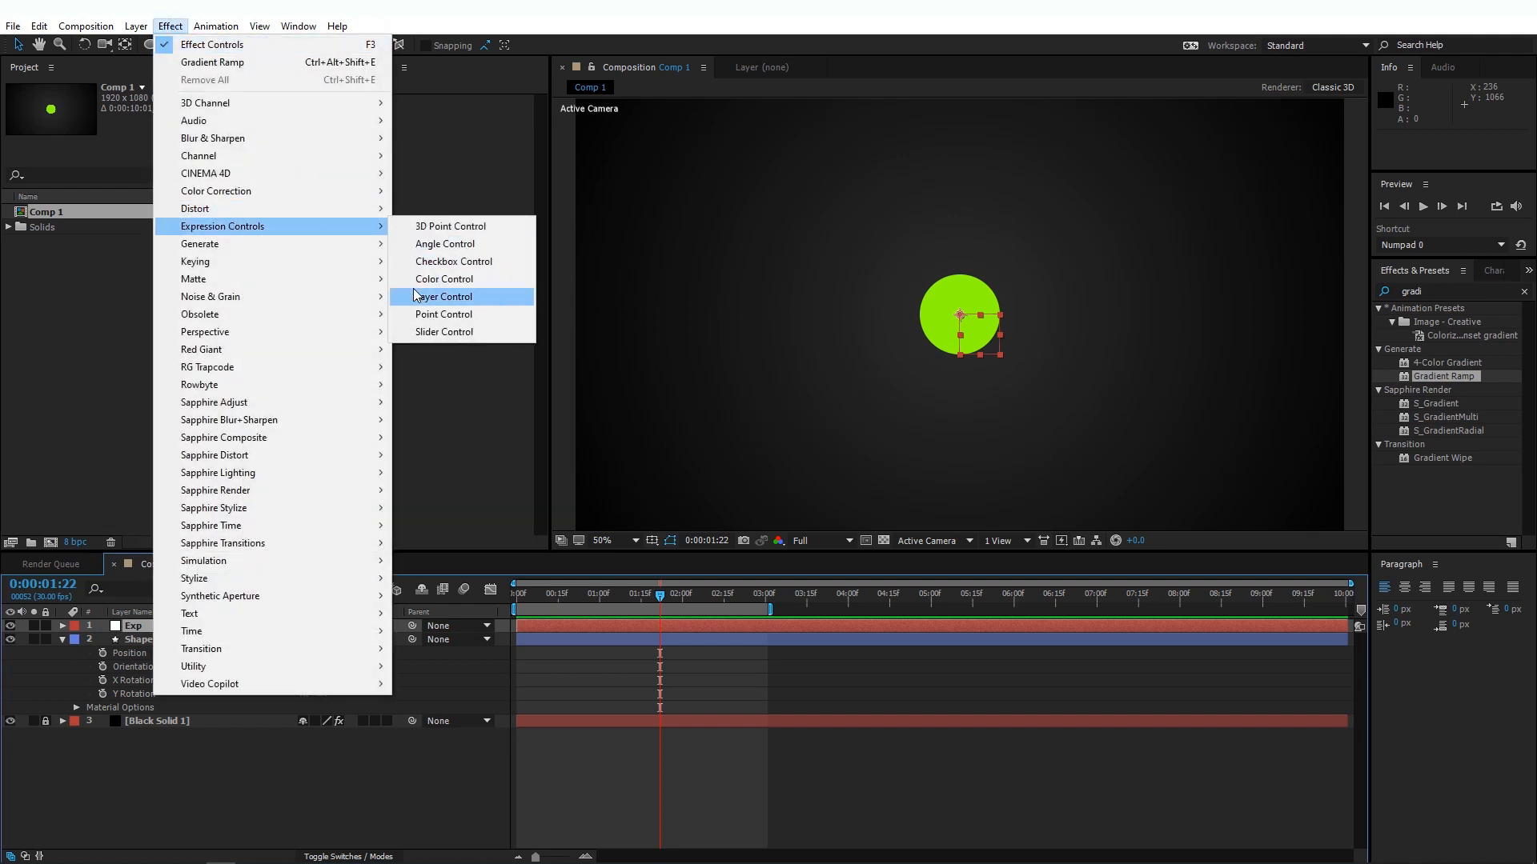
mouse_move(445, 331)
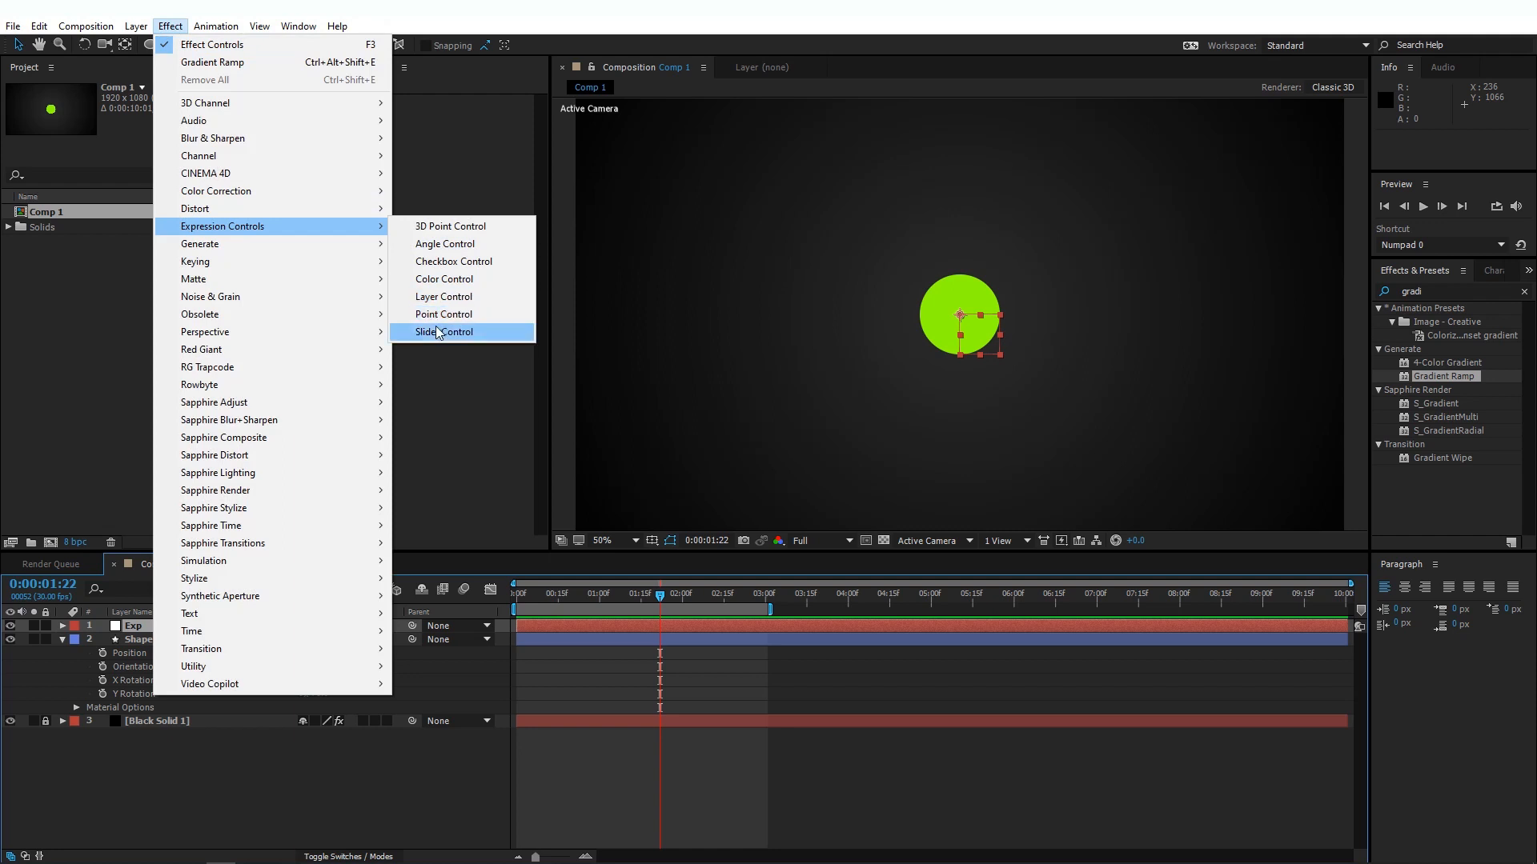
Add six Slider Control effects to Exp and select the first to rename X_Freq.
left_click(443, 332)
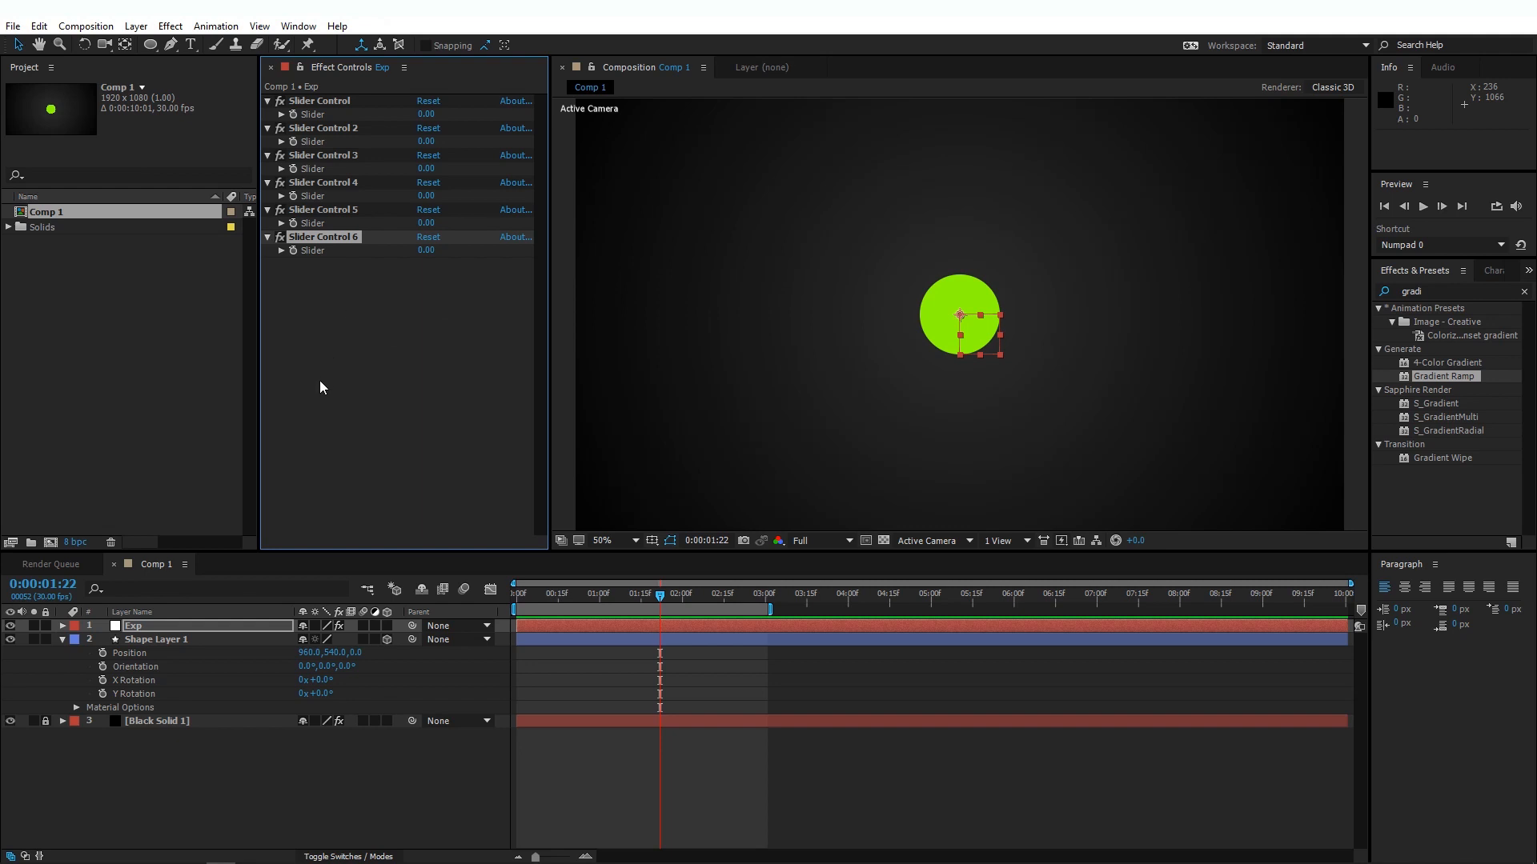
left_click(320, 101)
type("X_Freq")
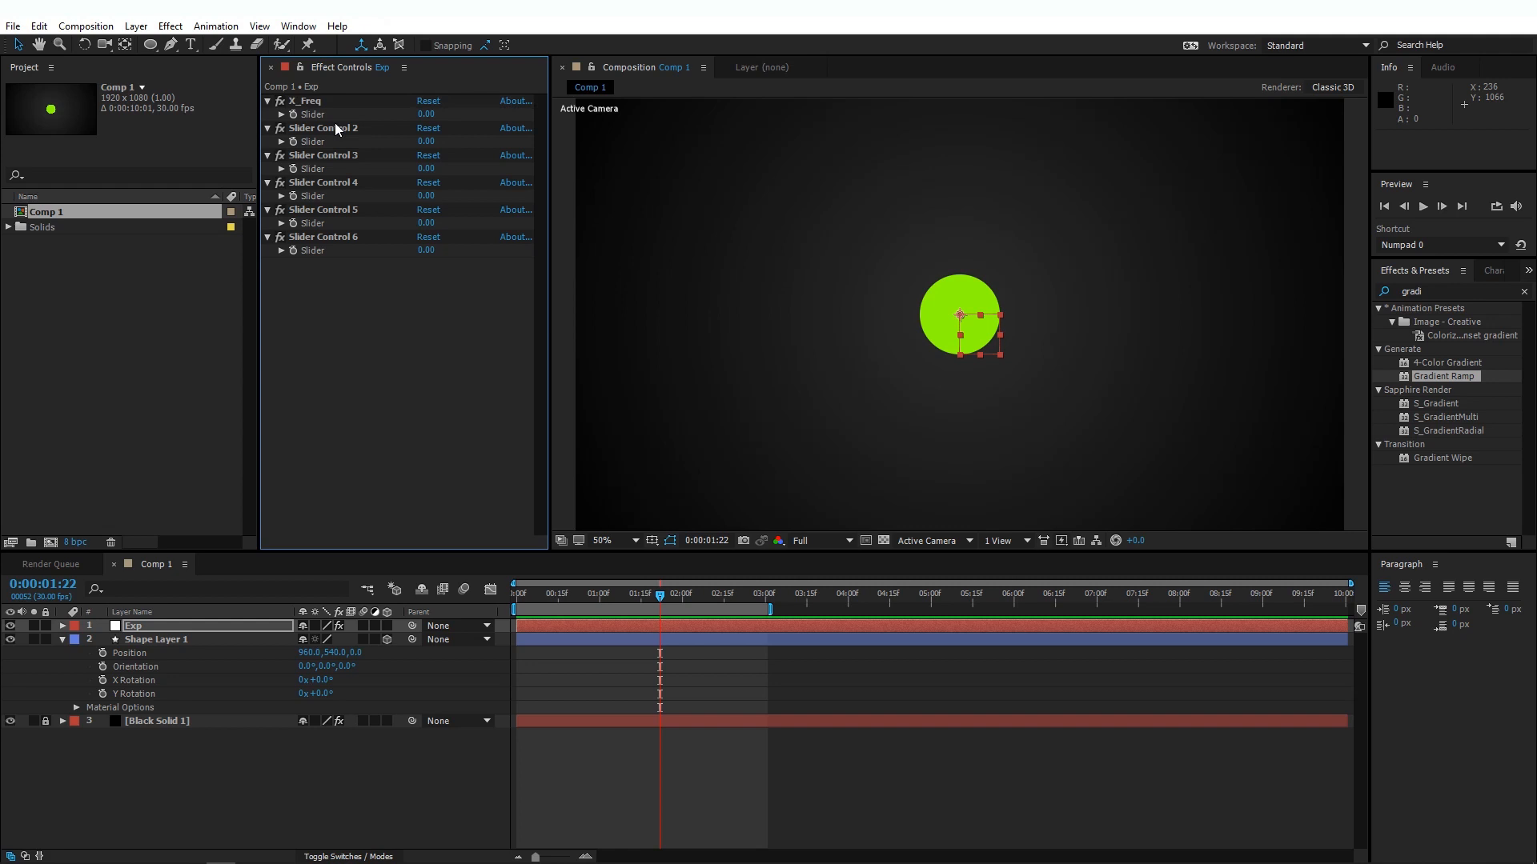
Rename the remaining Exp sliders to X_Amp, Y_Freq, Y_Amp, Z_Freq and Z_Amp.
double_click(324, 128)
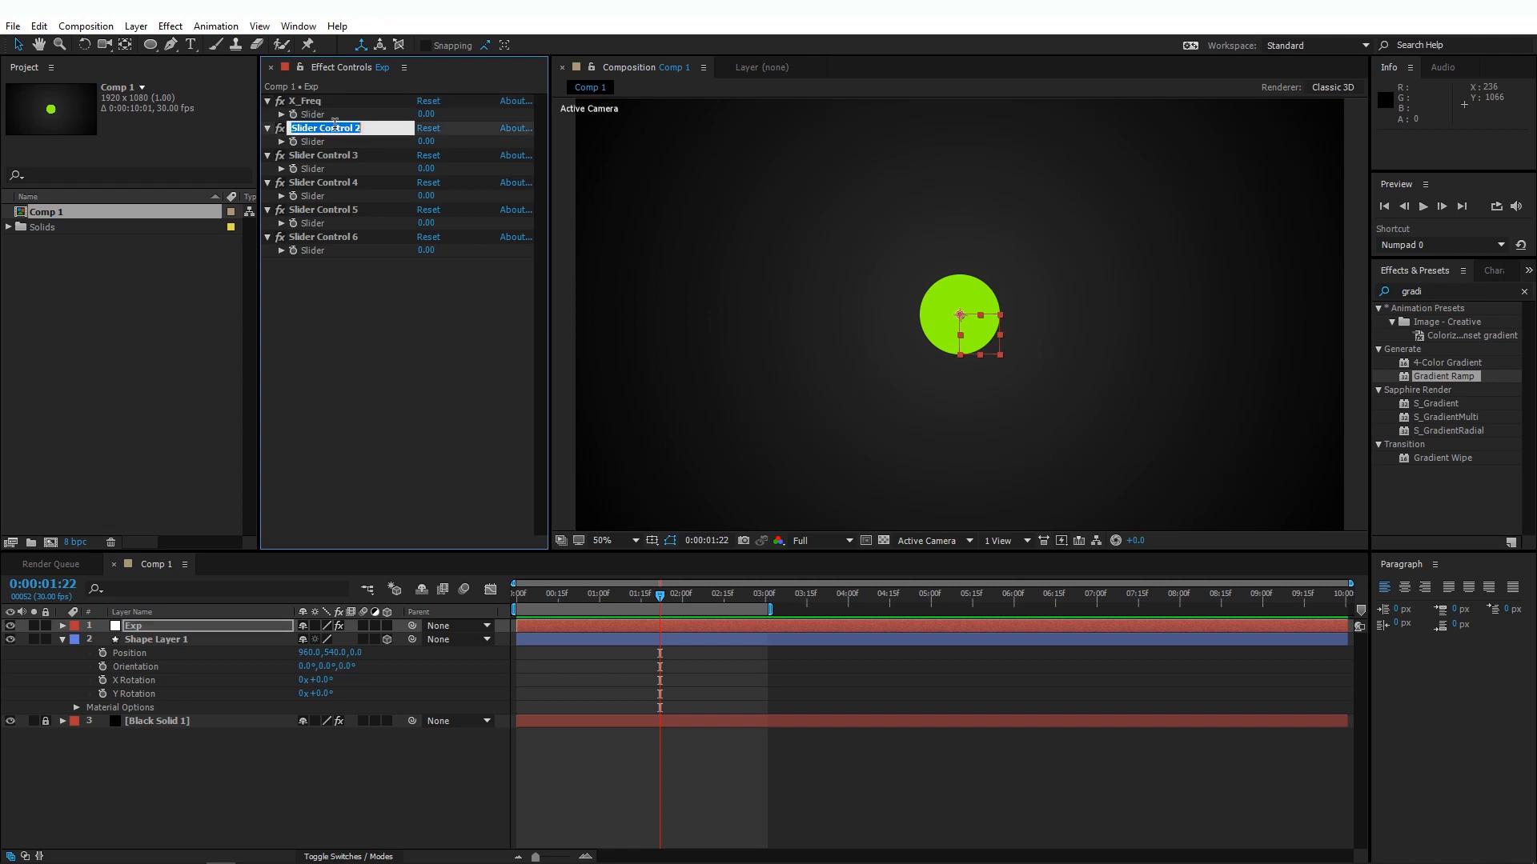
type("X_Amp")
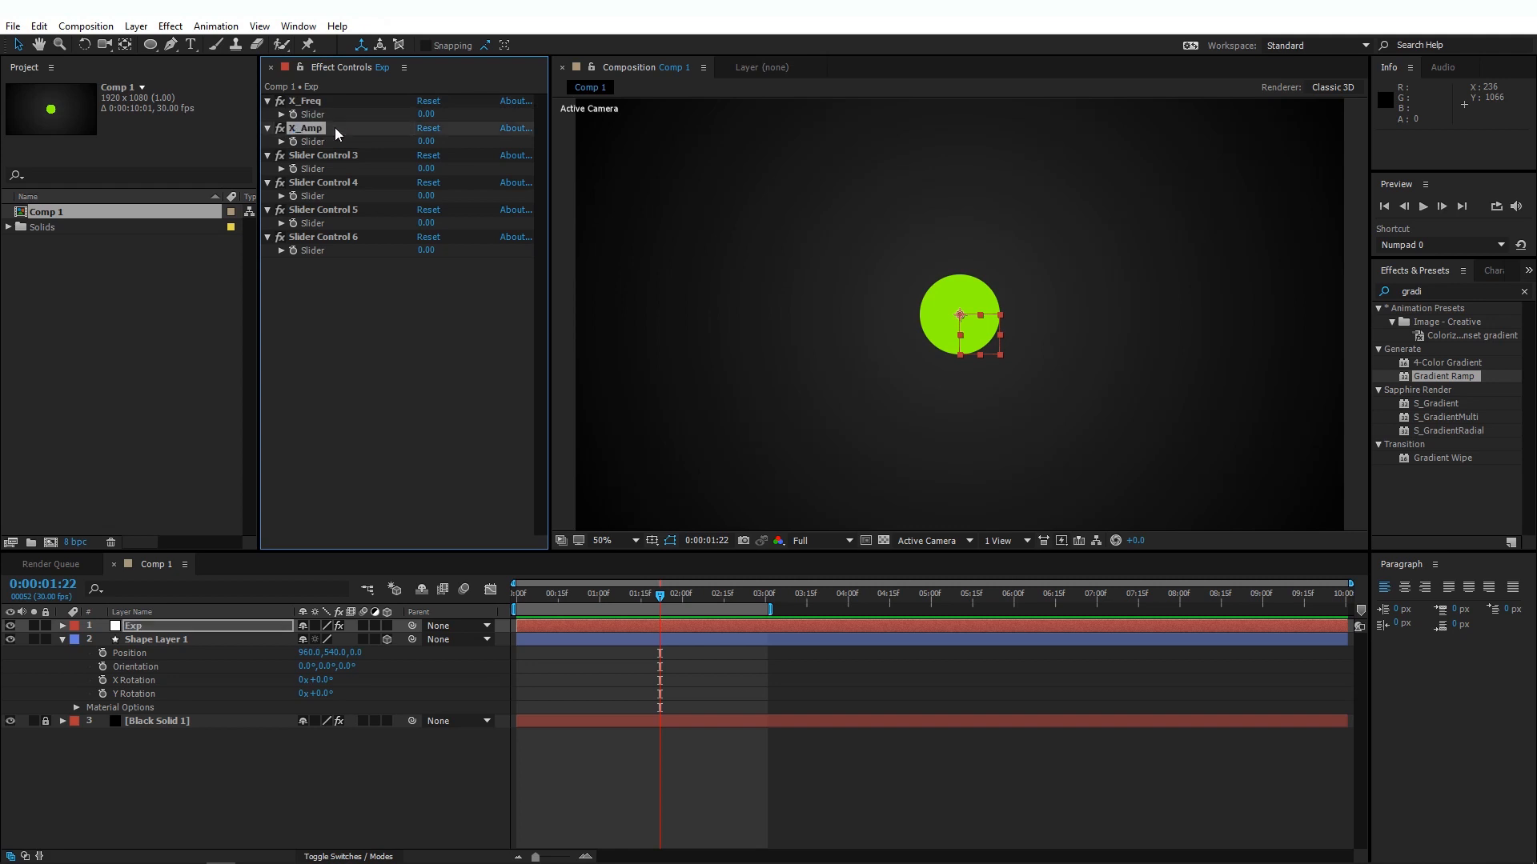
double_click(323, 154)
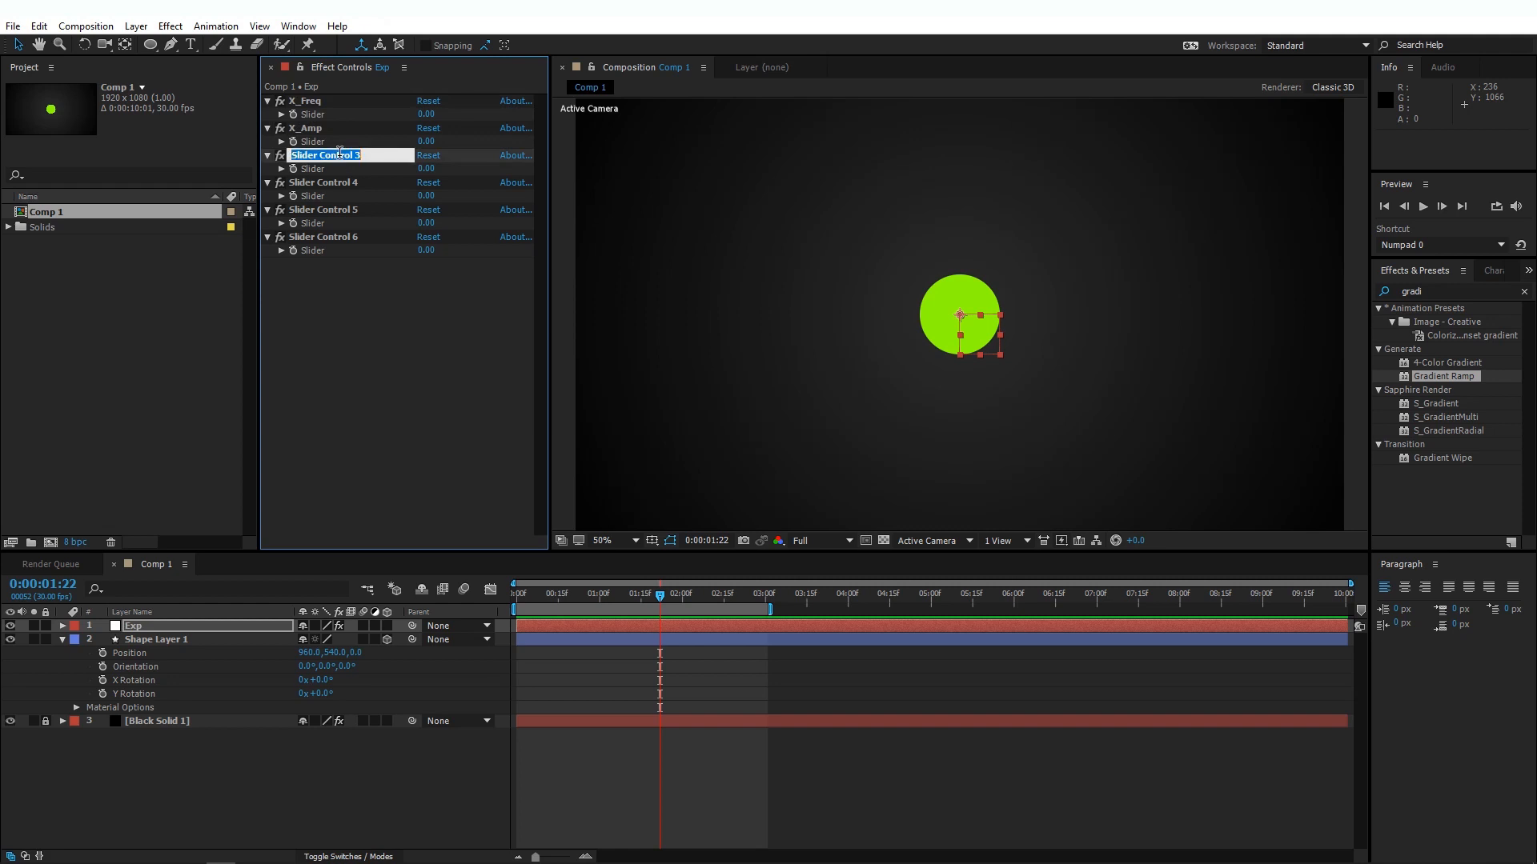
type("Y_Freq")
left_click(350, 182)
type("Y_Amp")
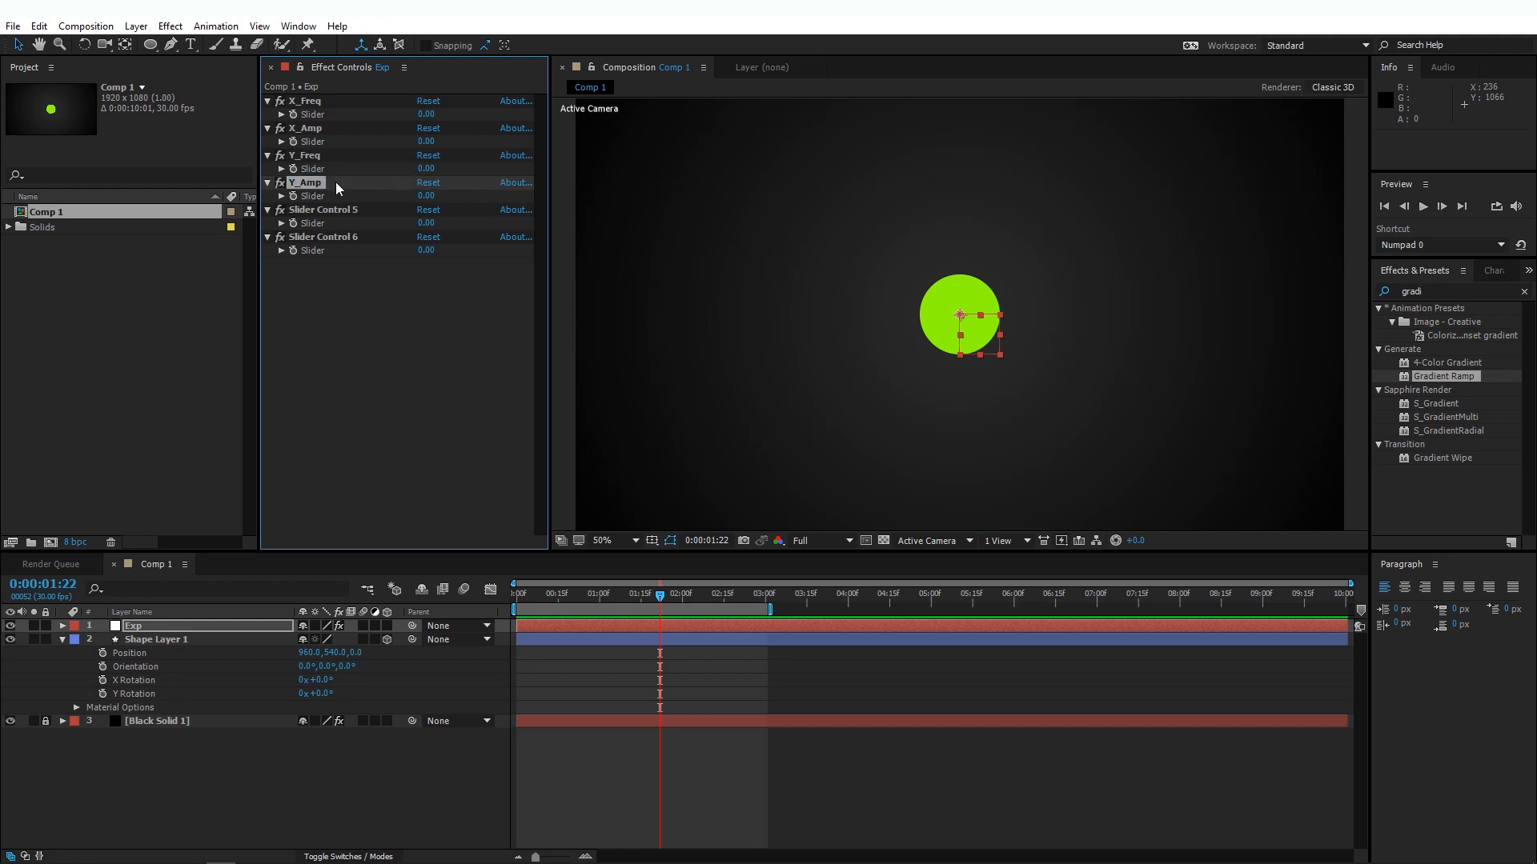
type("Z_Freq")
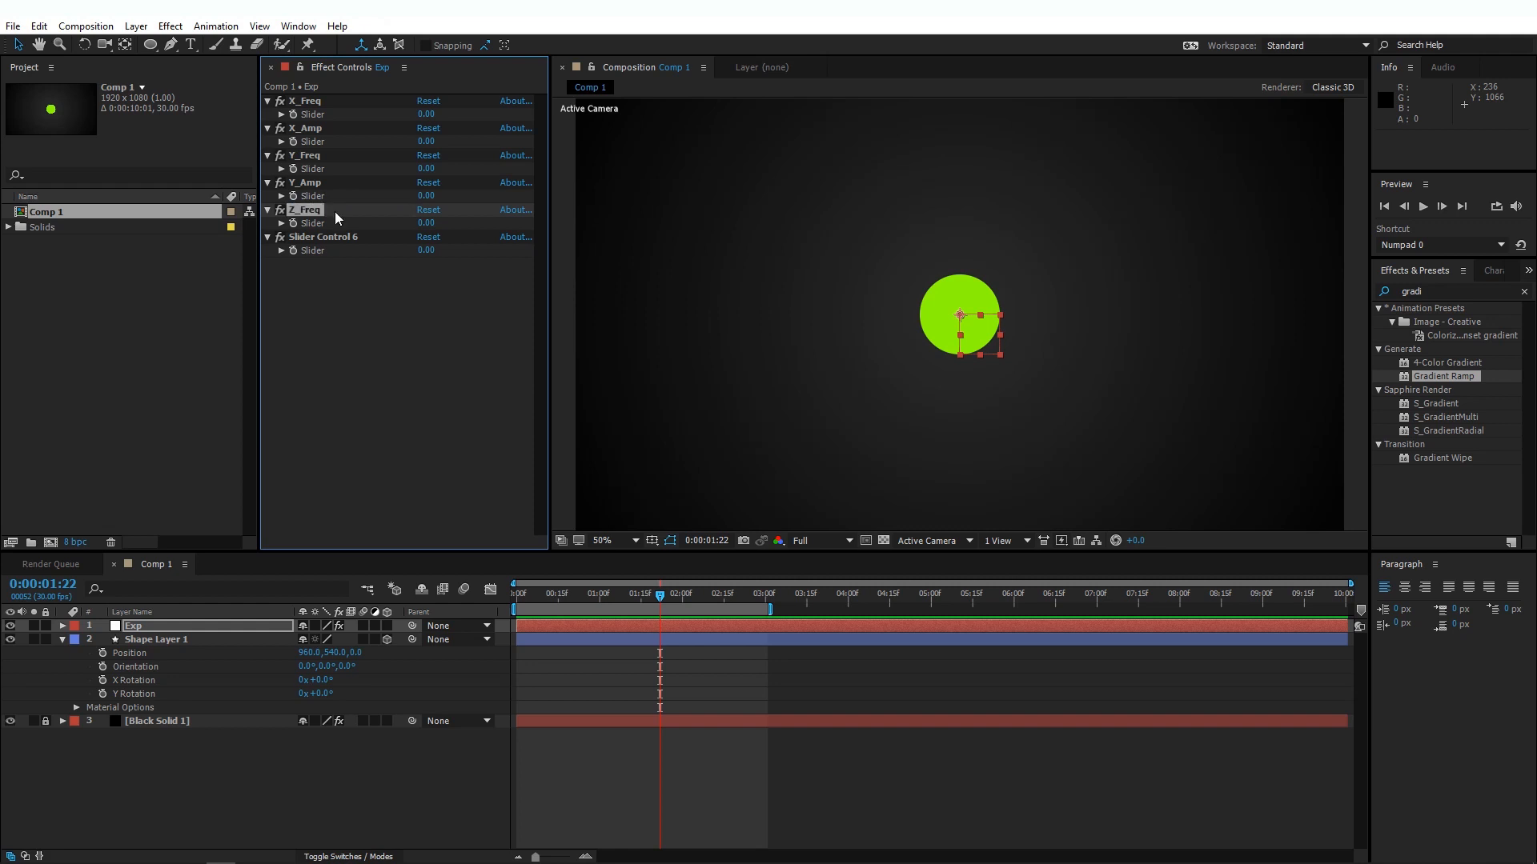
double_click(324, 236)
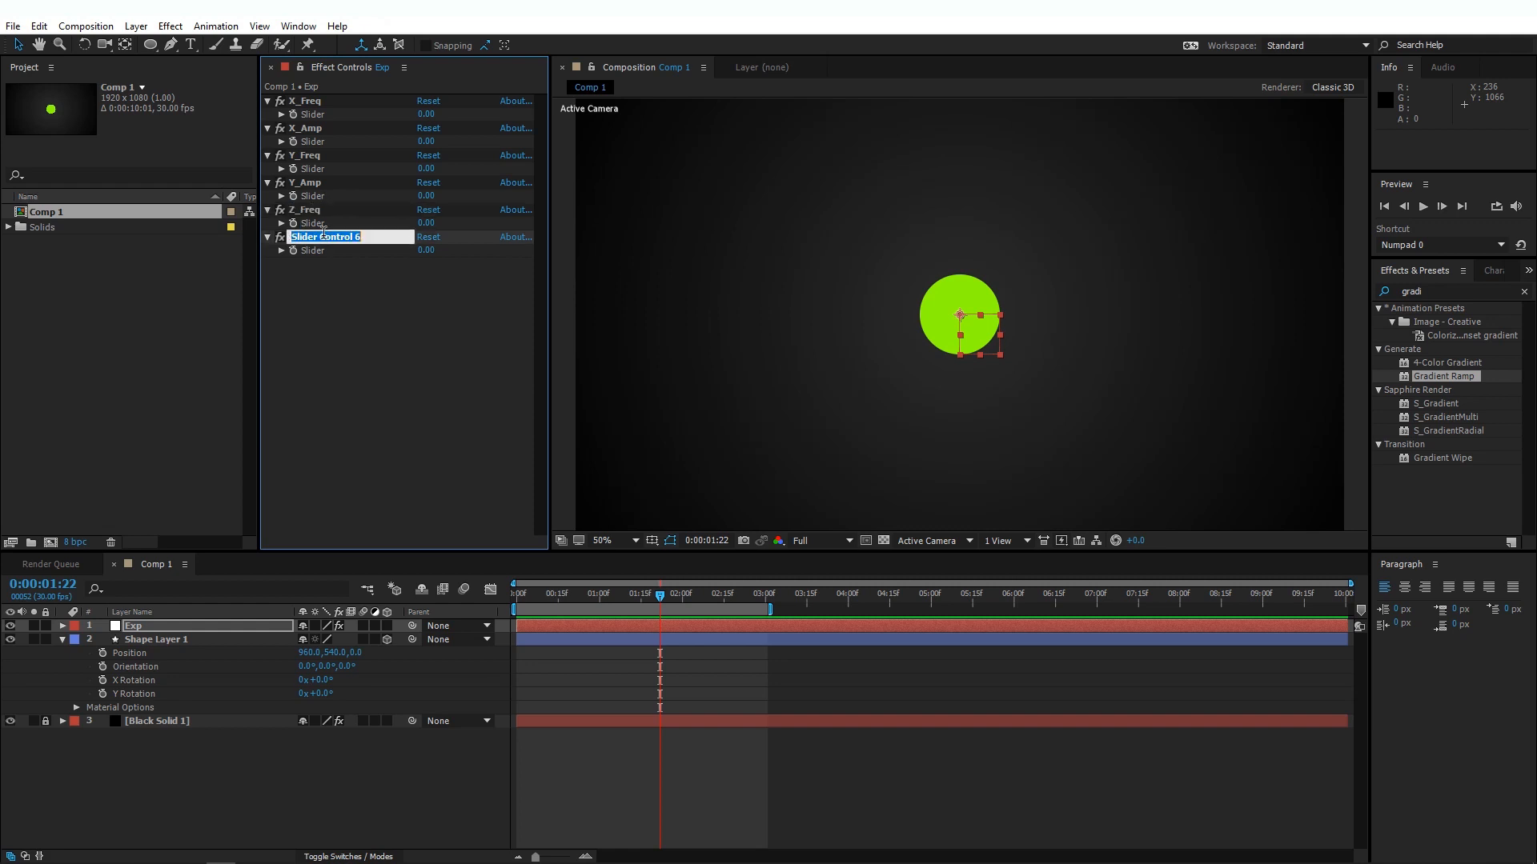
type("Z_Amp")
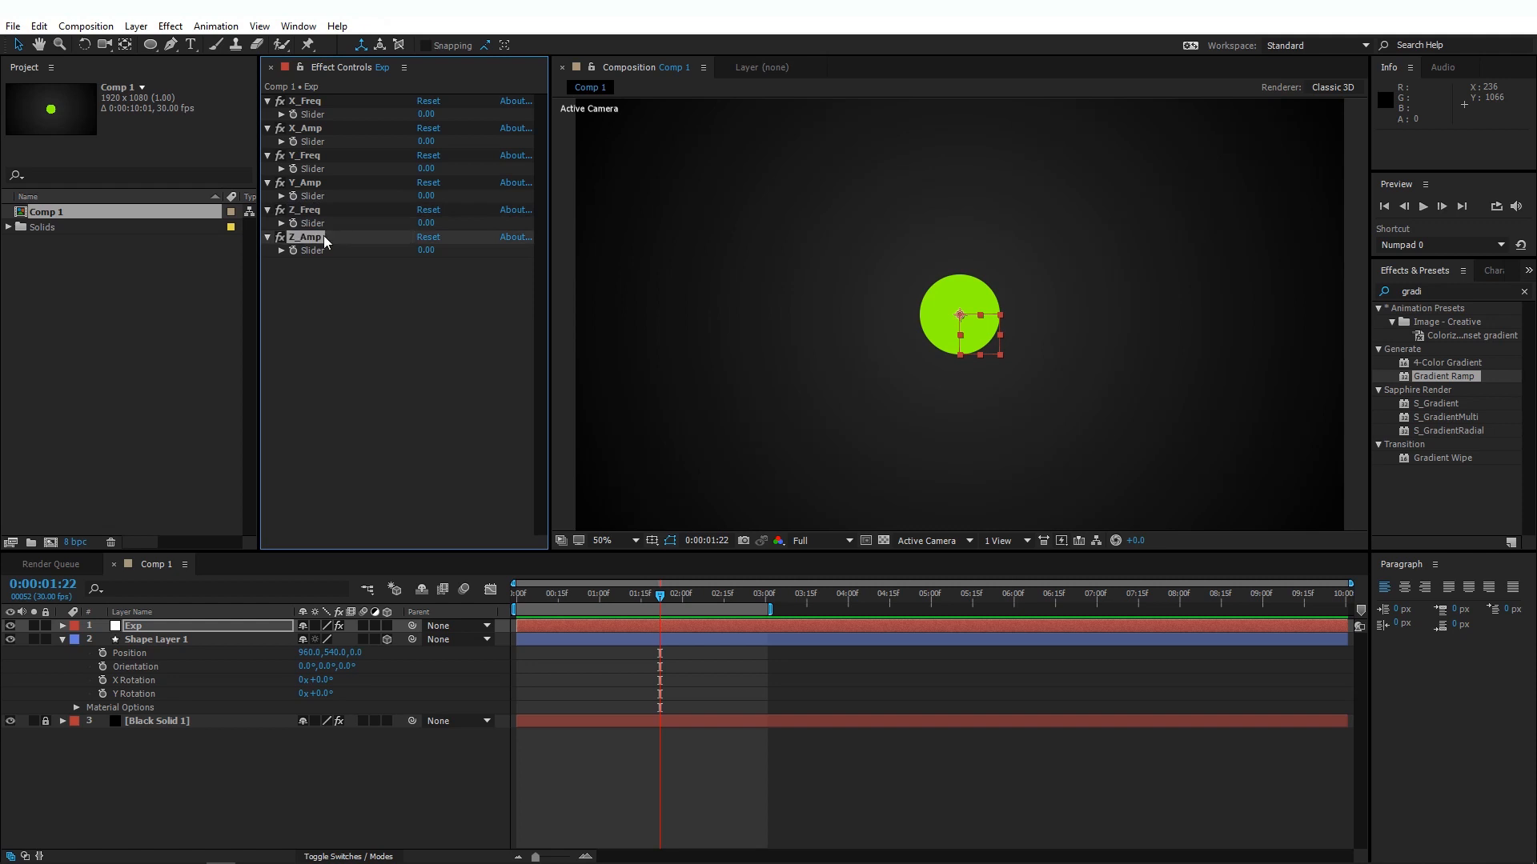
left_click(156, 639)
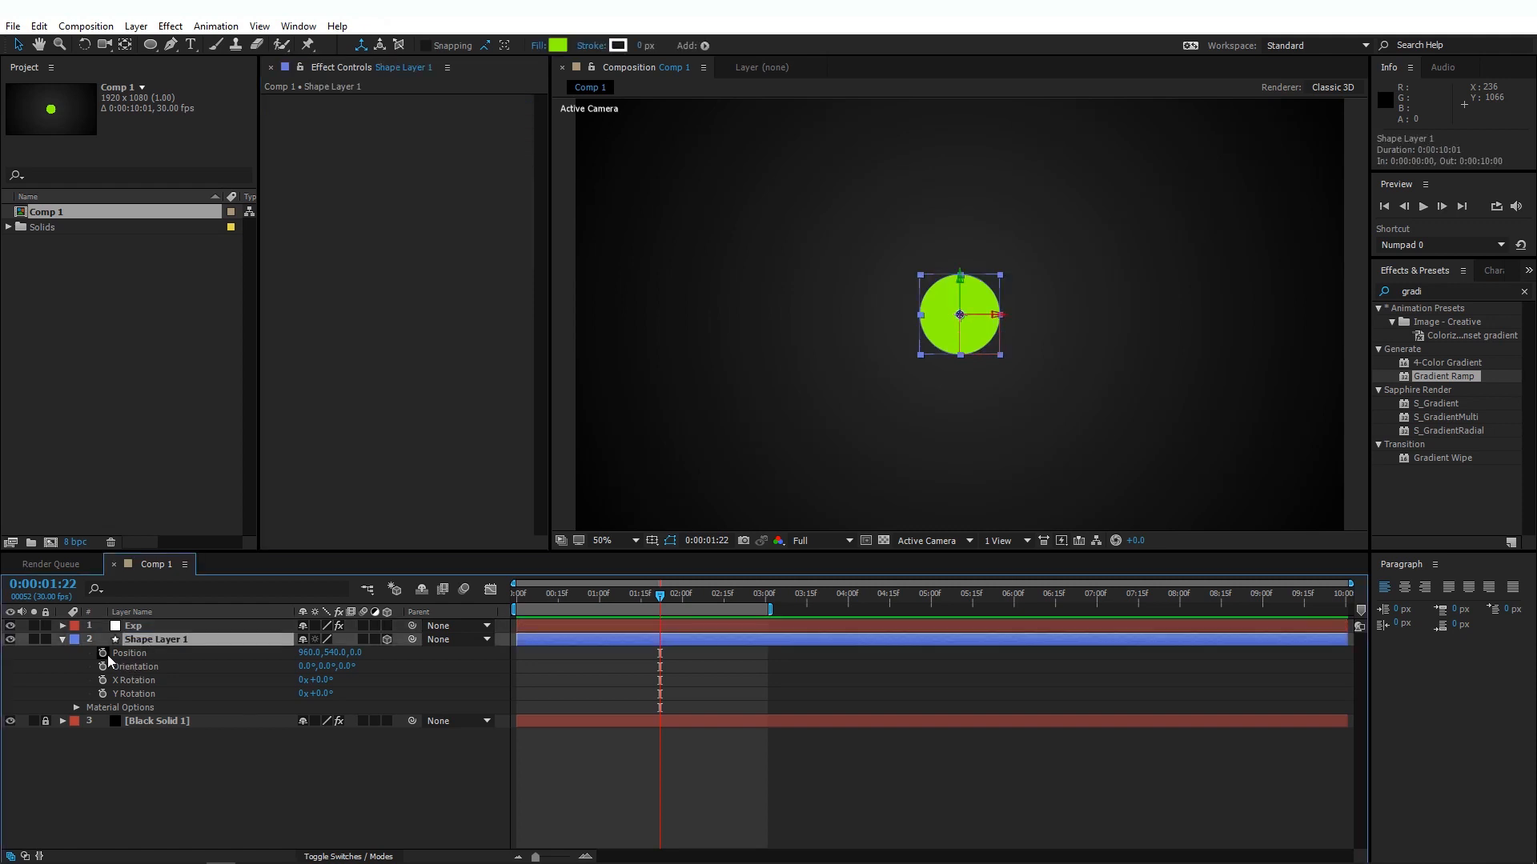
Add a Position expression on Shape Layer 1: a = wiggle(X_Freq, X_Amp) from the Exp sliders.
left_click(101, 653)
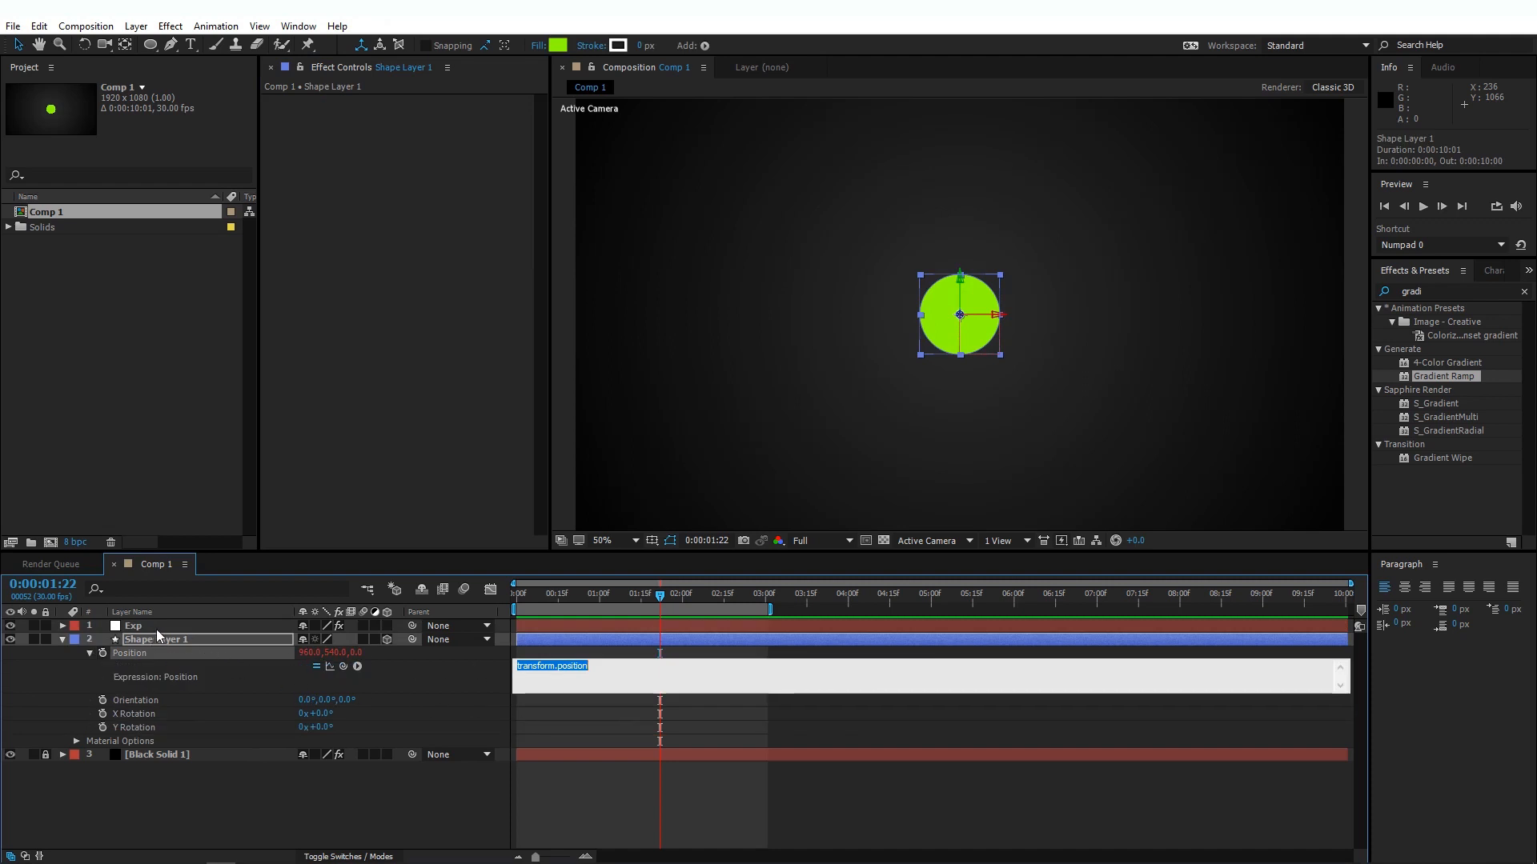
left_click(133, 625)
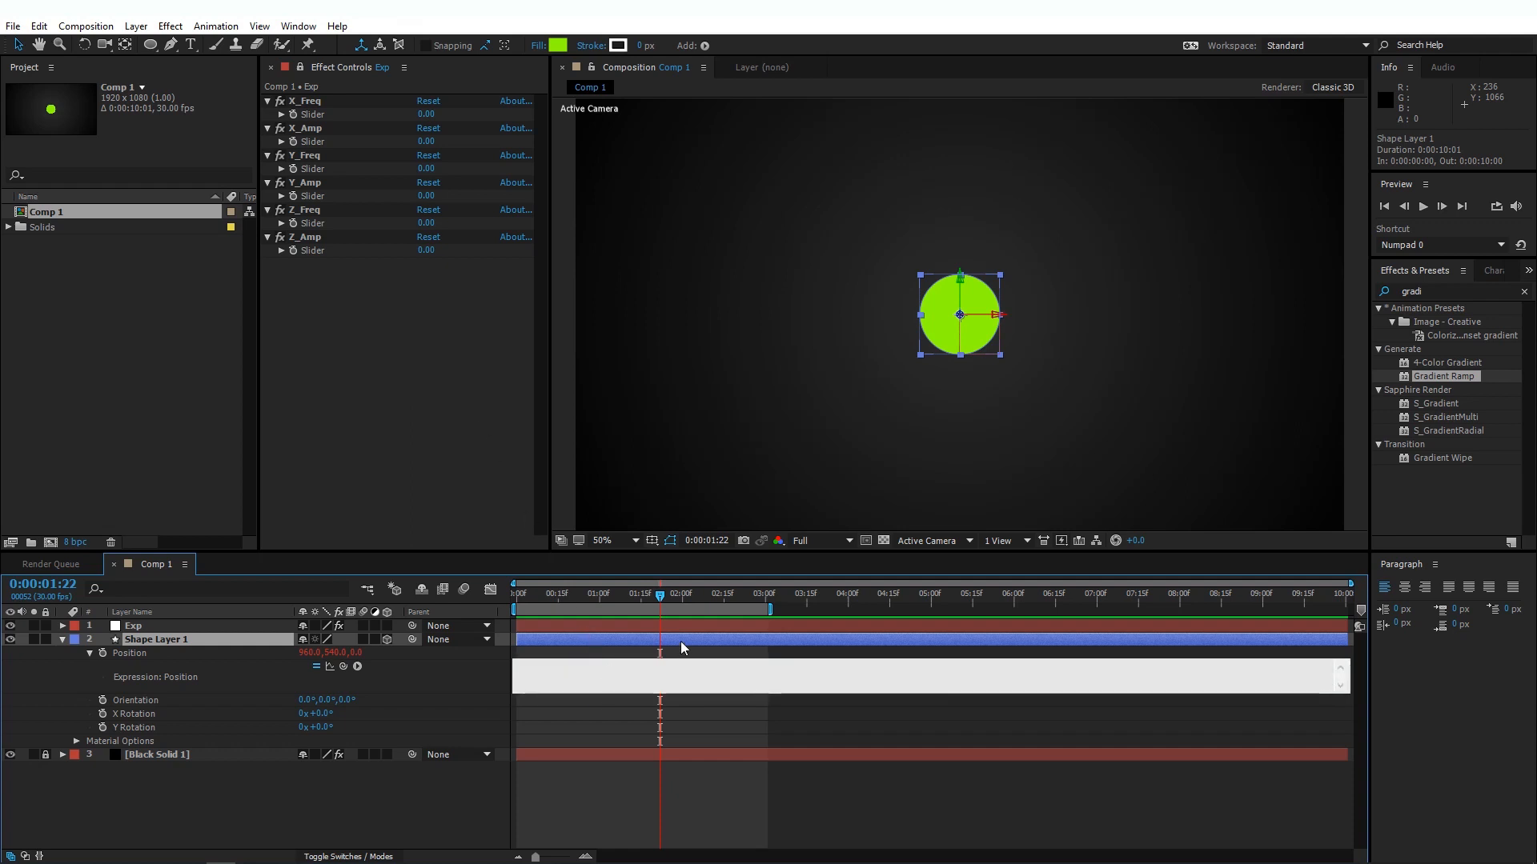
type("a =")
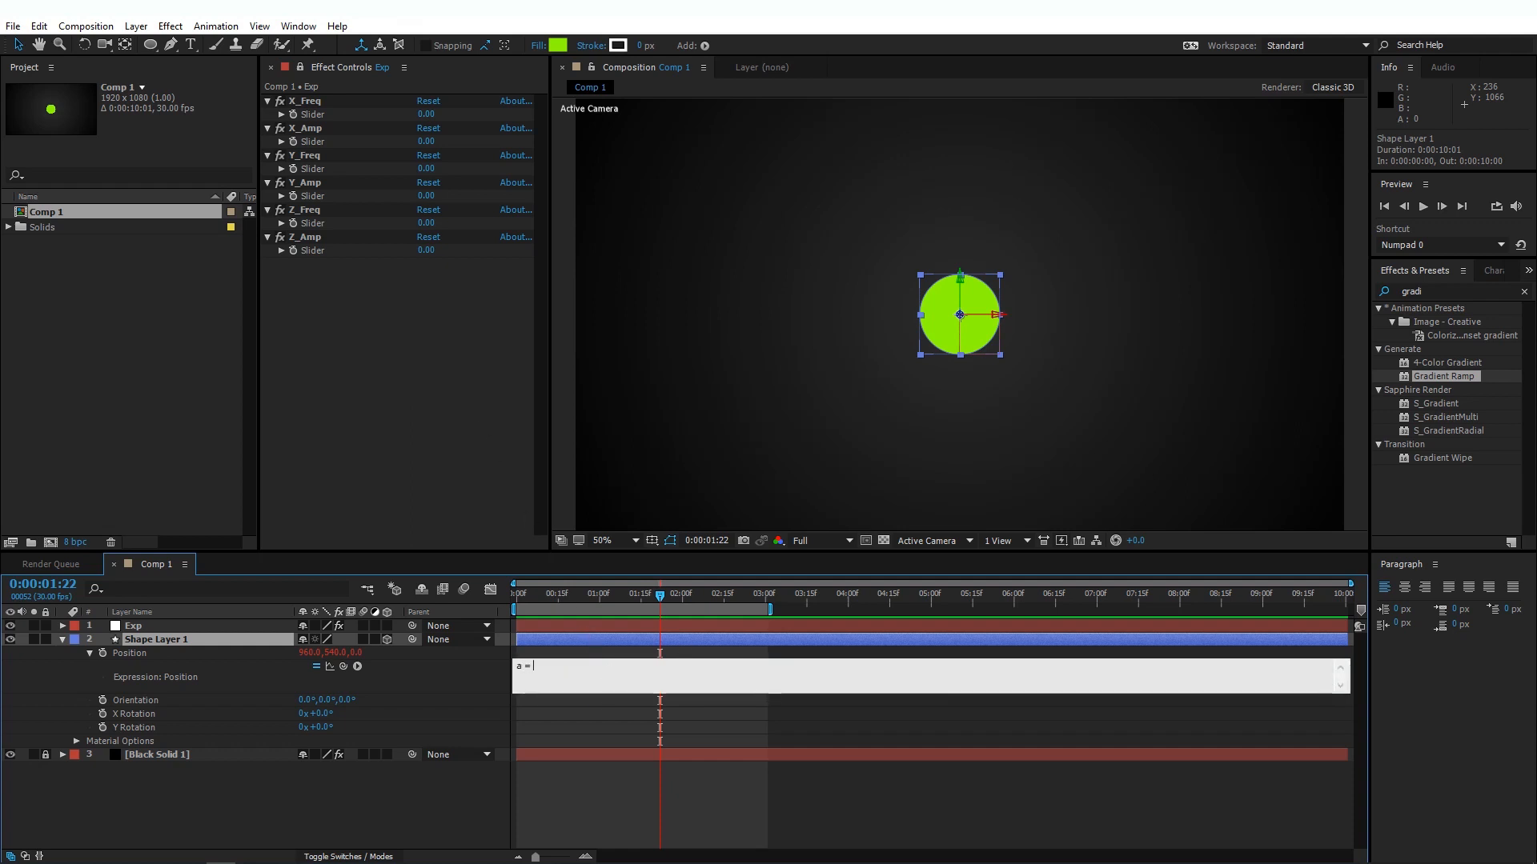
type("wiggle(thisComp.layer(\"Exp\").effect(\"X_Freq\")(\"Slider\"),")
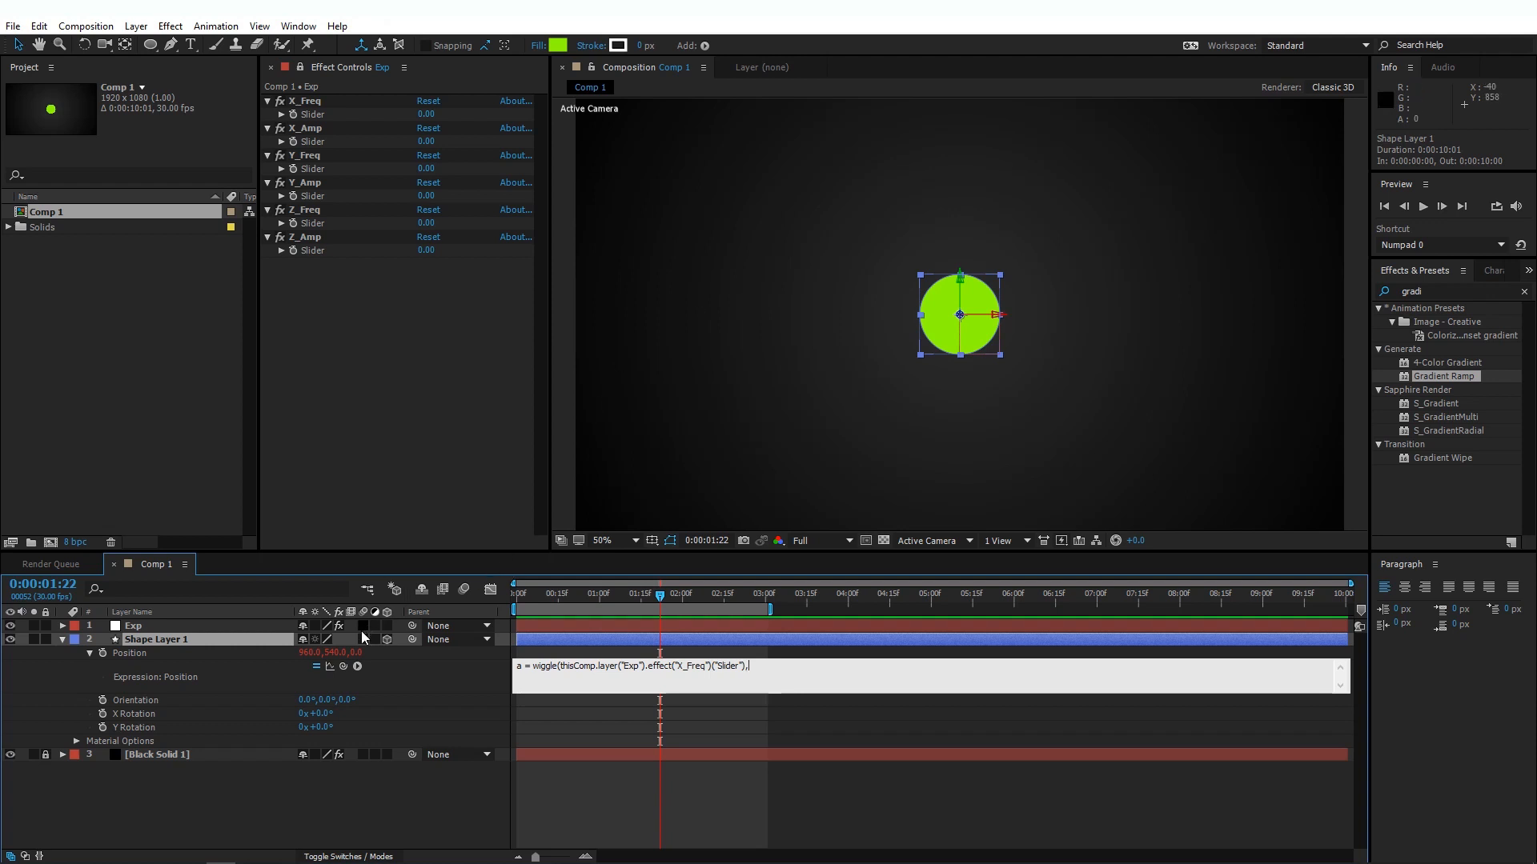
double_click(311, 141)
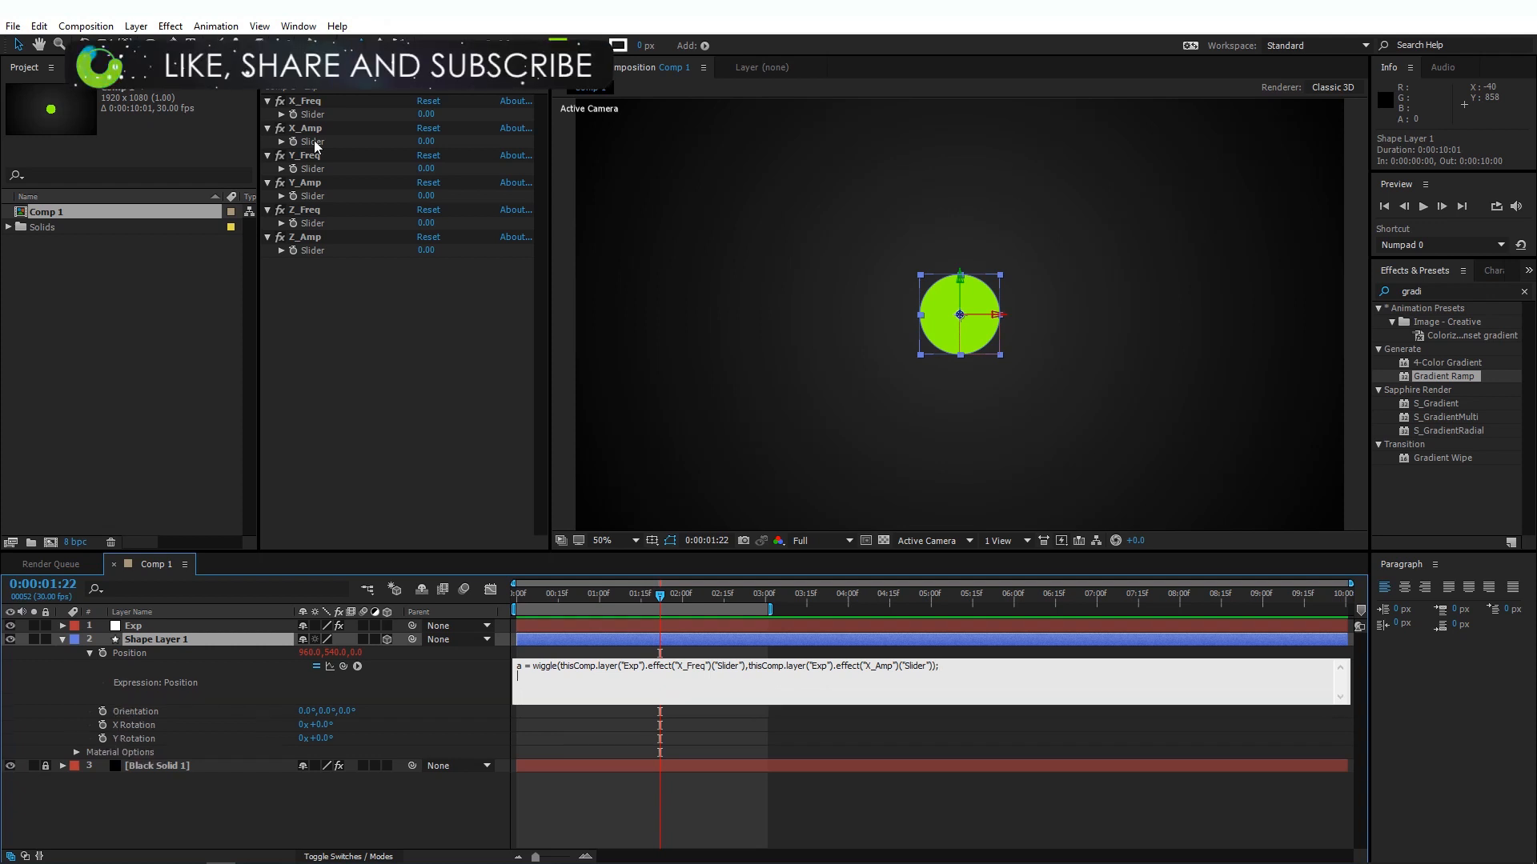
Add expression lines b = wiggle(Y_Freq, Y_Amp) and c = wiggle(Z_Freq, Z_Amp).
type("b =")
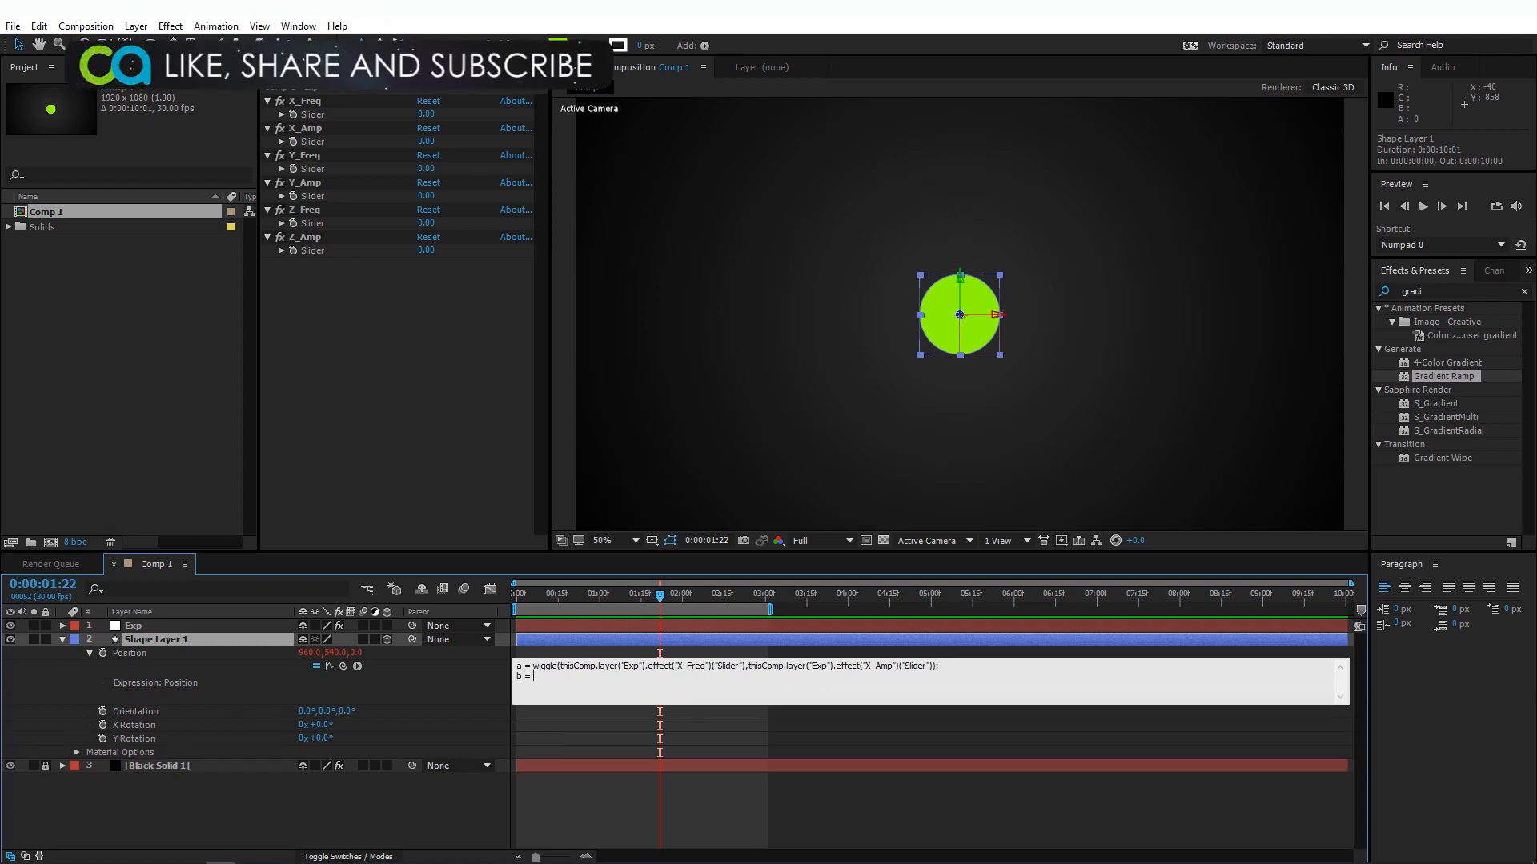
type("wiggle(")
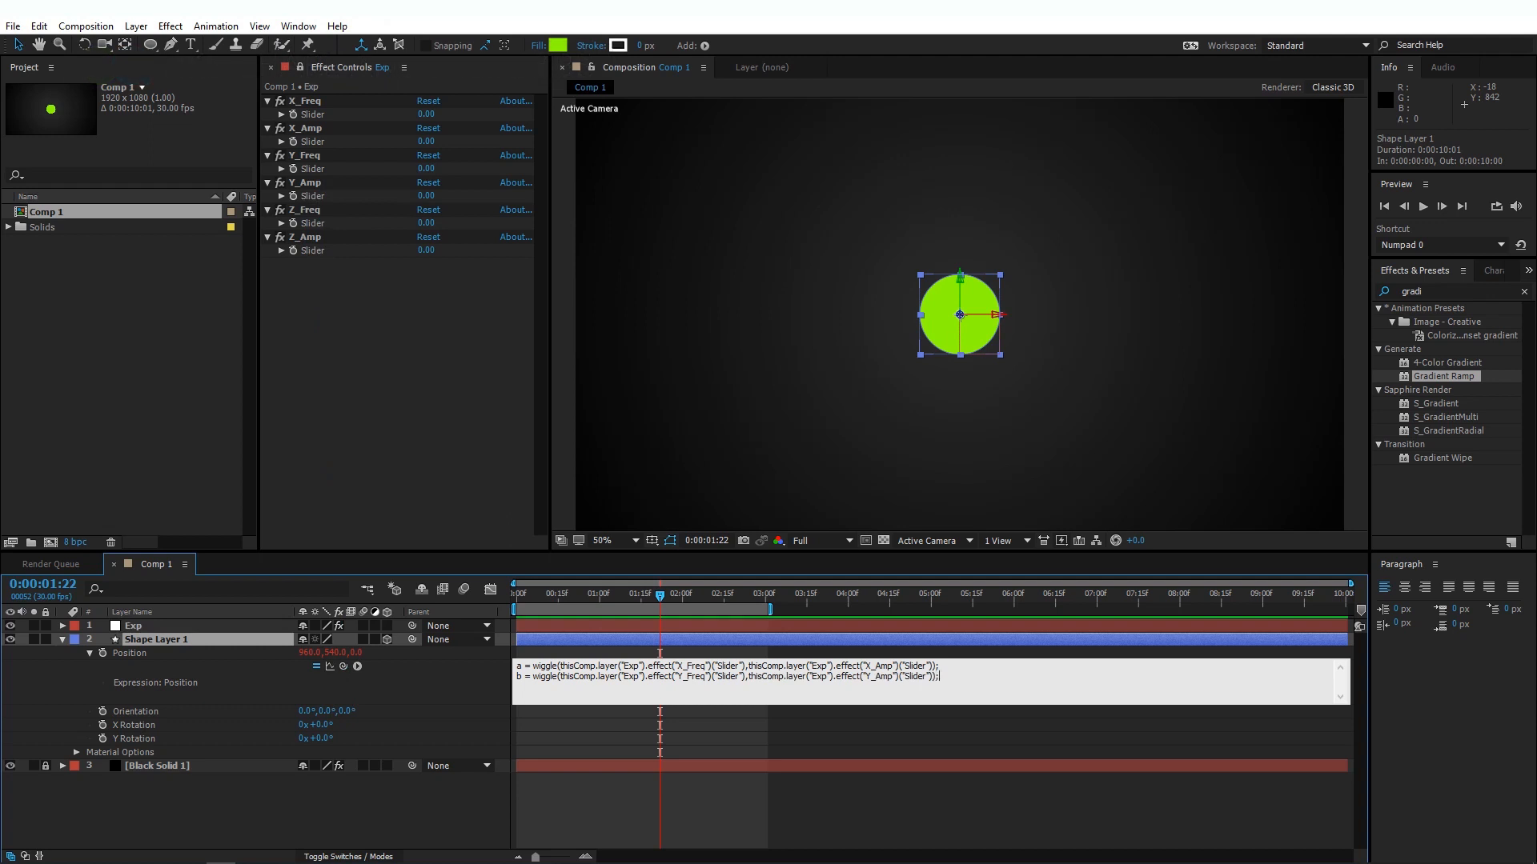
type("c")
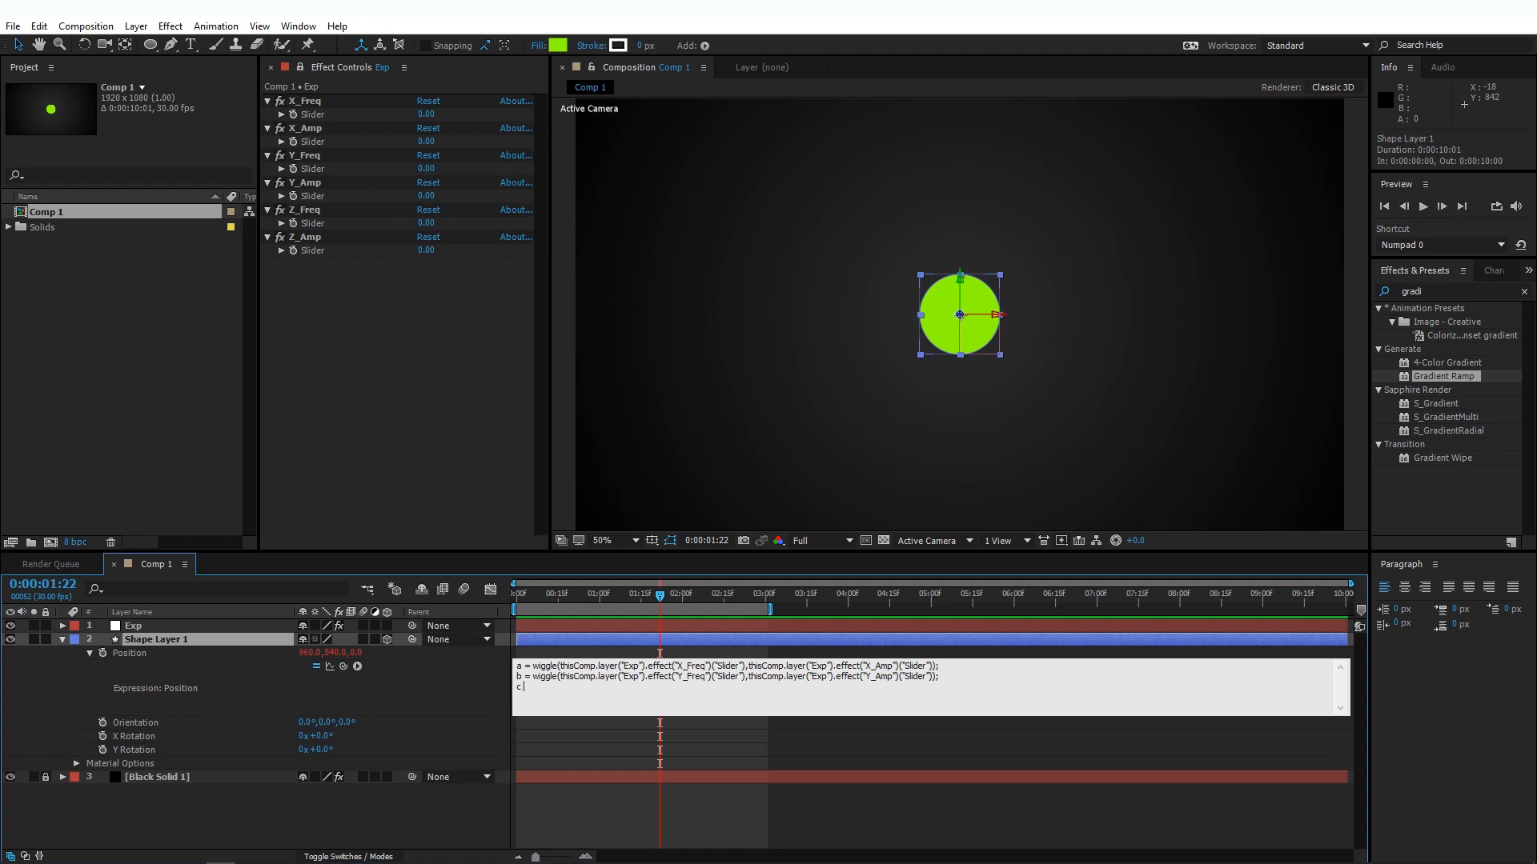
type("= wiggle(thisComp.layer(\"Exp\").effect(\"Z_Freq\")(\"Slider")
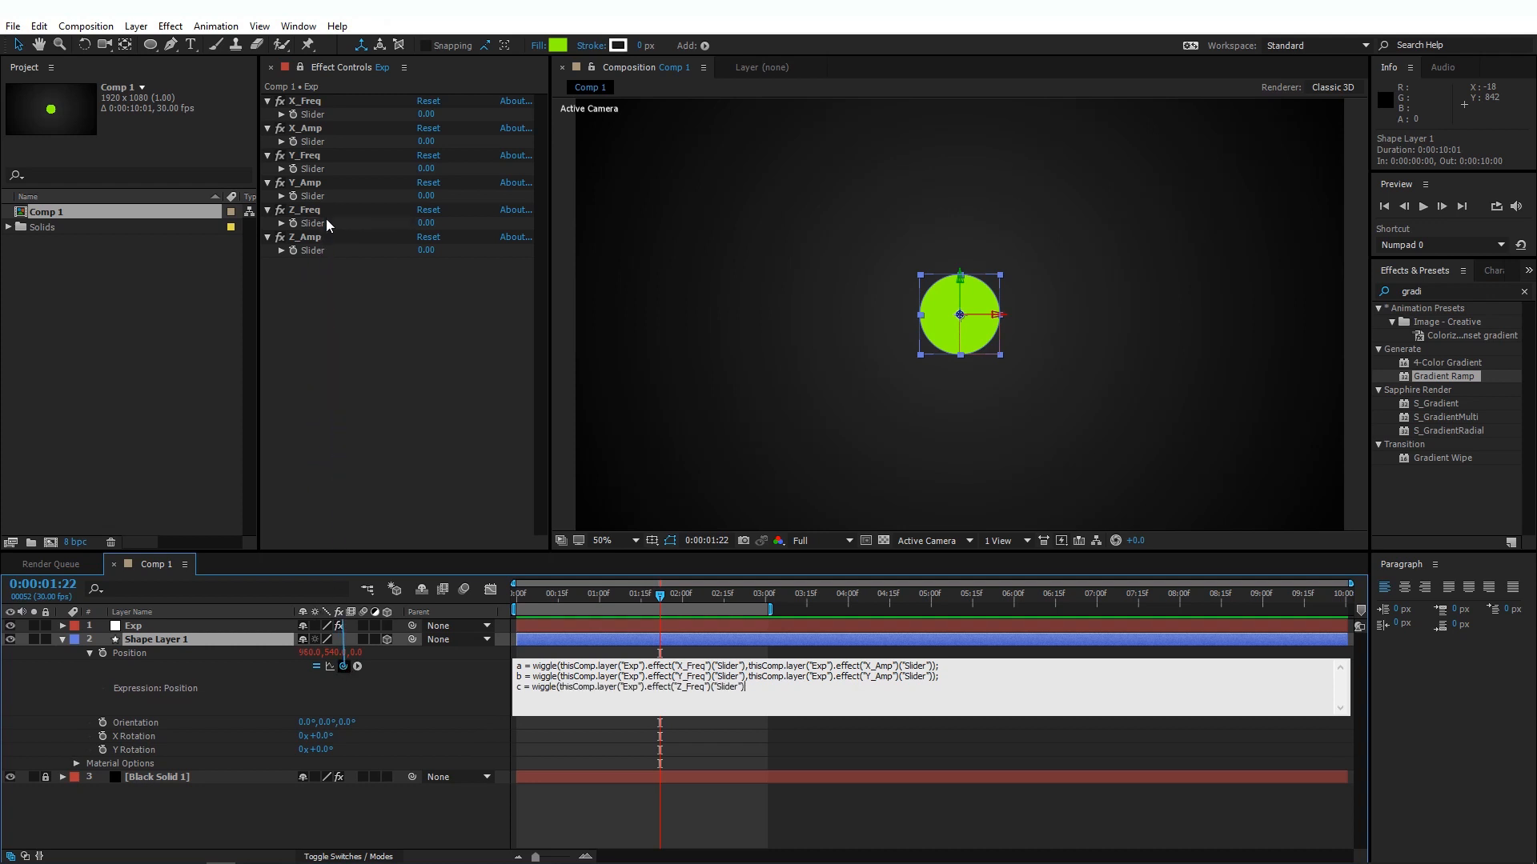
mouse_move(341, 666)
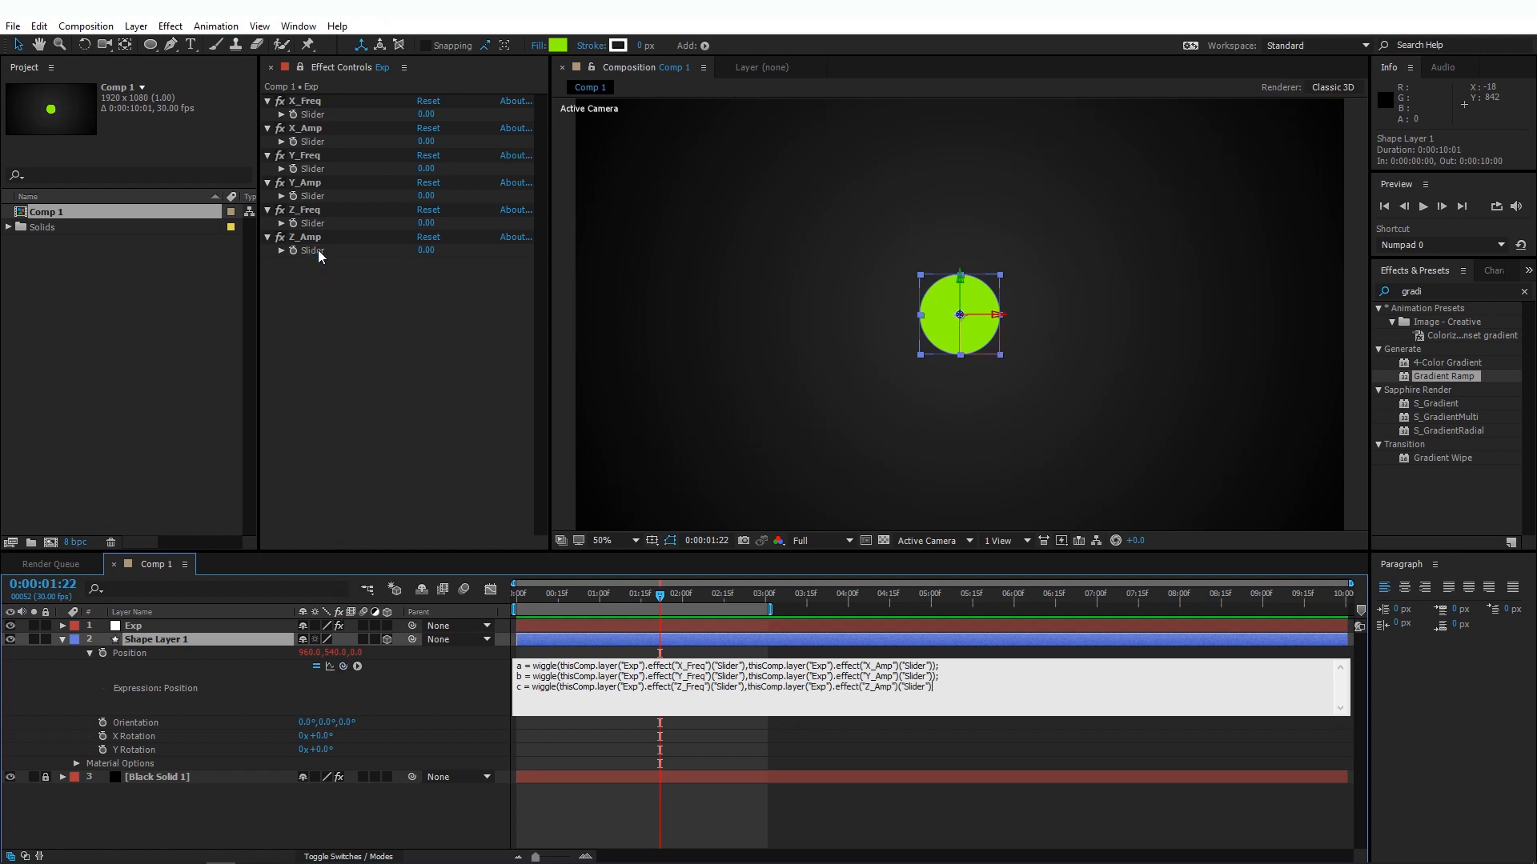
mouse_move(480, 291)
type(");")
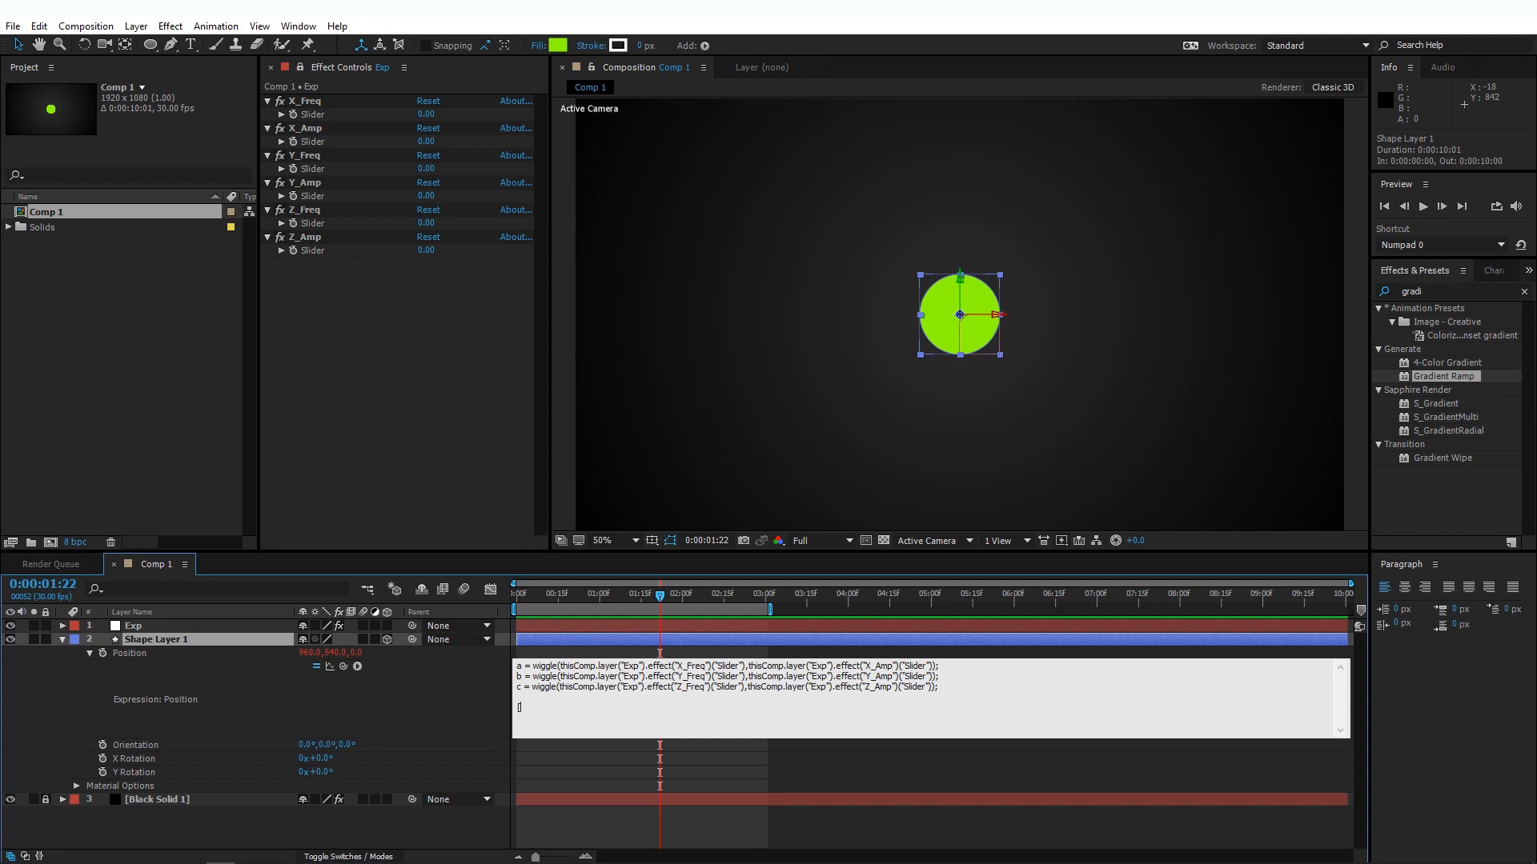
End the expression with [a[0], b[1], c[2]] to combine the per-axis wiggles.
type("[a[0]")
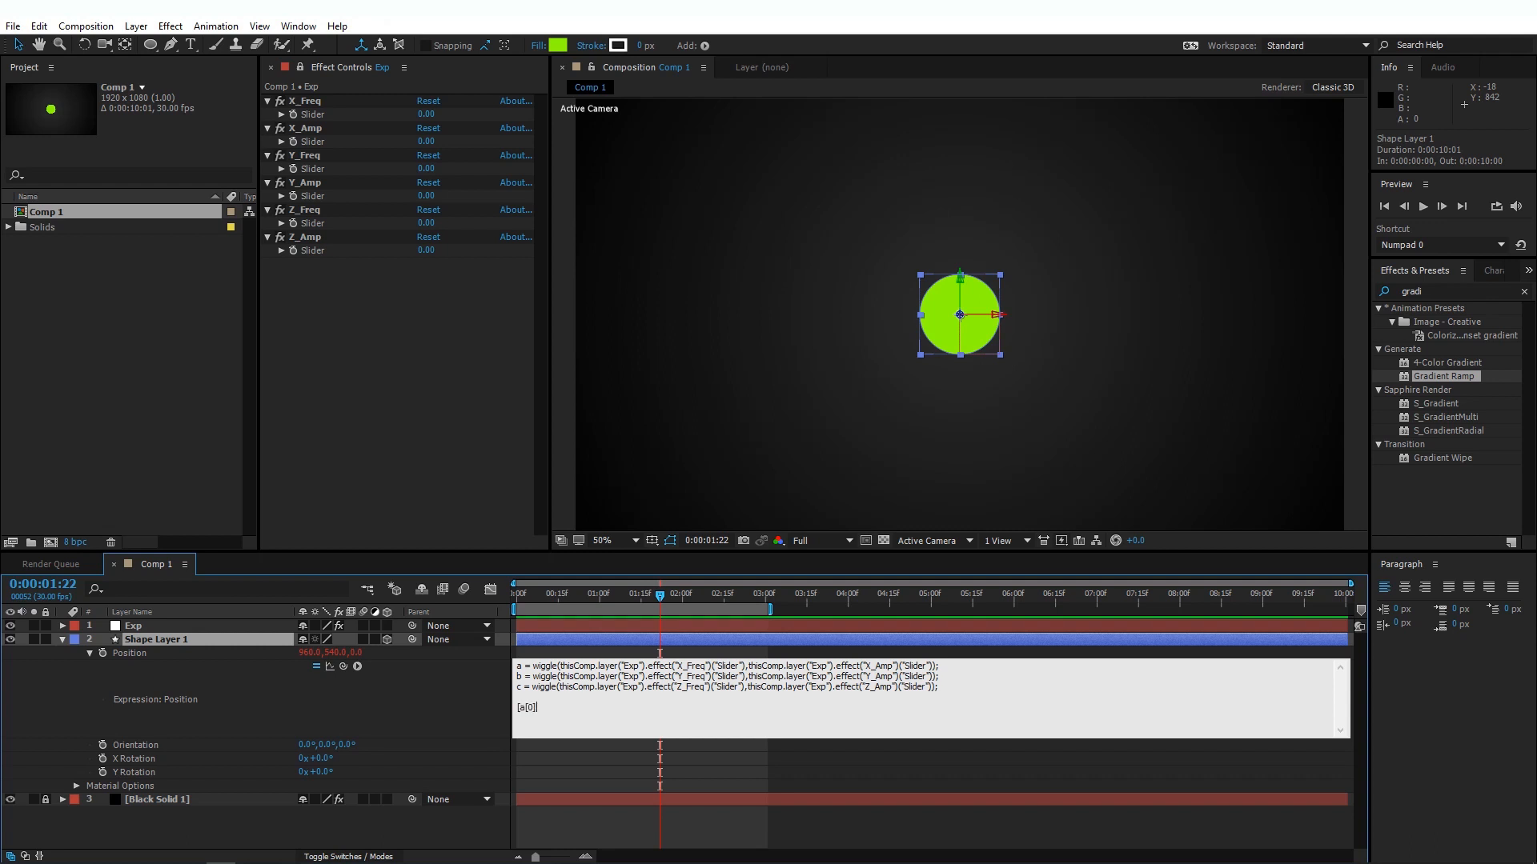
type(", b[1")
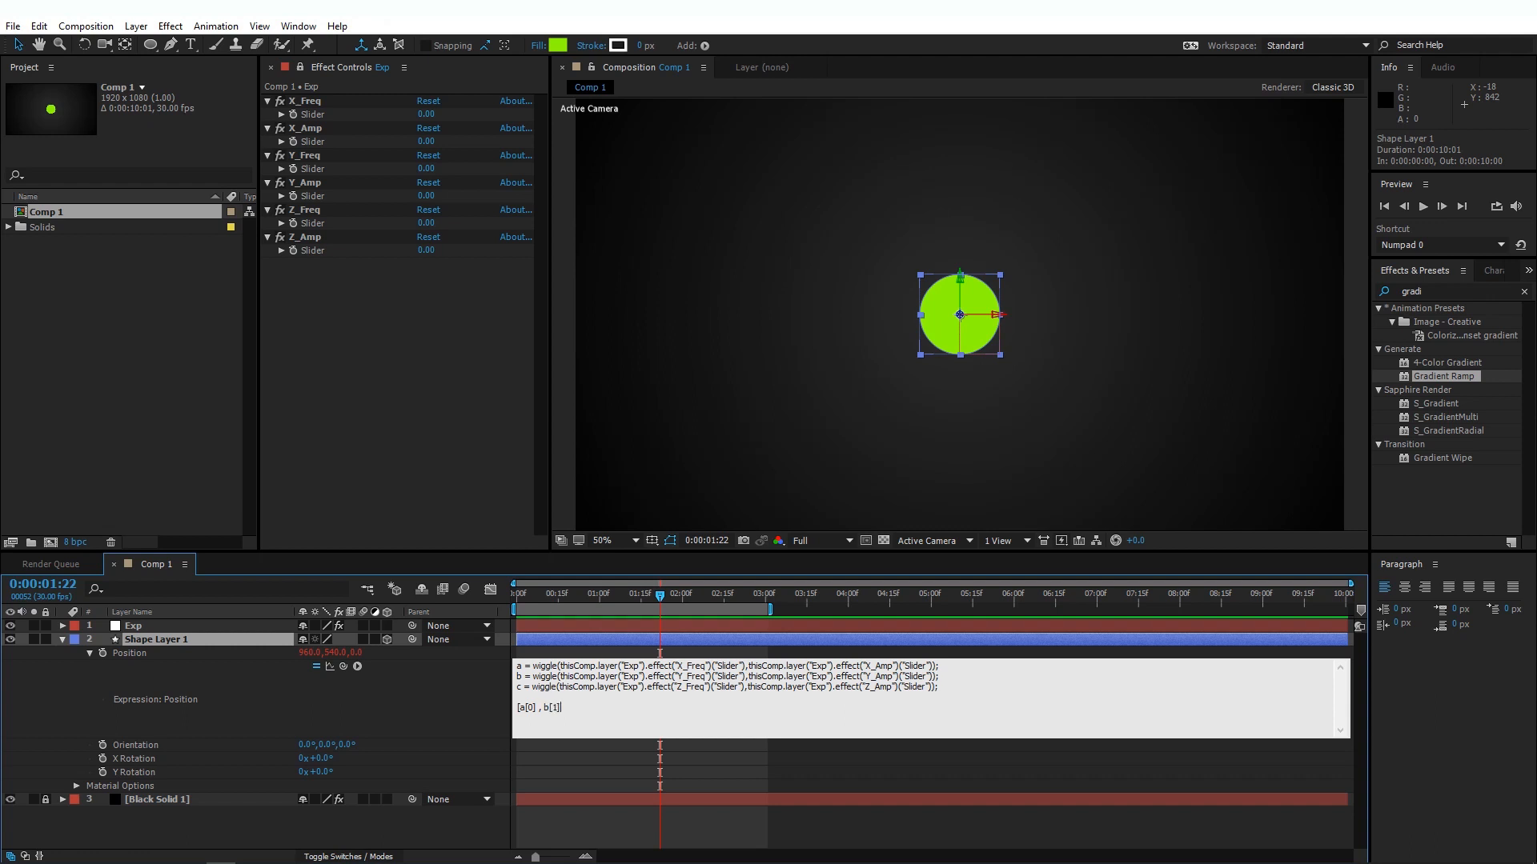
type(", c")
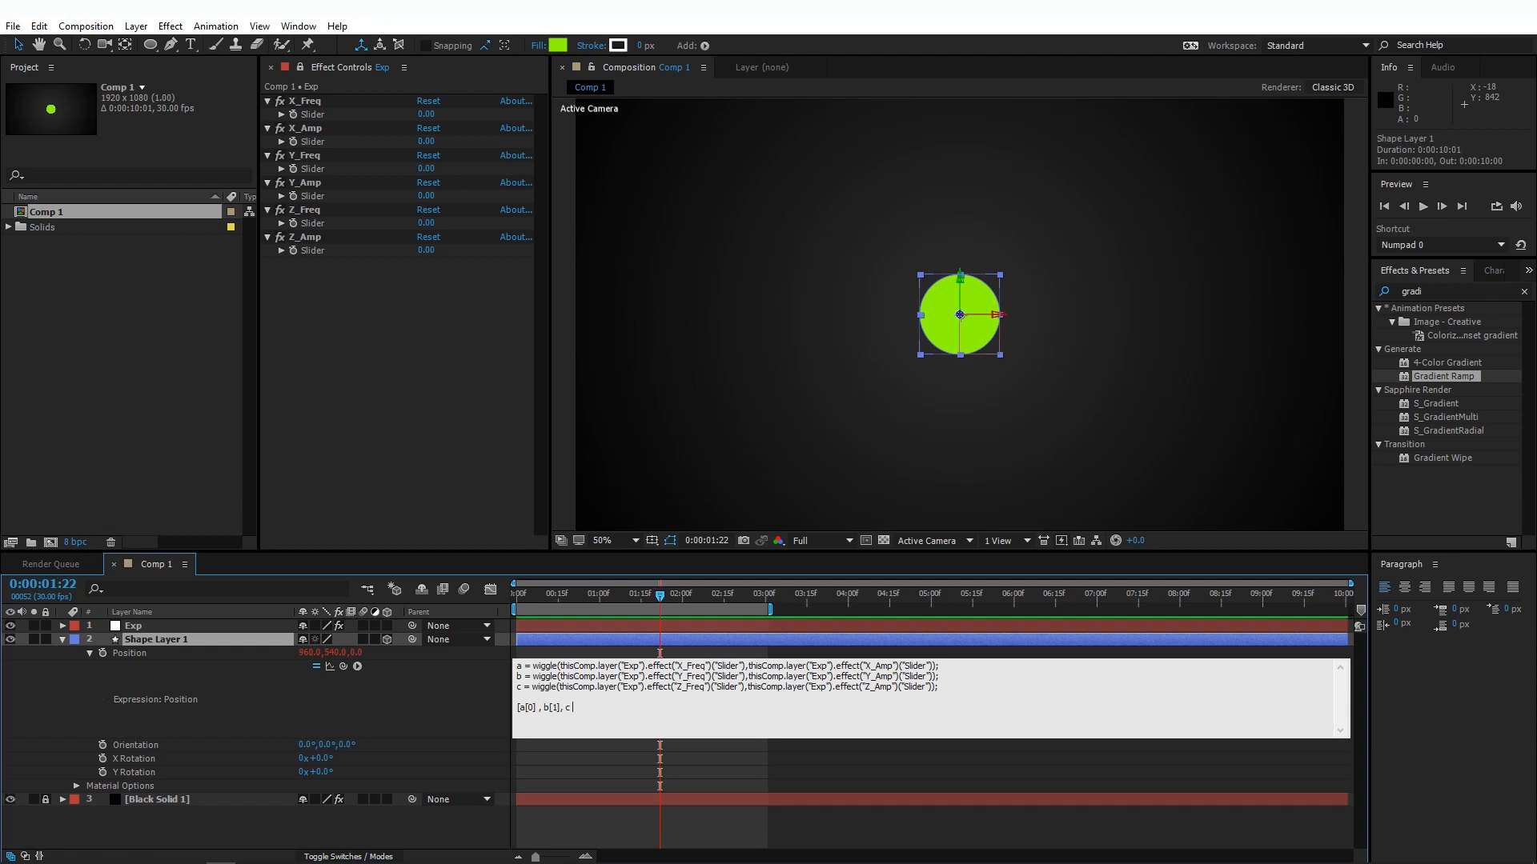
type("[2]];")
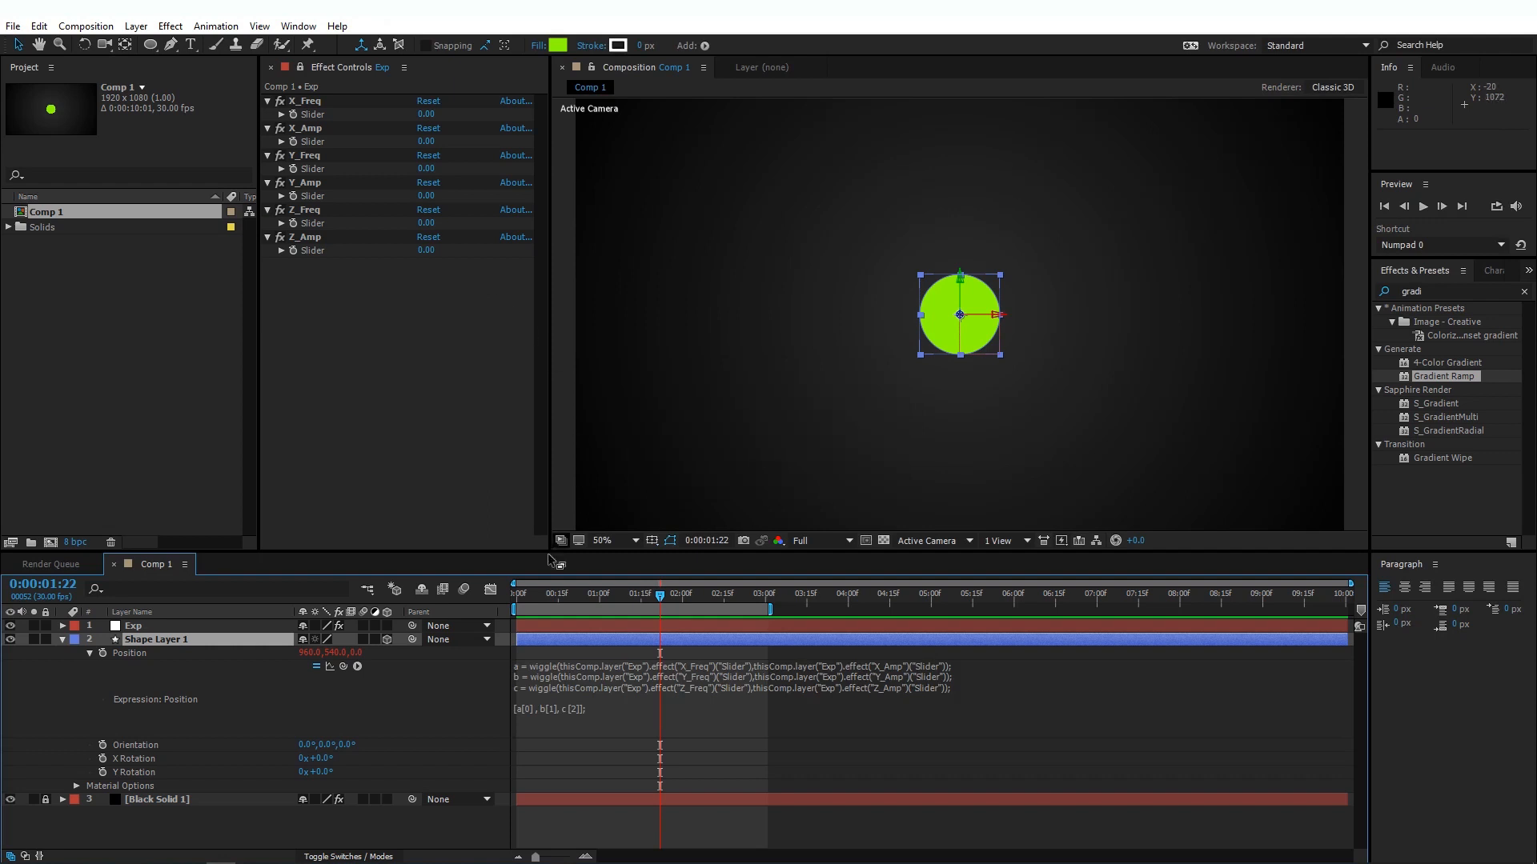
mouse_move(542, 432)
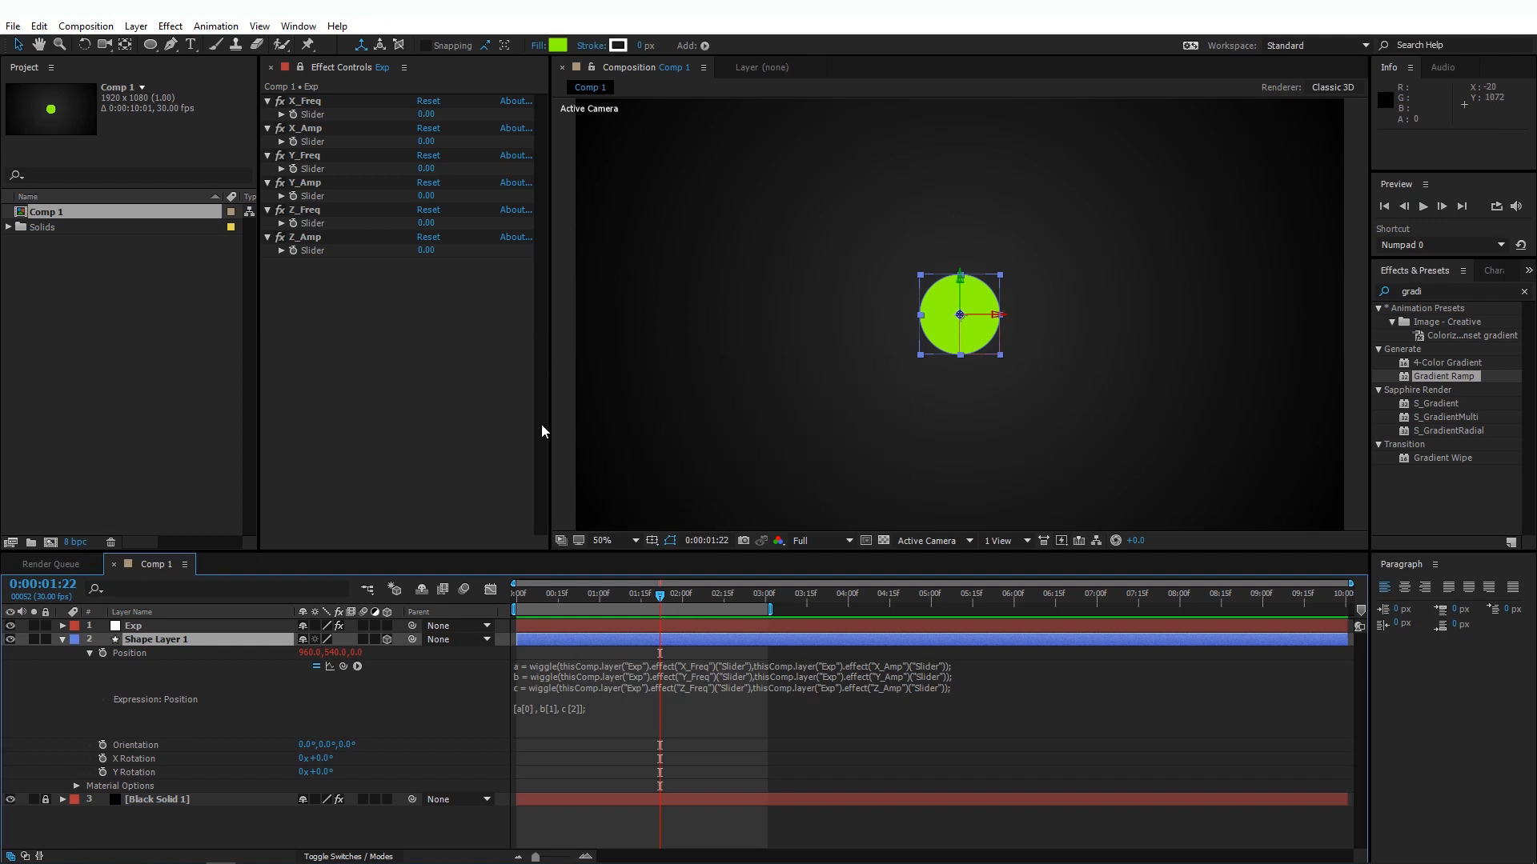
mouse_move(625, 693)
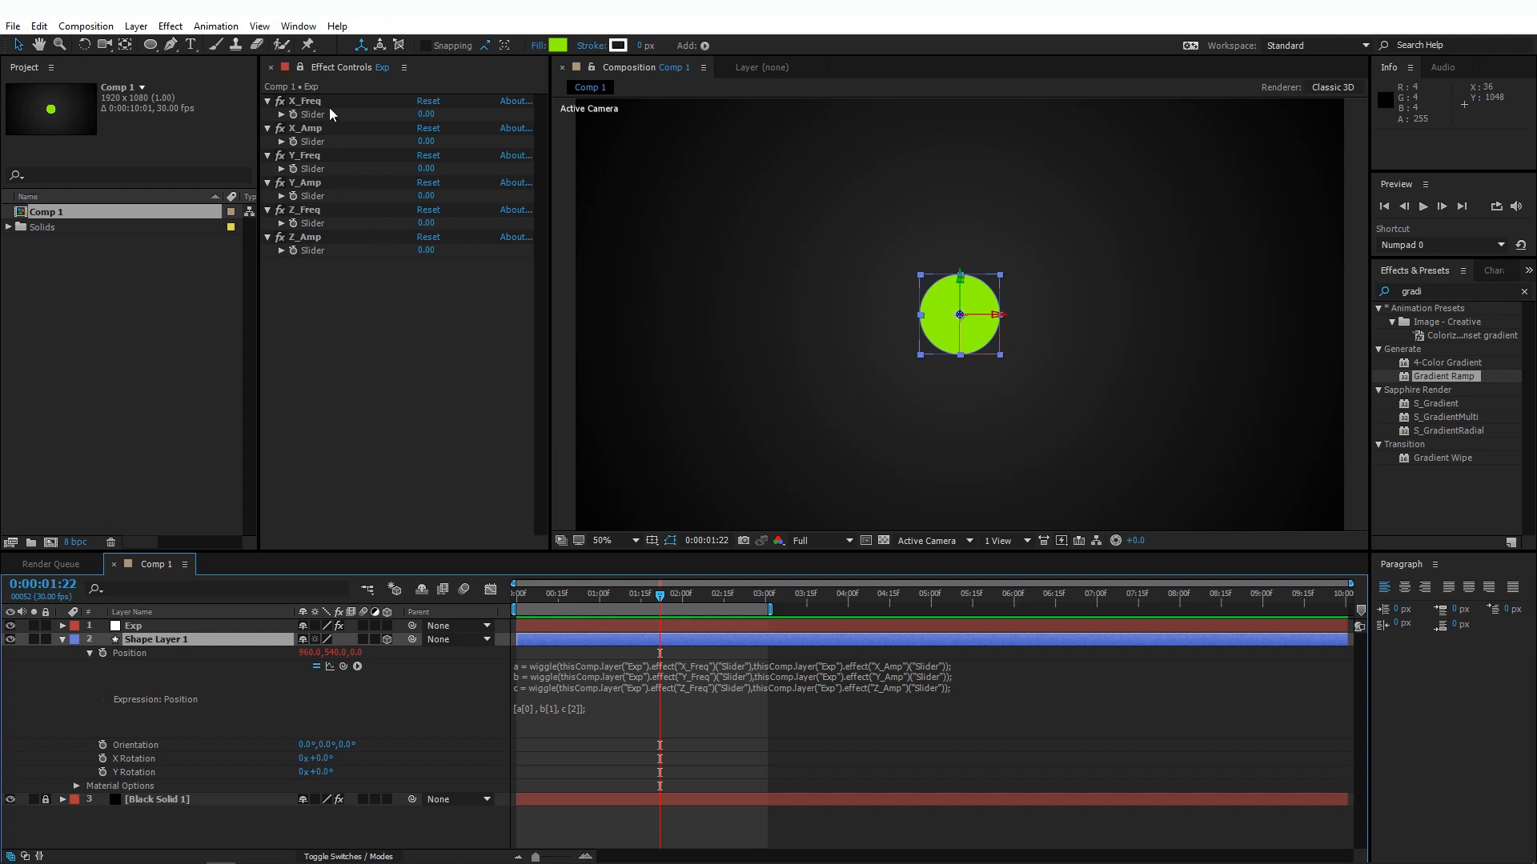
left_click_drag(425, 114, 436, 113)
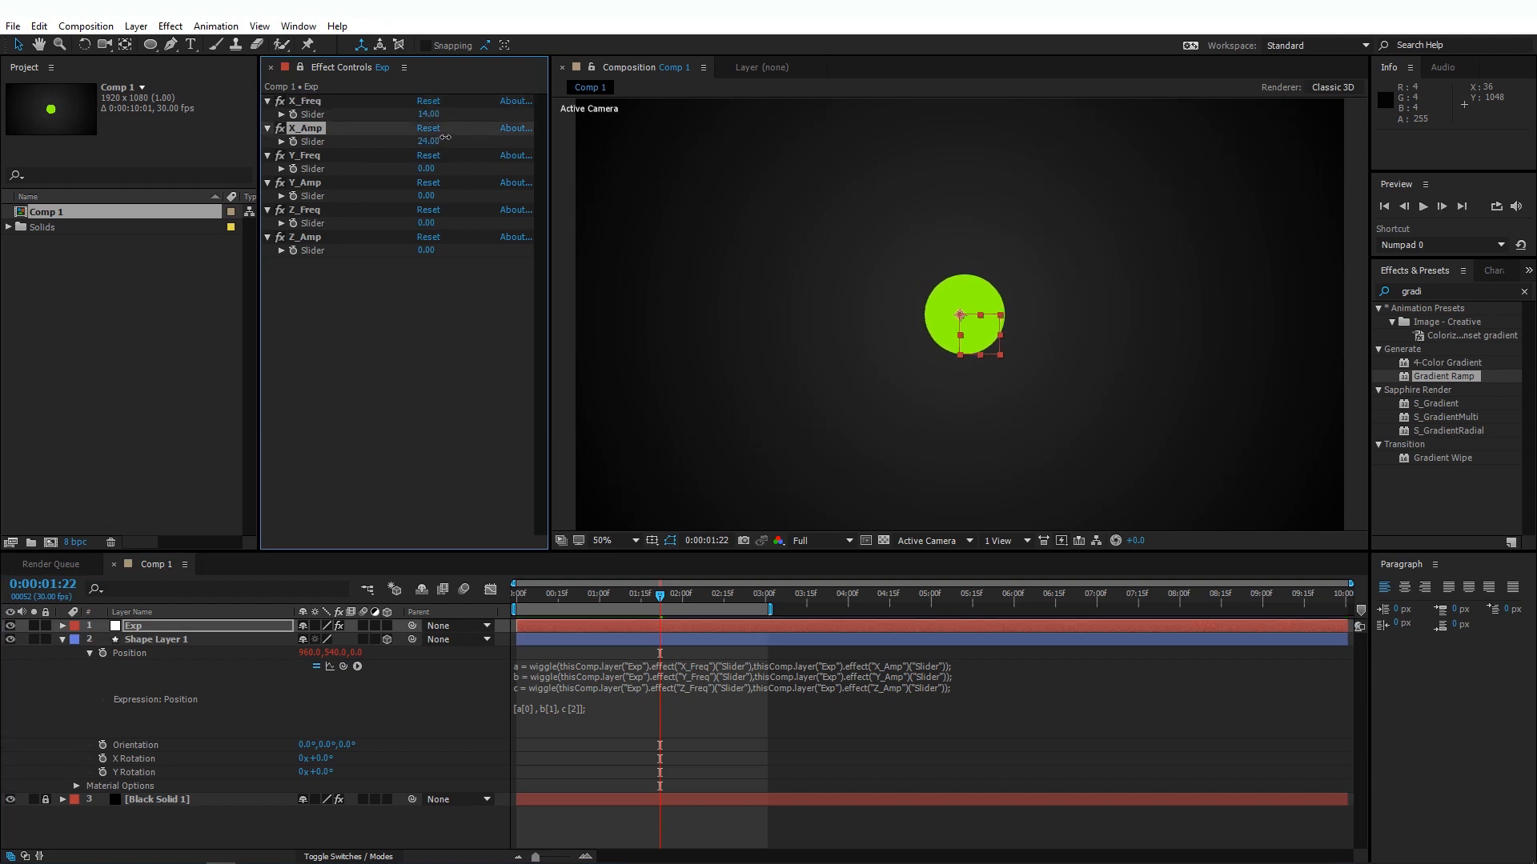
left_click_drag(429, 140, 441, 140)
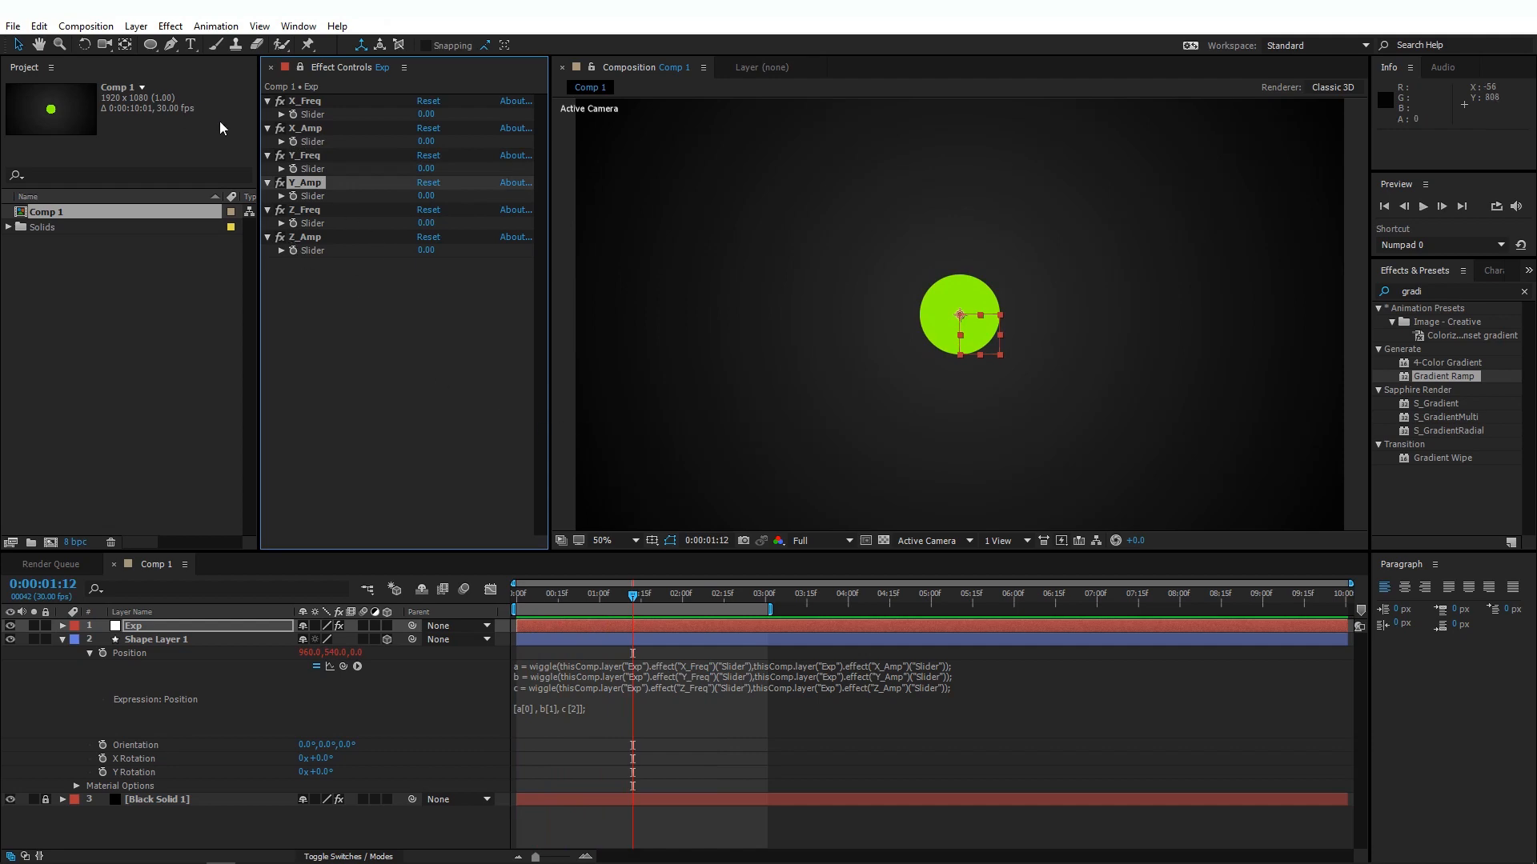
Add a Two-Node Camera 35mm layer named Camera 1 via Layer > New > Camera.
left_click(168, 26)
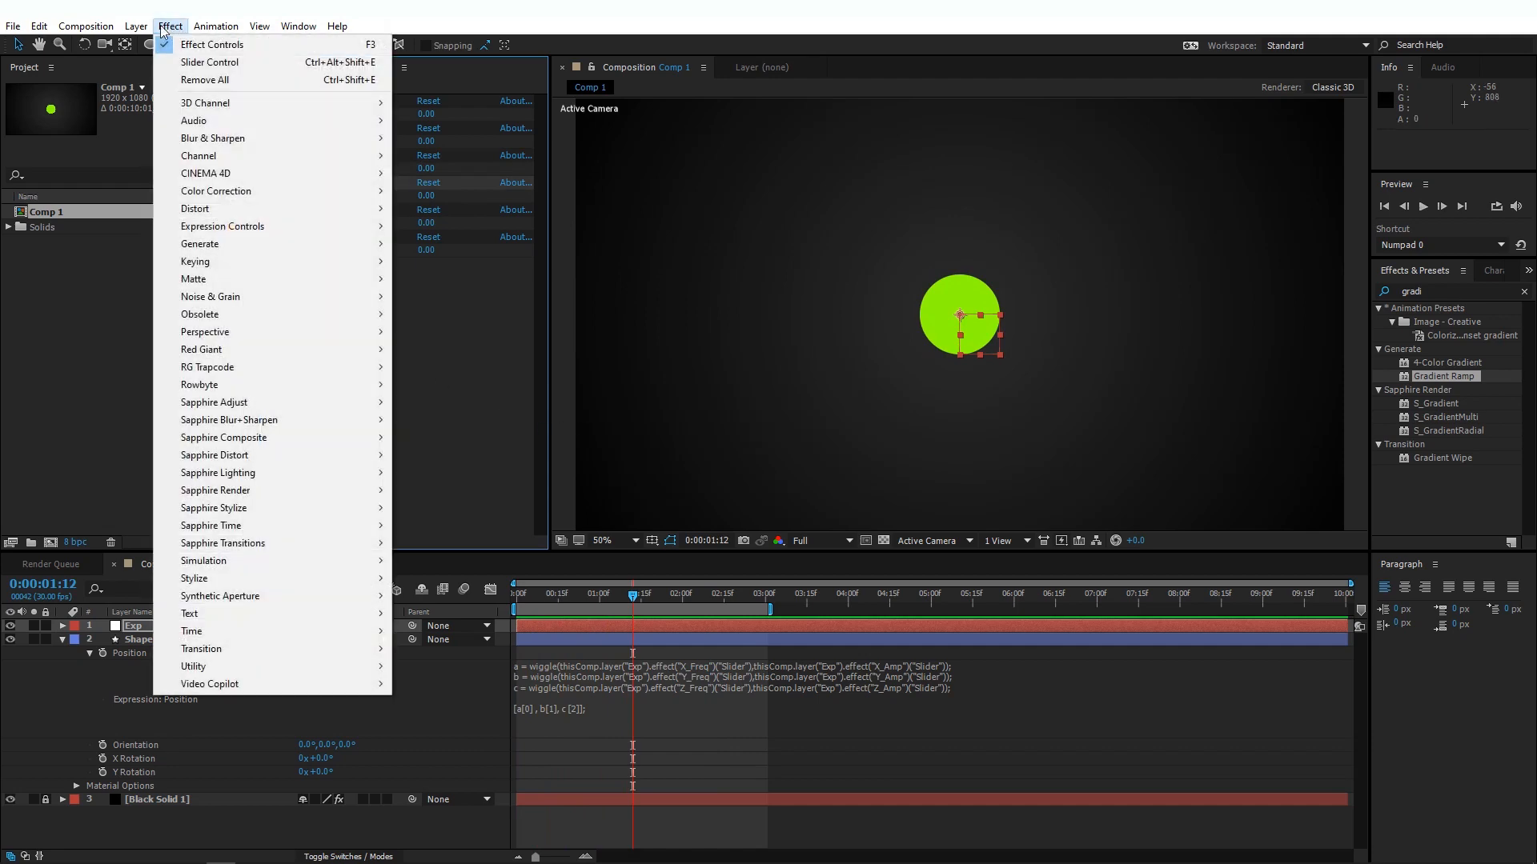
left_click(211, 44)
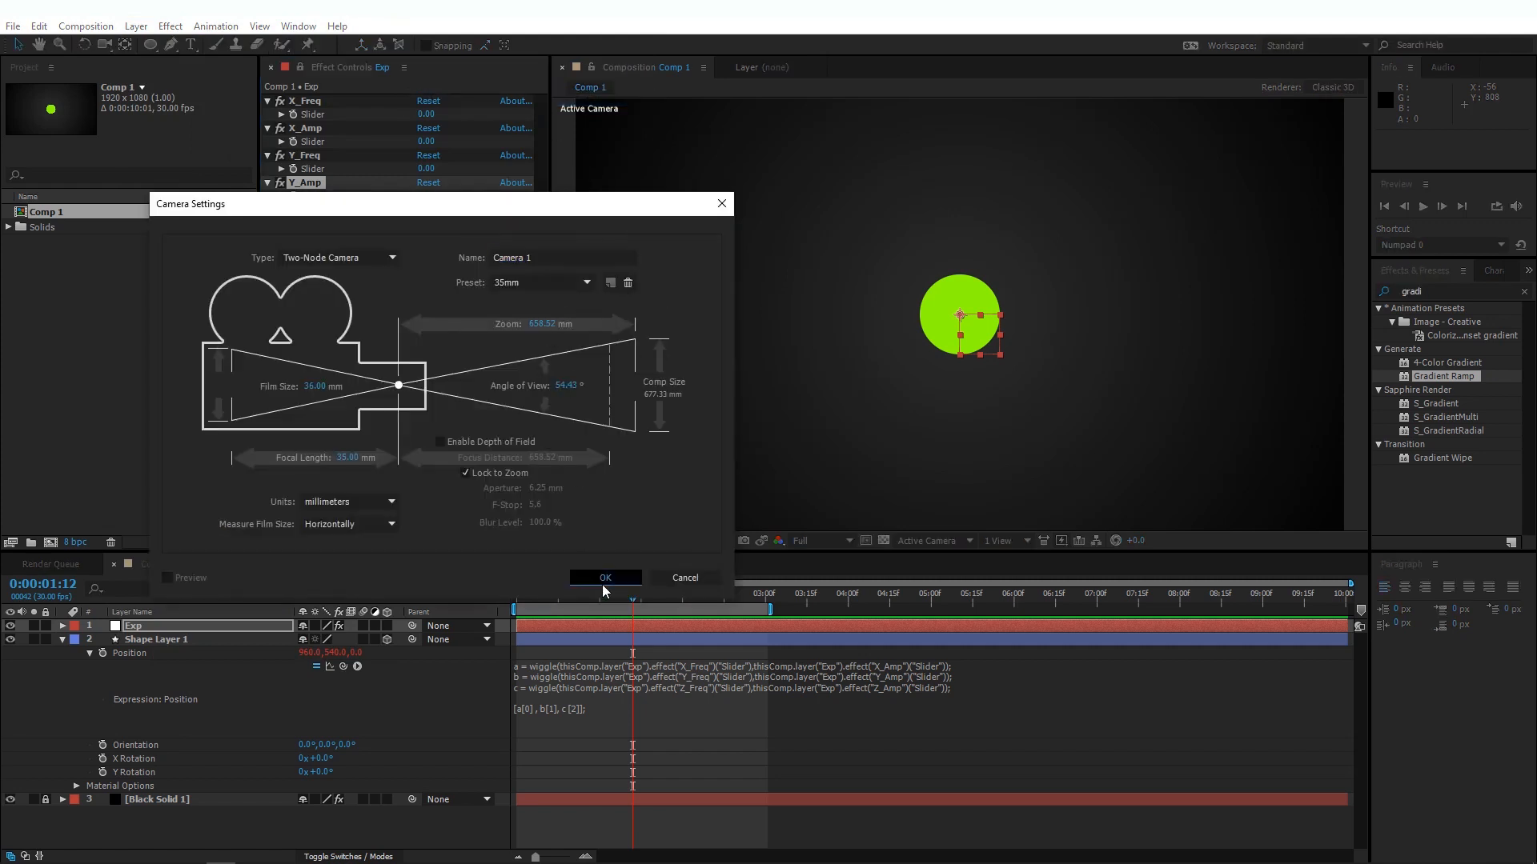
left_click(605, 577)
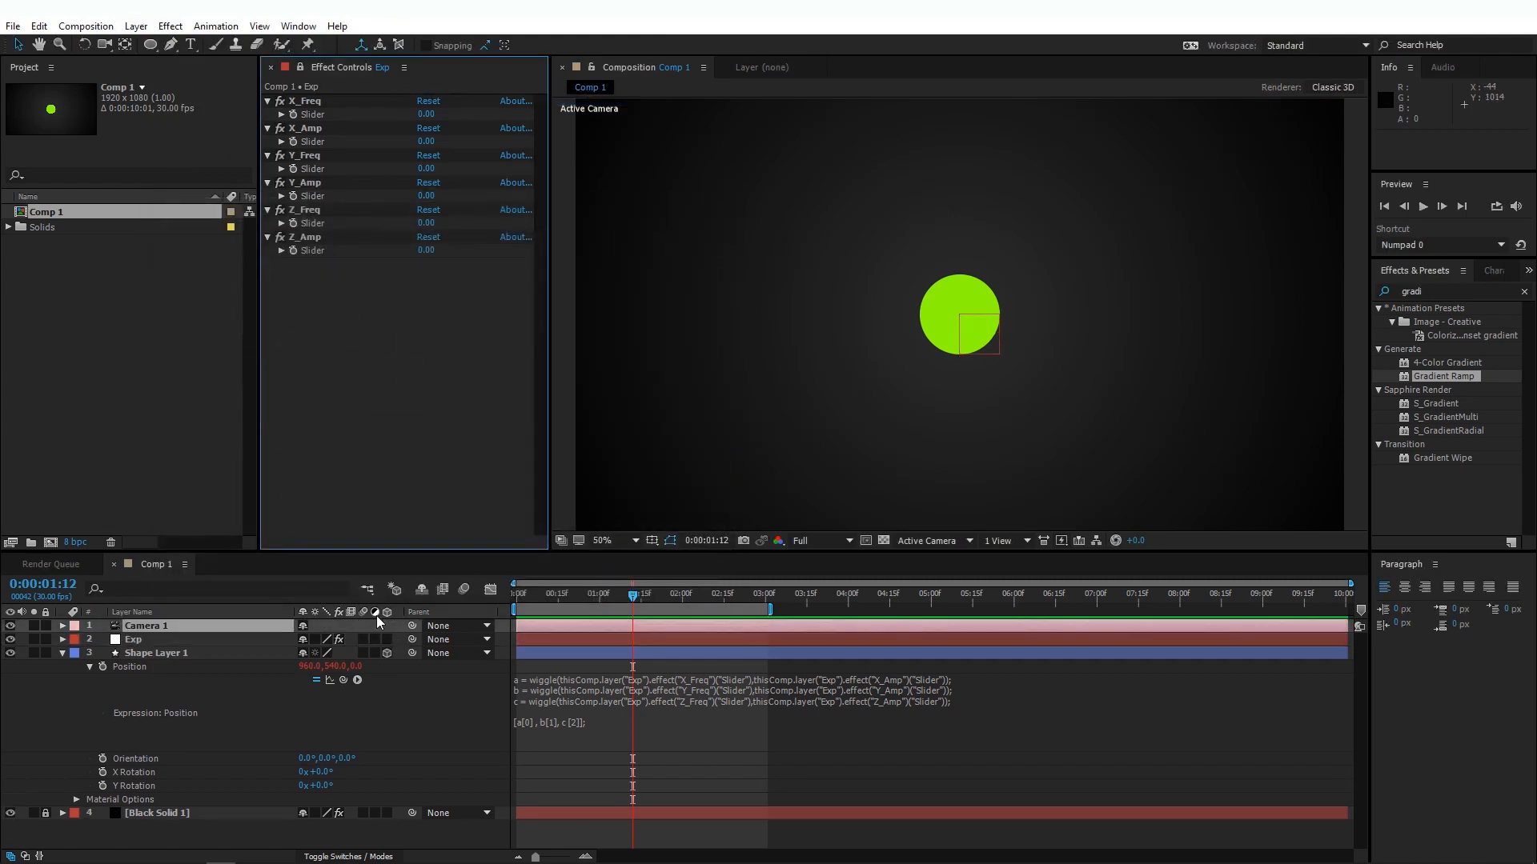
Add a new null object above Camera 1 and name it 'Cam Con'.
left_click(135, 25)
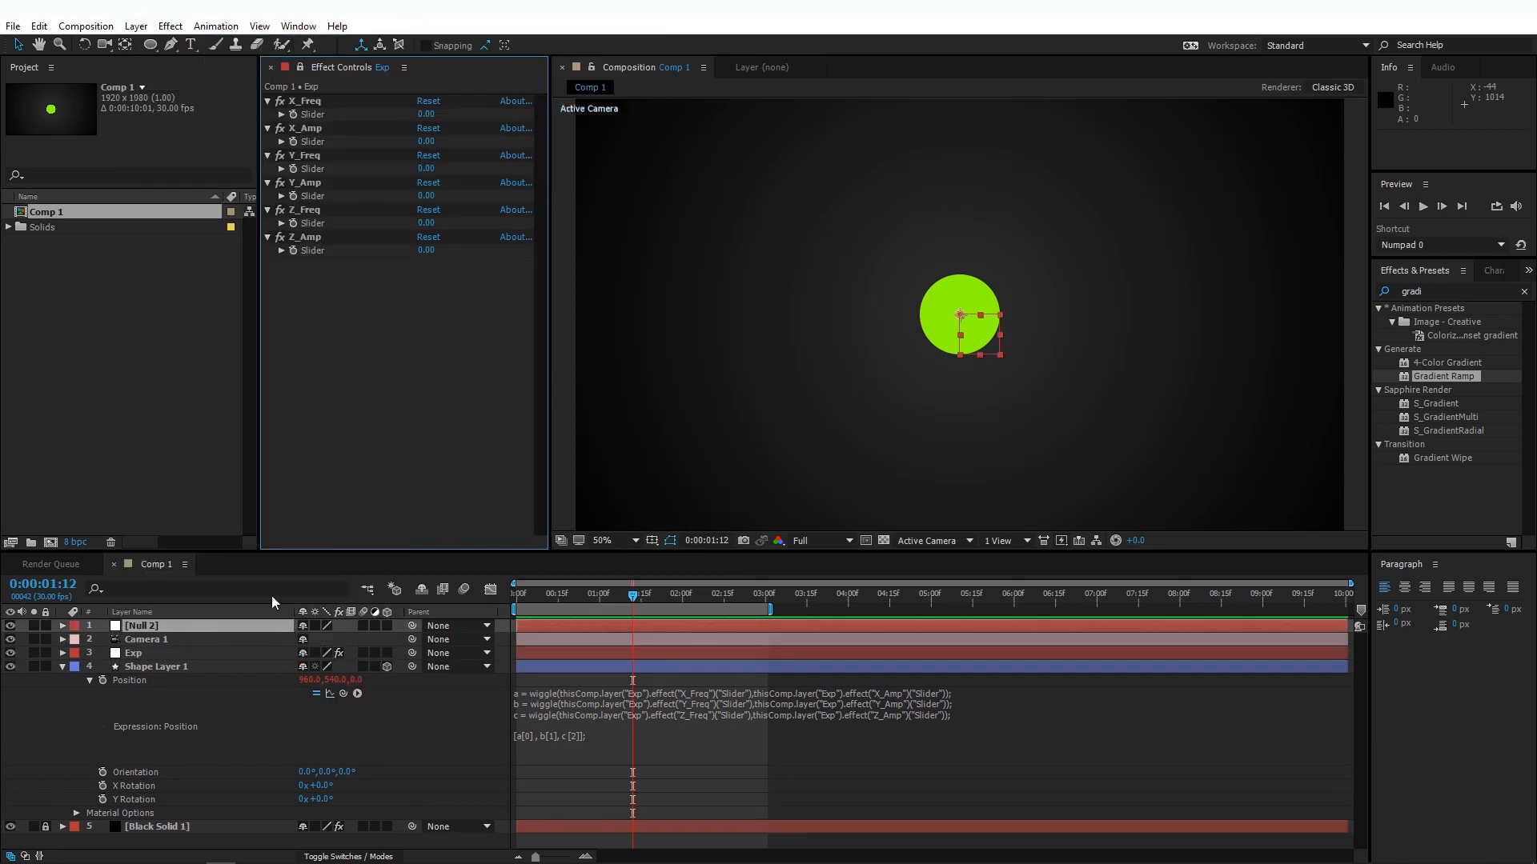
double_click(143, 625)
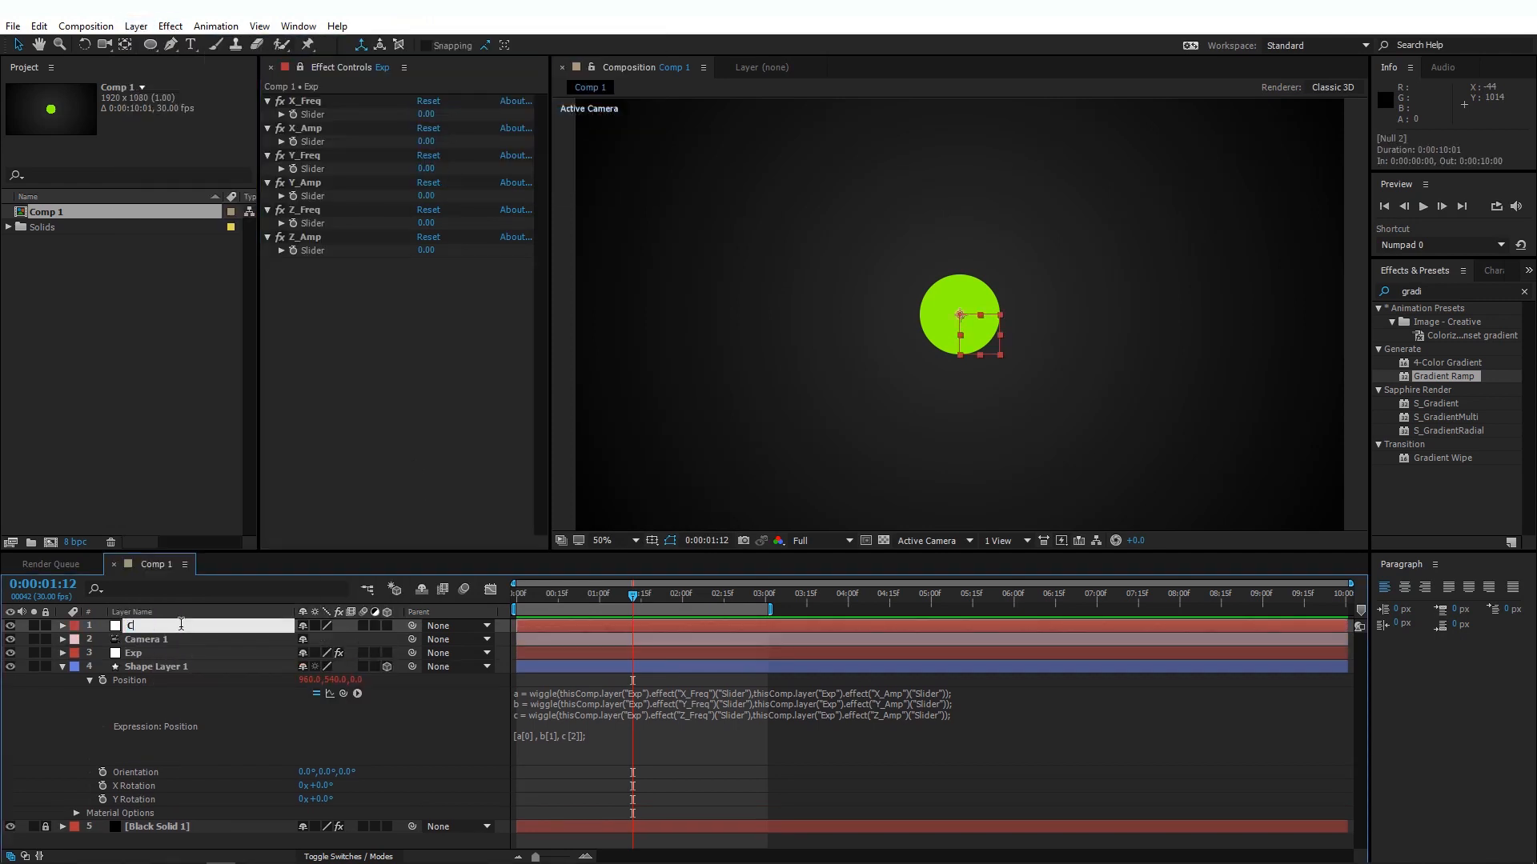
type("Cam Con")
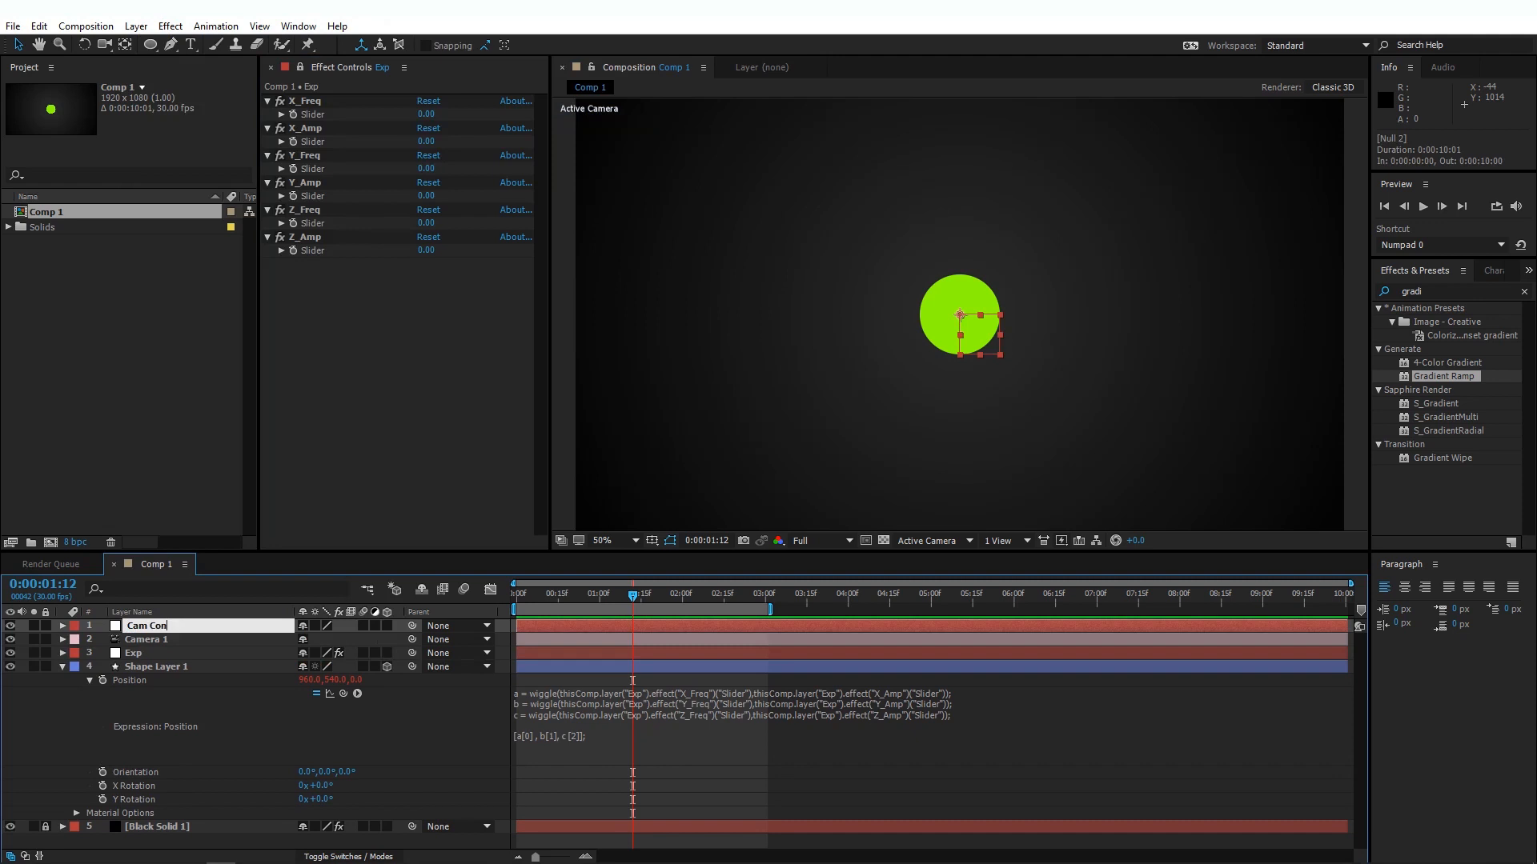